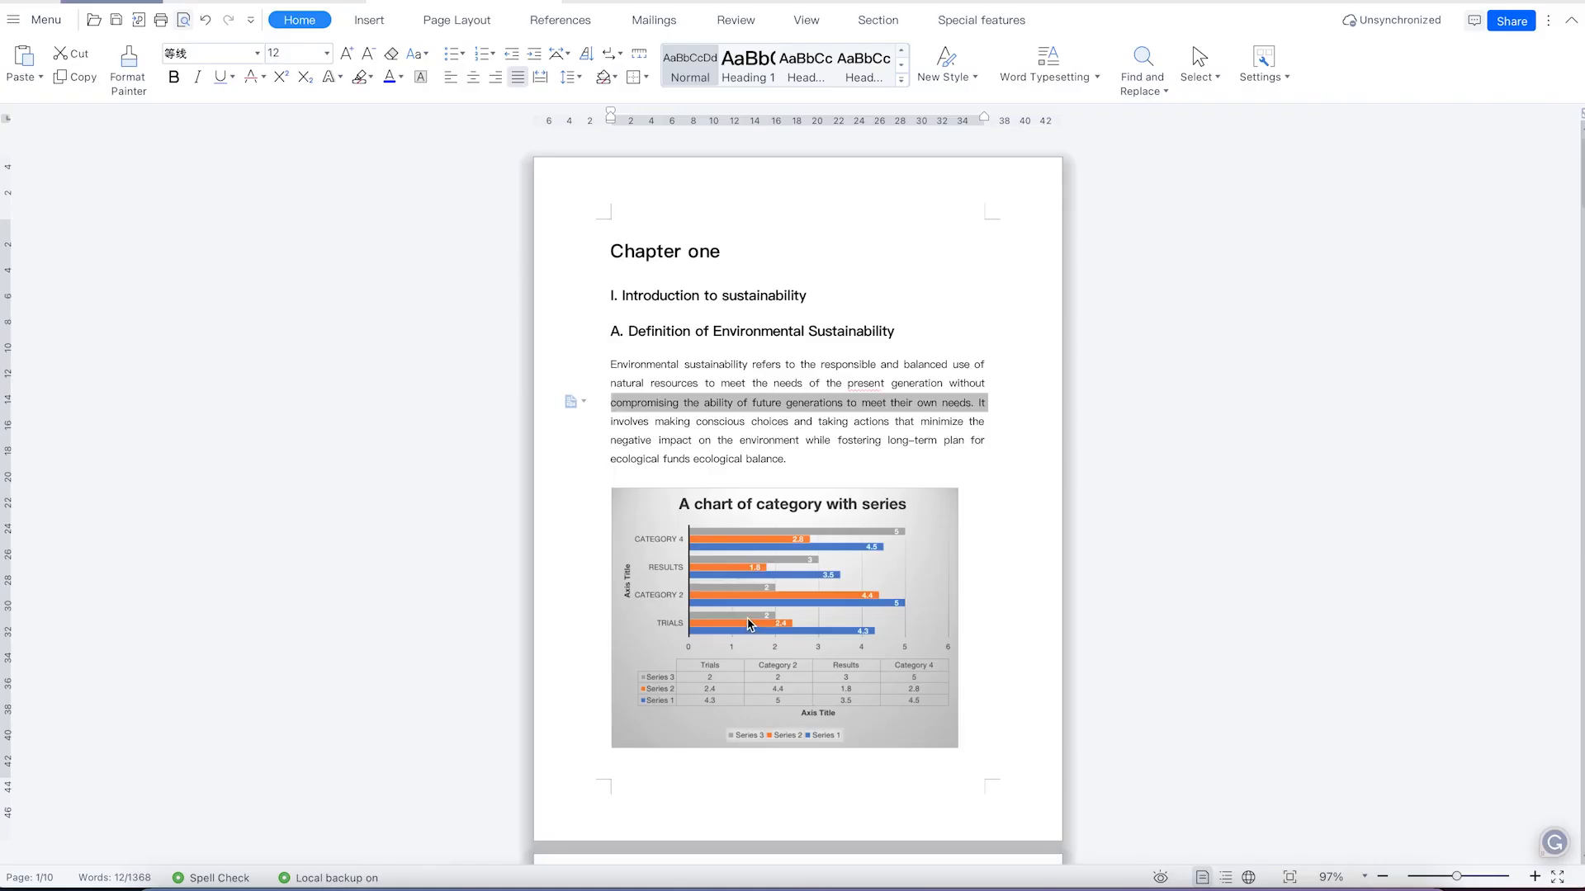
mouse_move(749, 623)
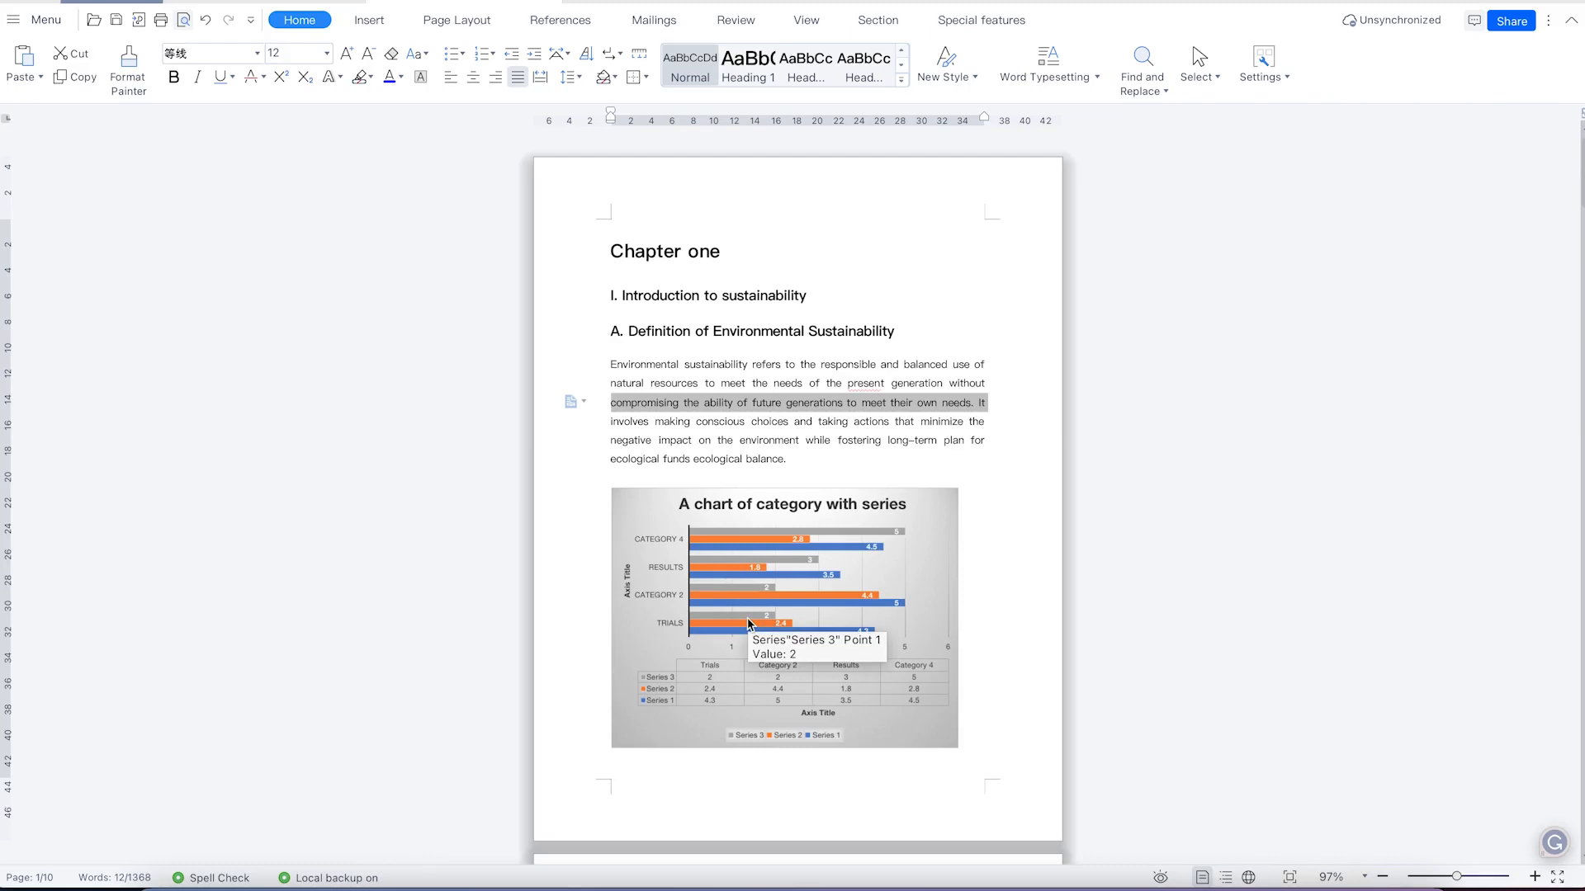
mouse_move(660, 356)
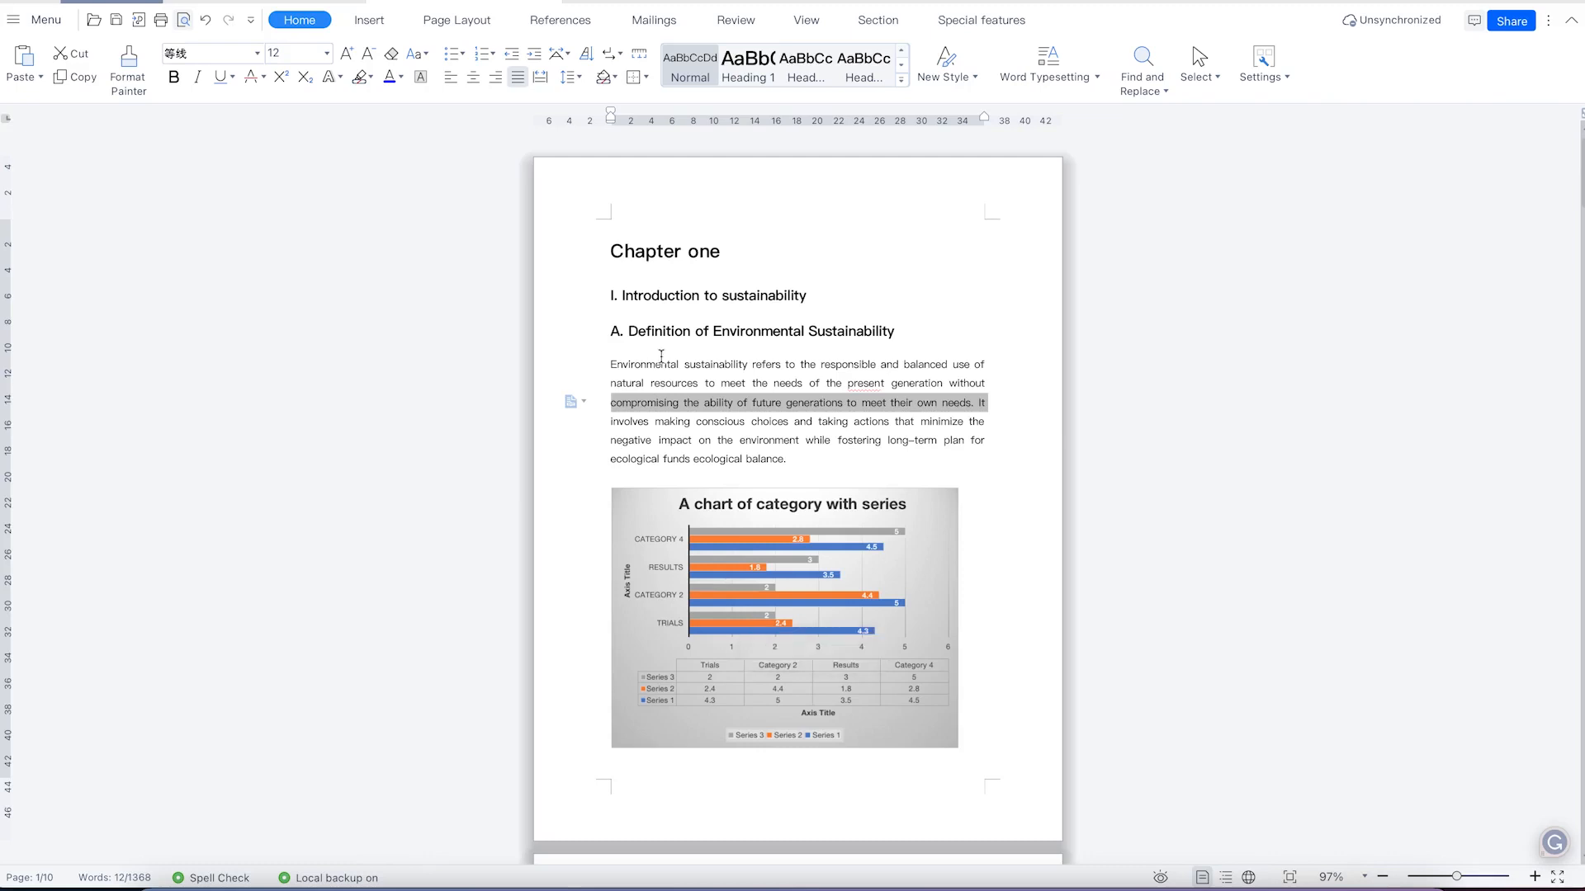
mouse_move(634, 229)
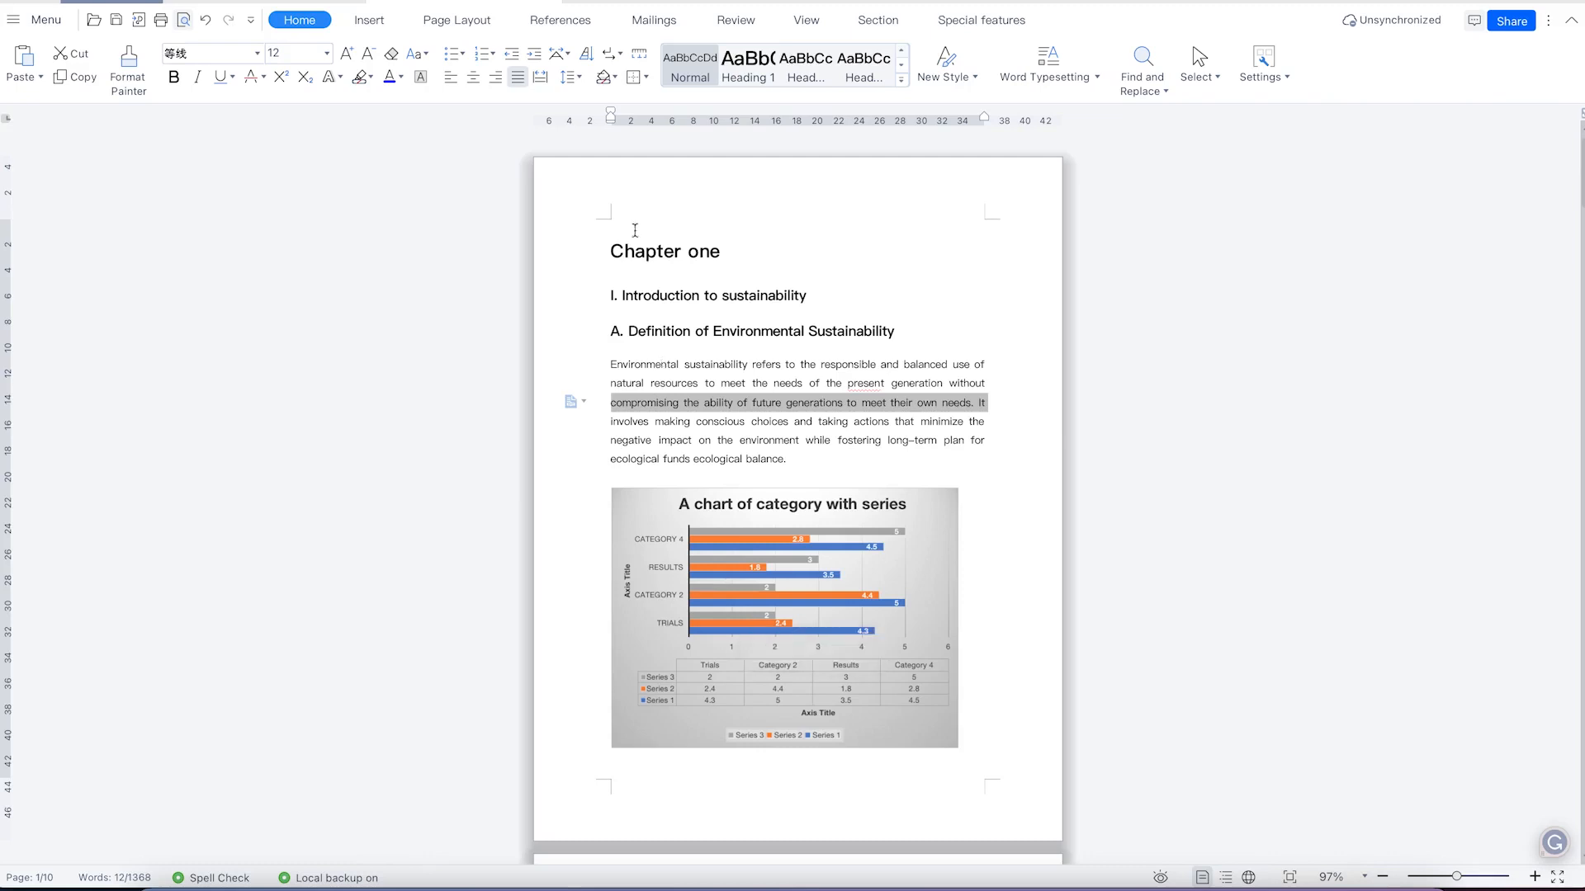
Show the Section ribbon with the cover page and page layout tools.
scroll("down", 3)
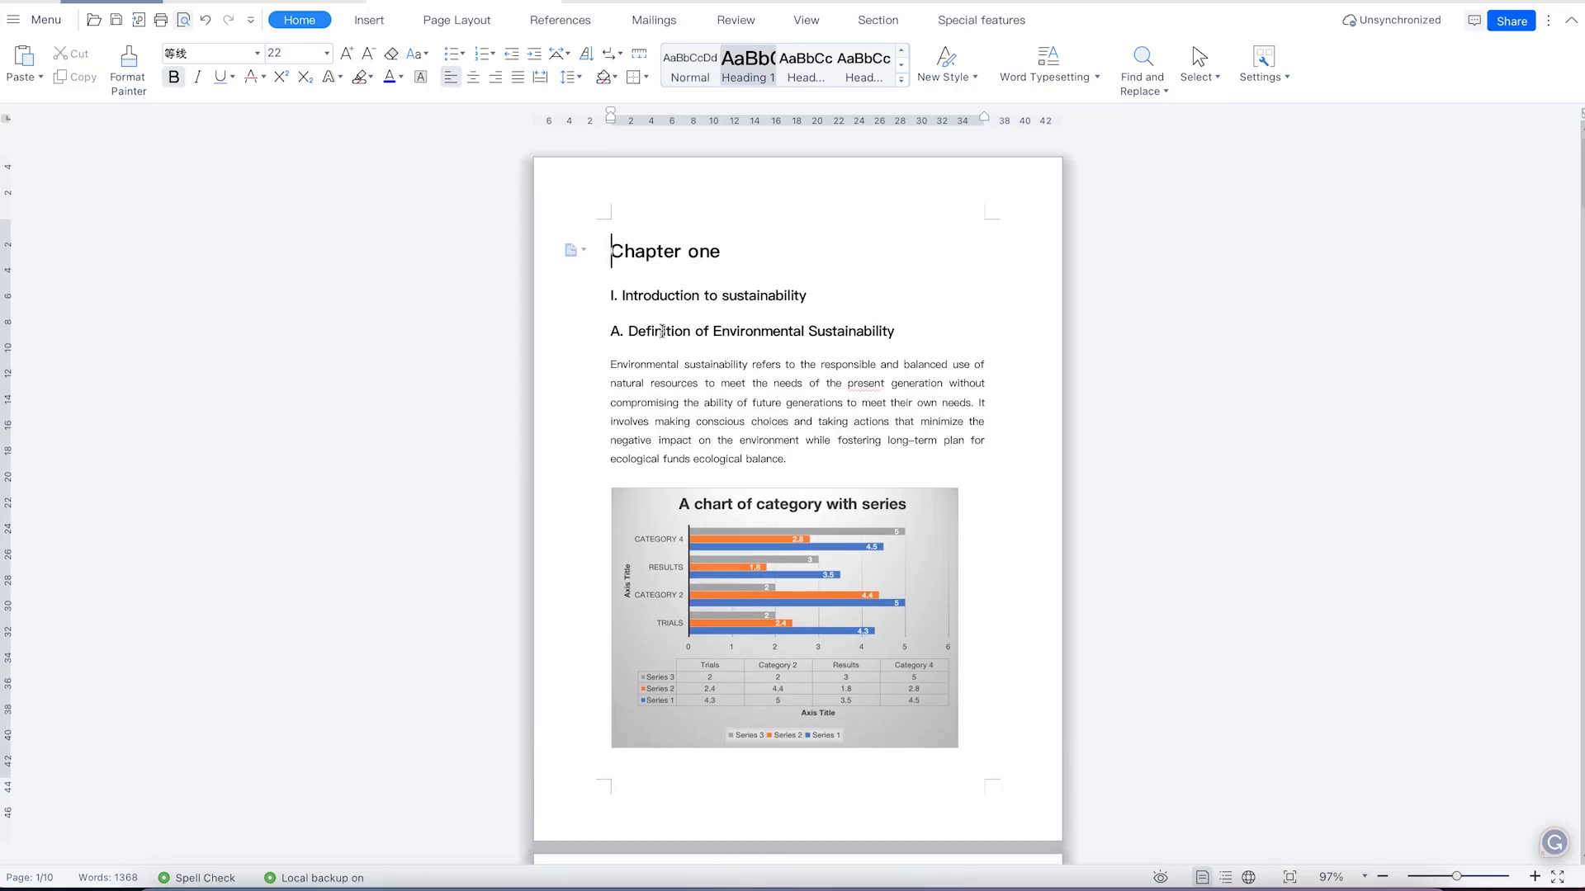
mouse_move(813, 433)
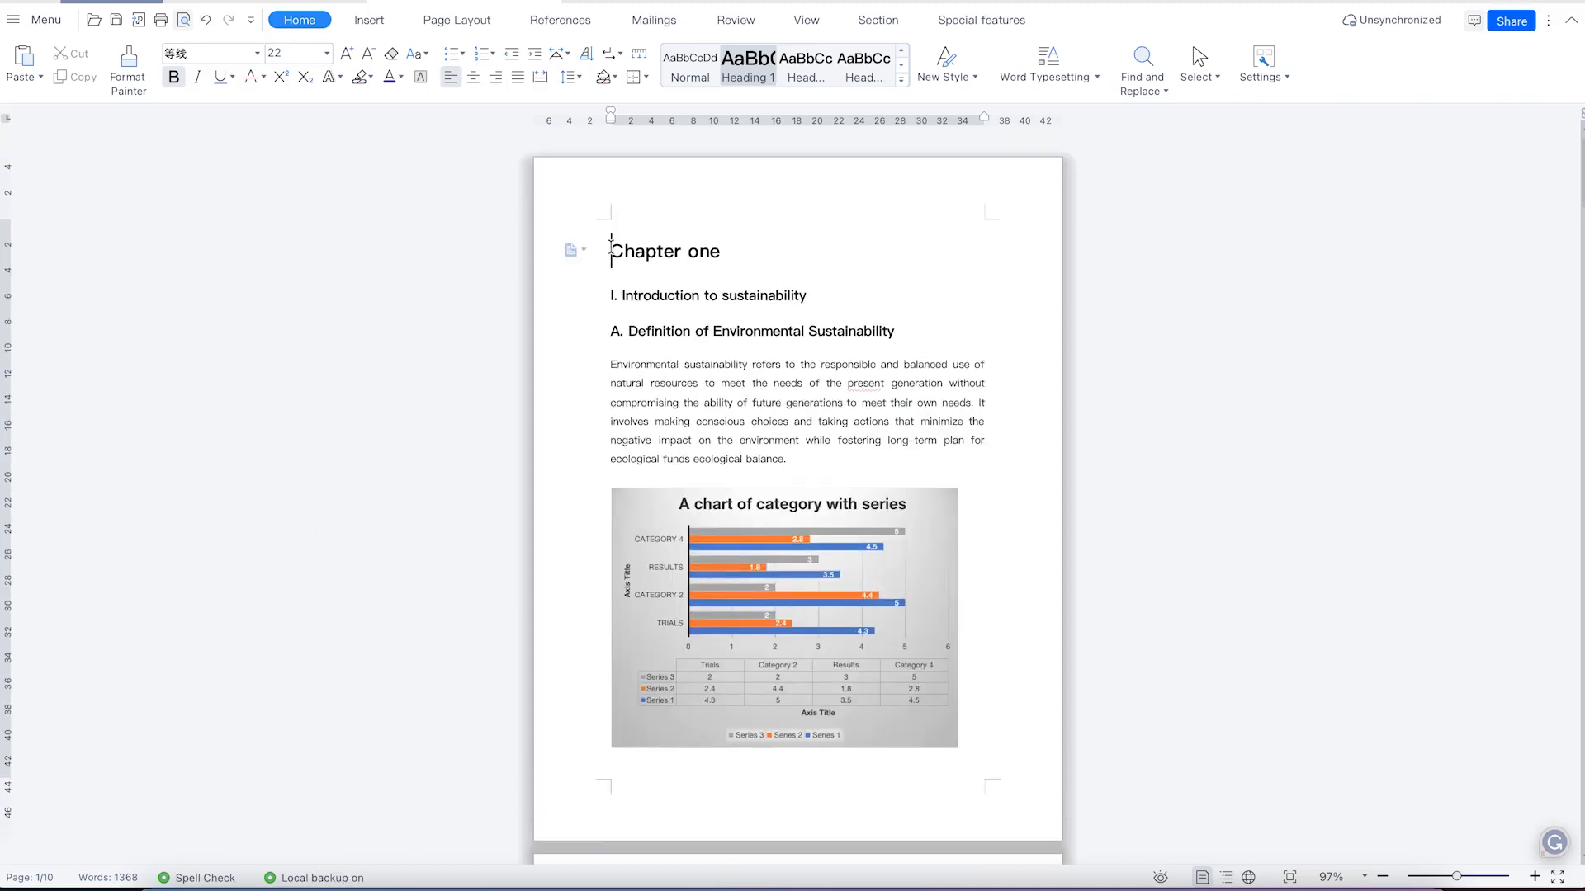
mouse_move(1024, 44)
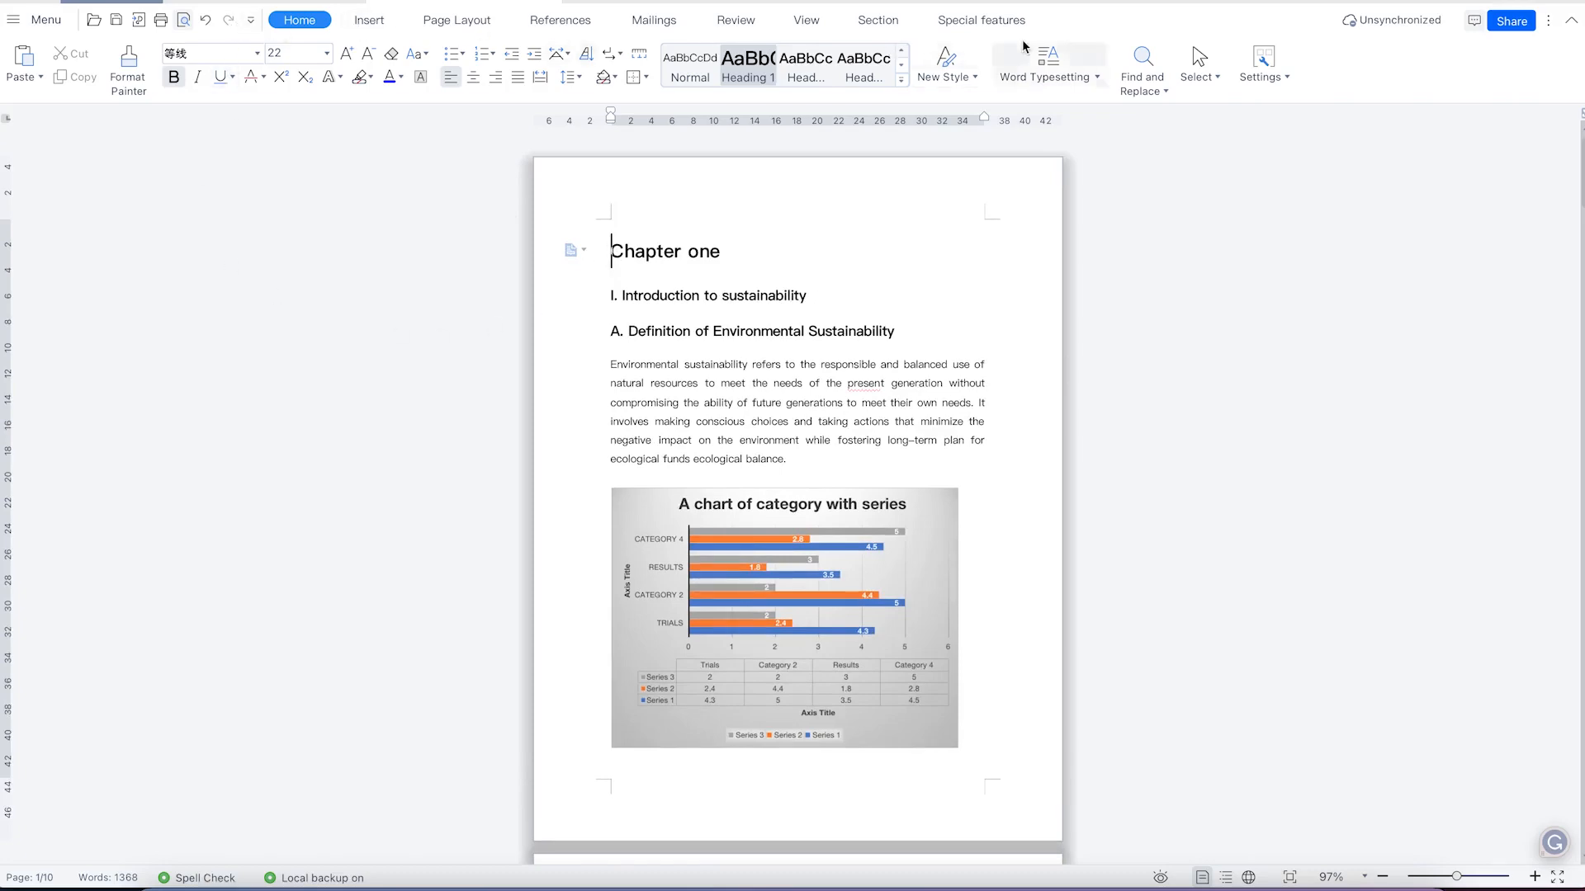
left_click(878, 19)
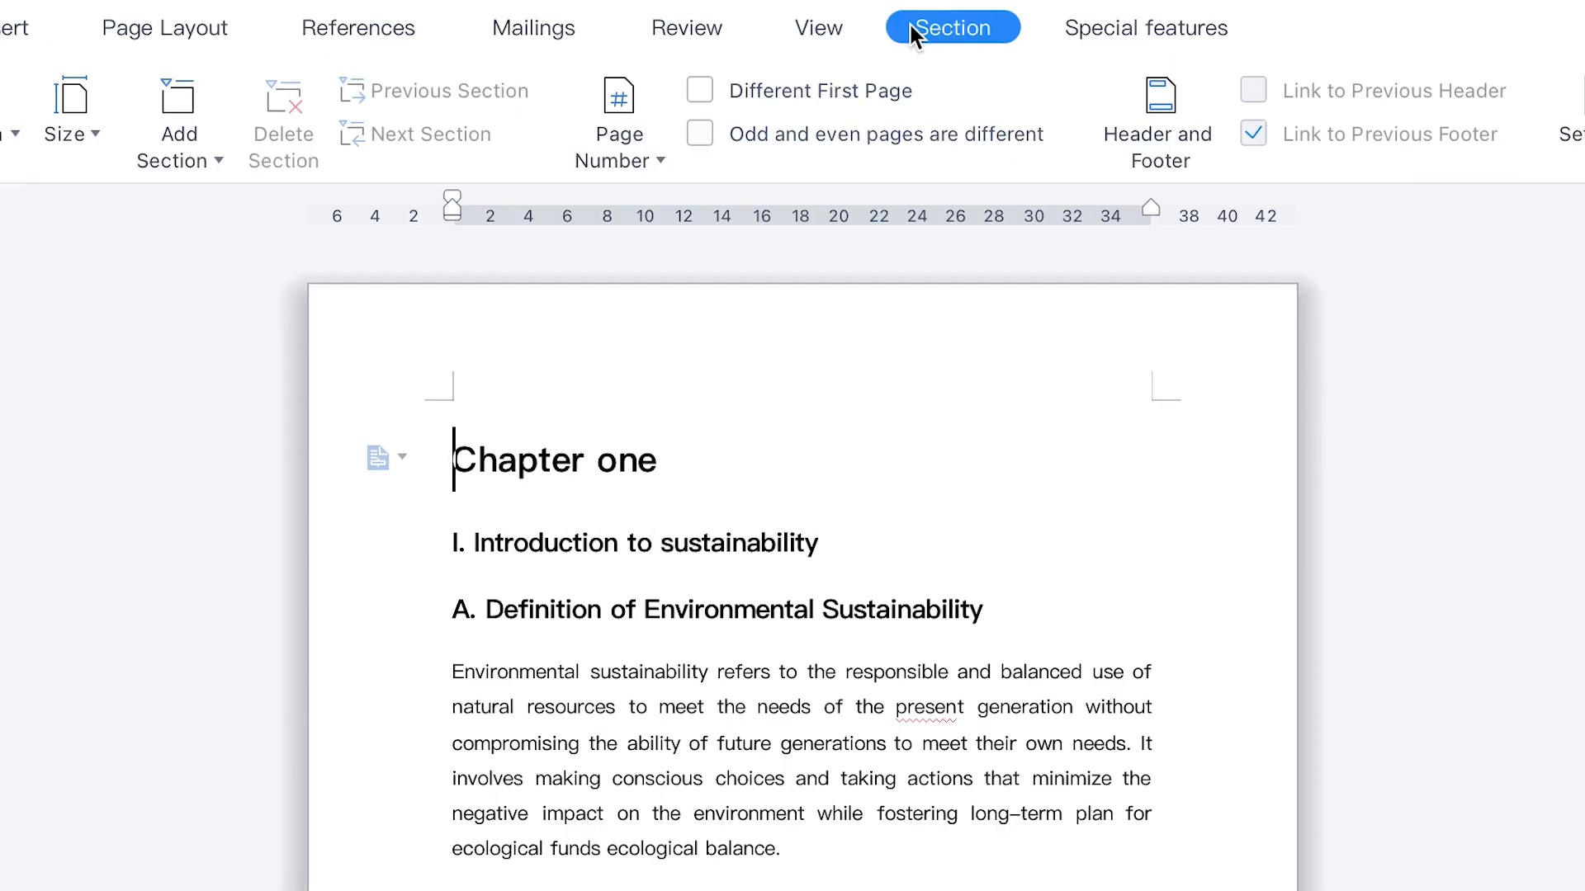
mouse_move(938, 46)
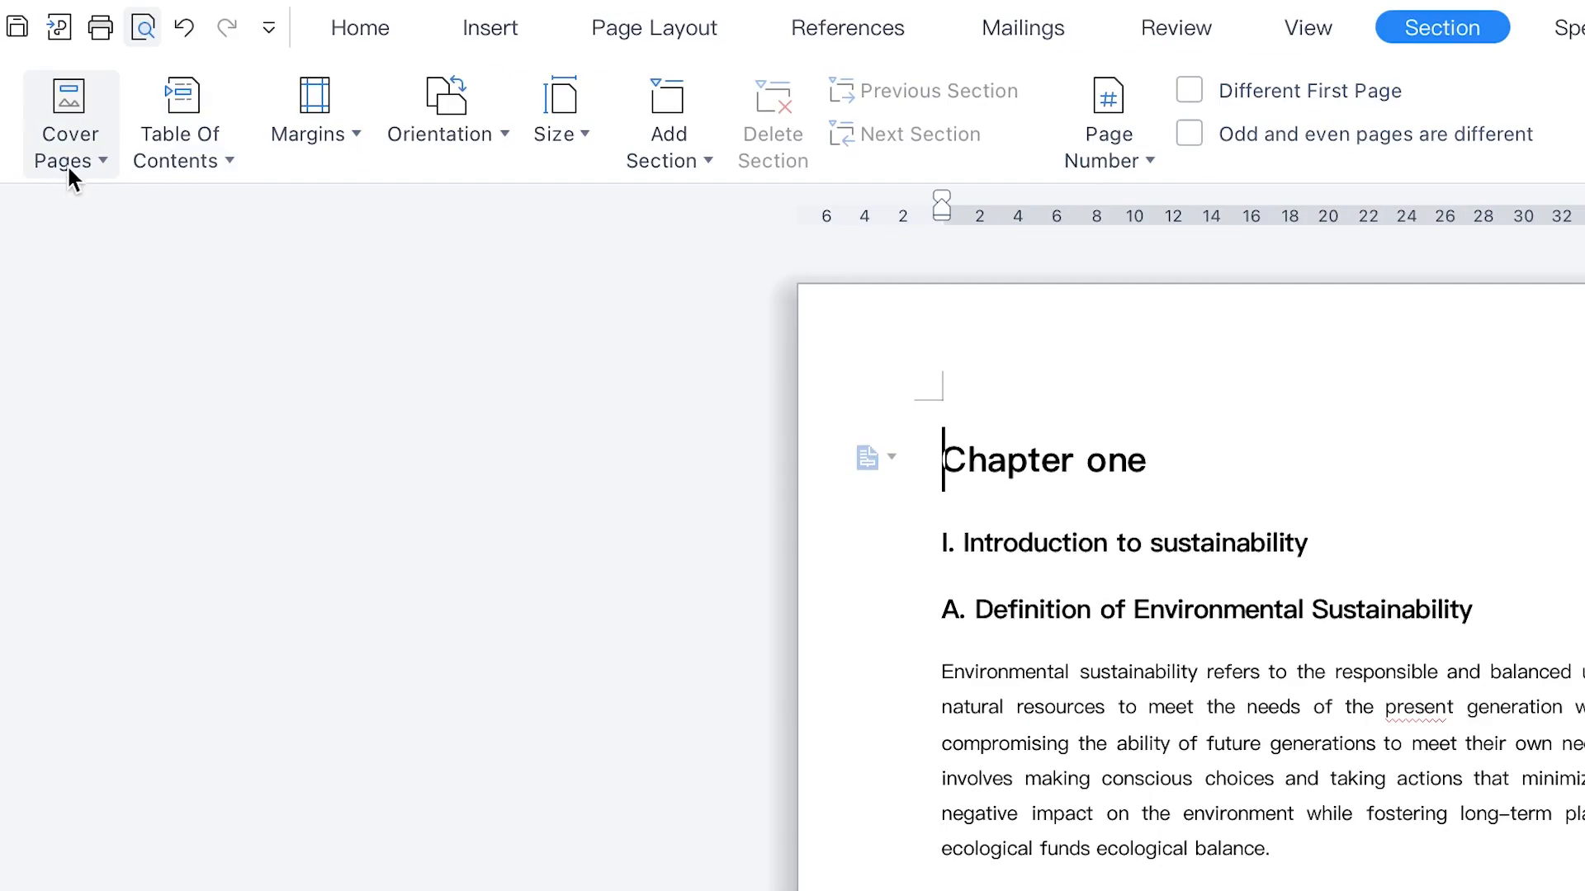
Browse the Cover Pages gallery through the Business, Resume, Thesis and transverse designs.
left_click(69, 112)
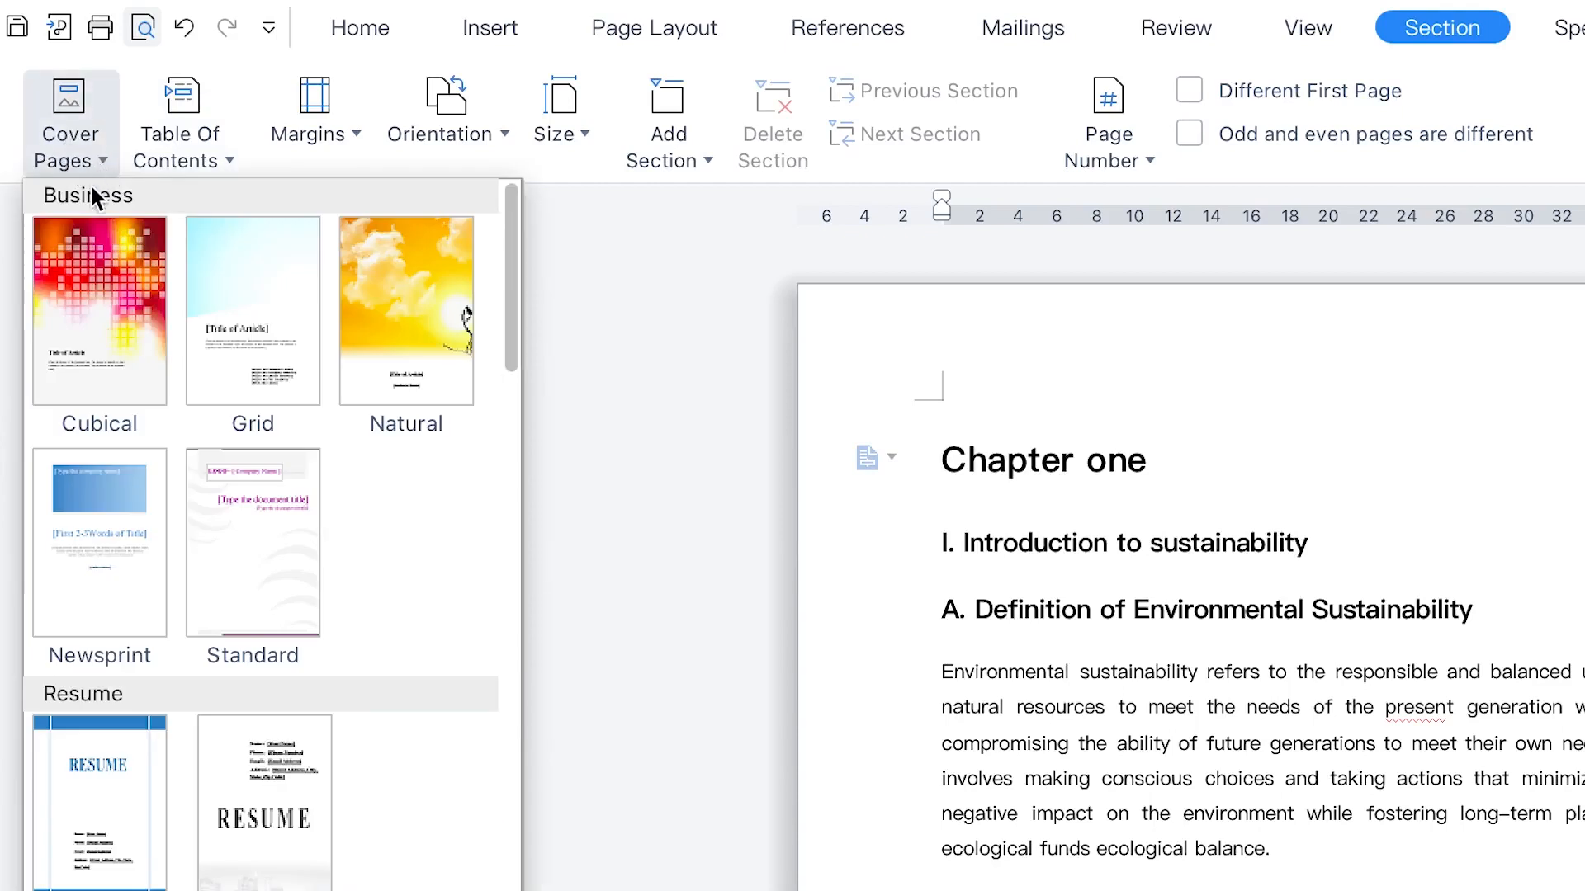
mouse_move(291, 363)
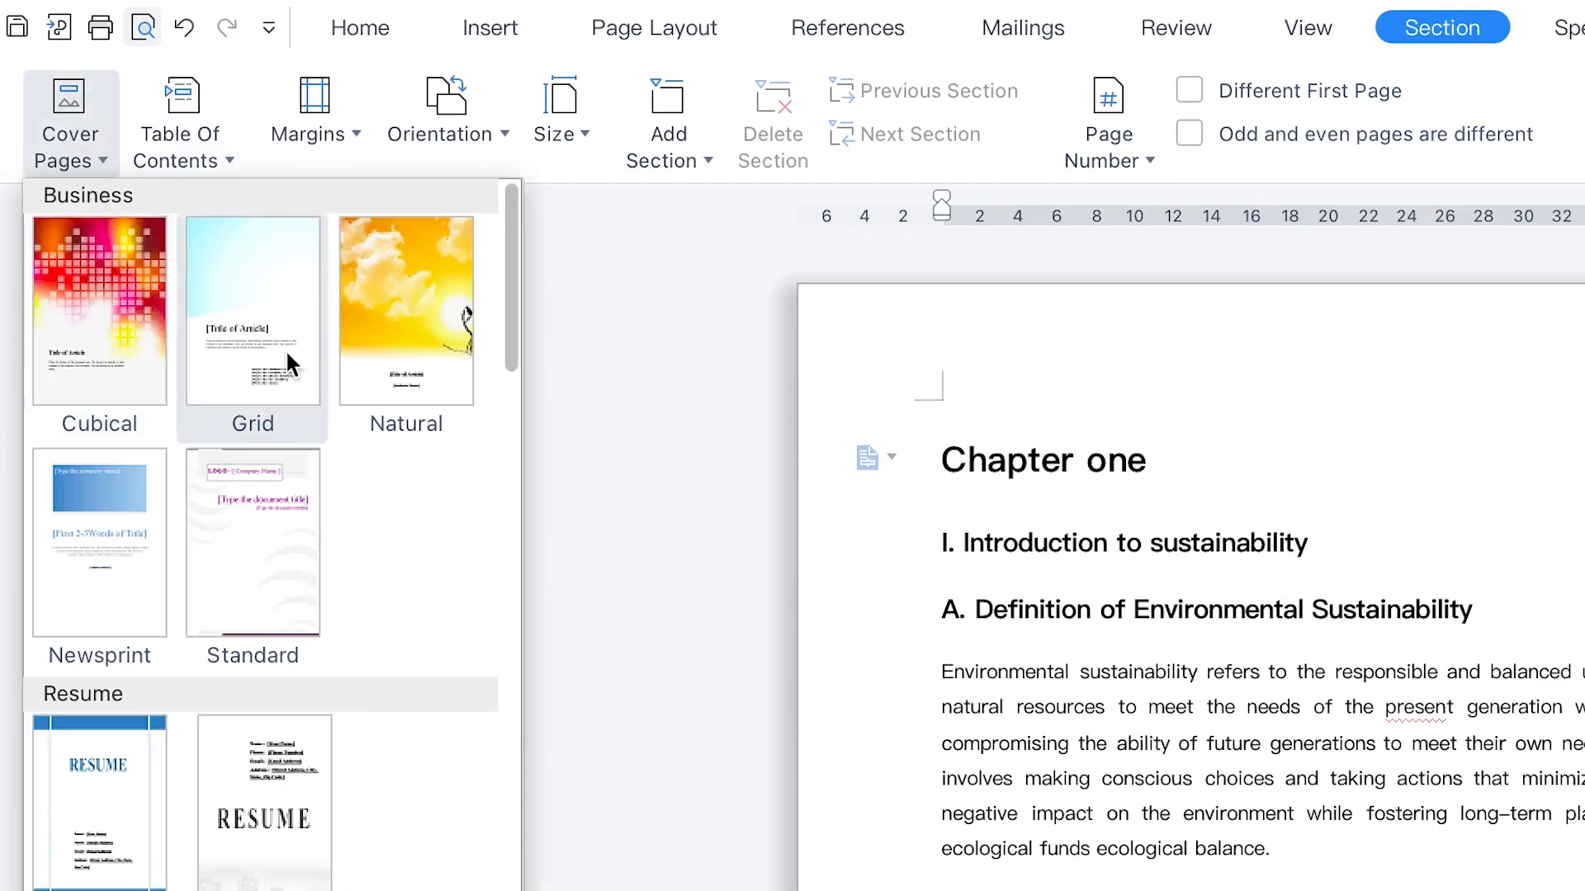
mouse_move(386, 392)
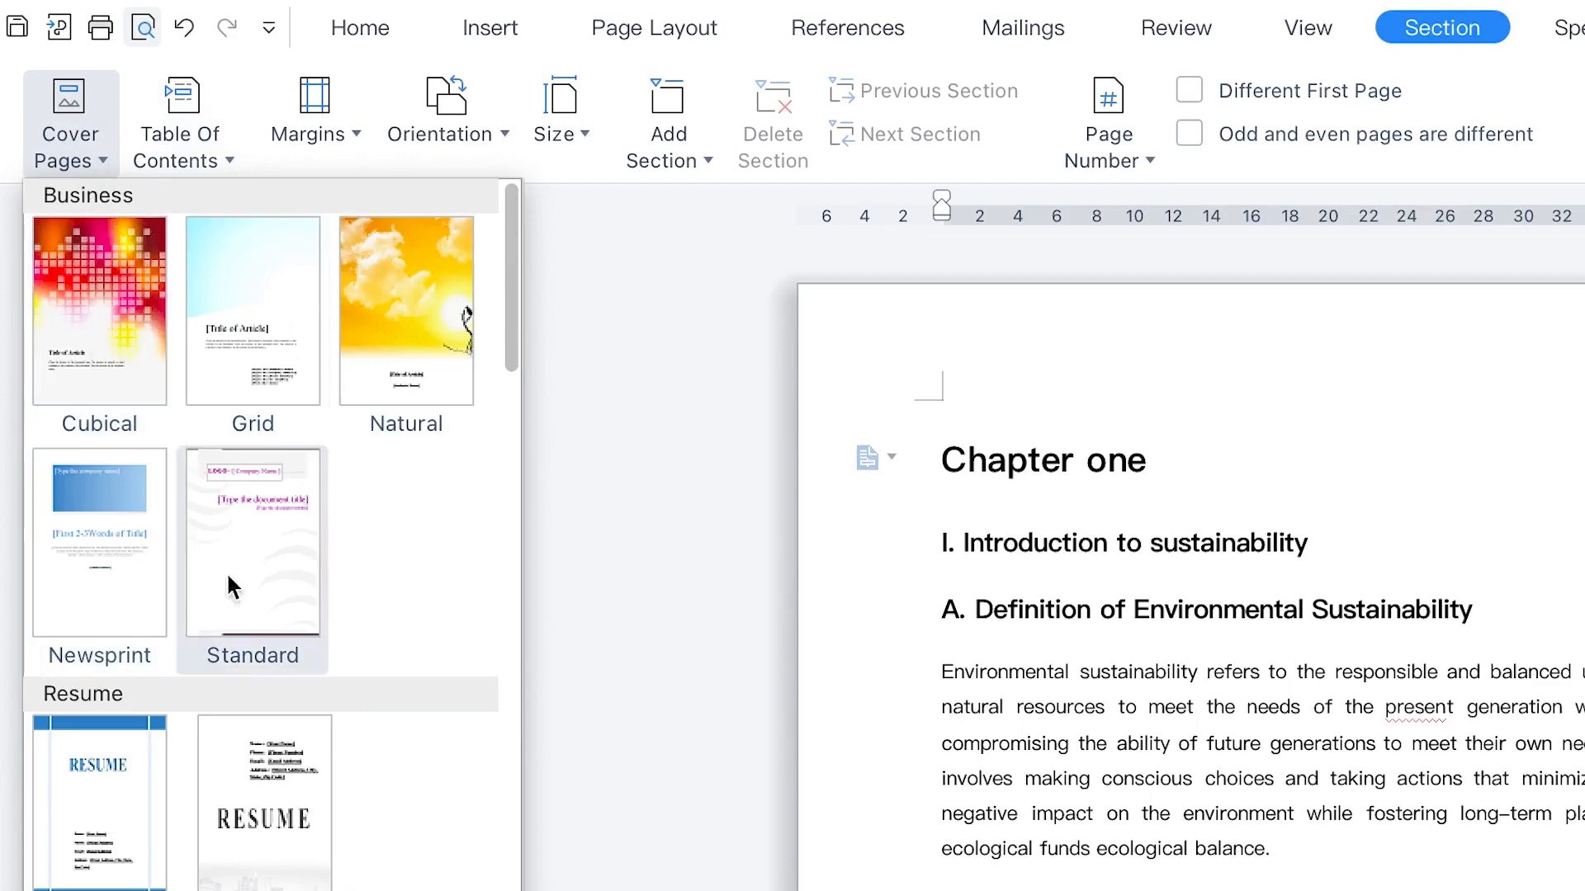
scroll("down", 3)
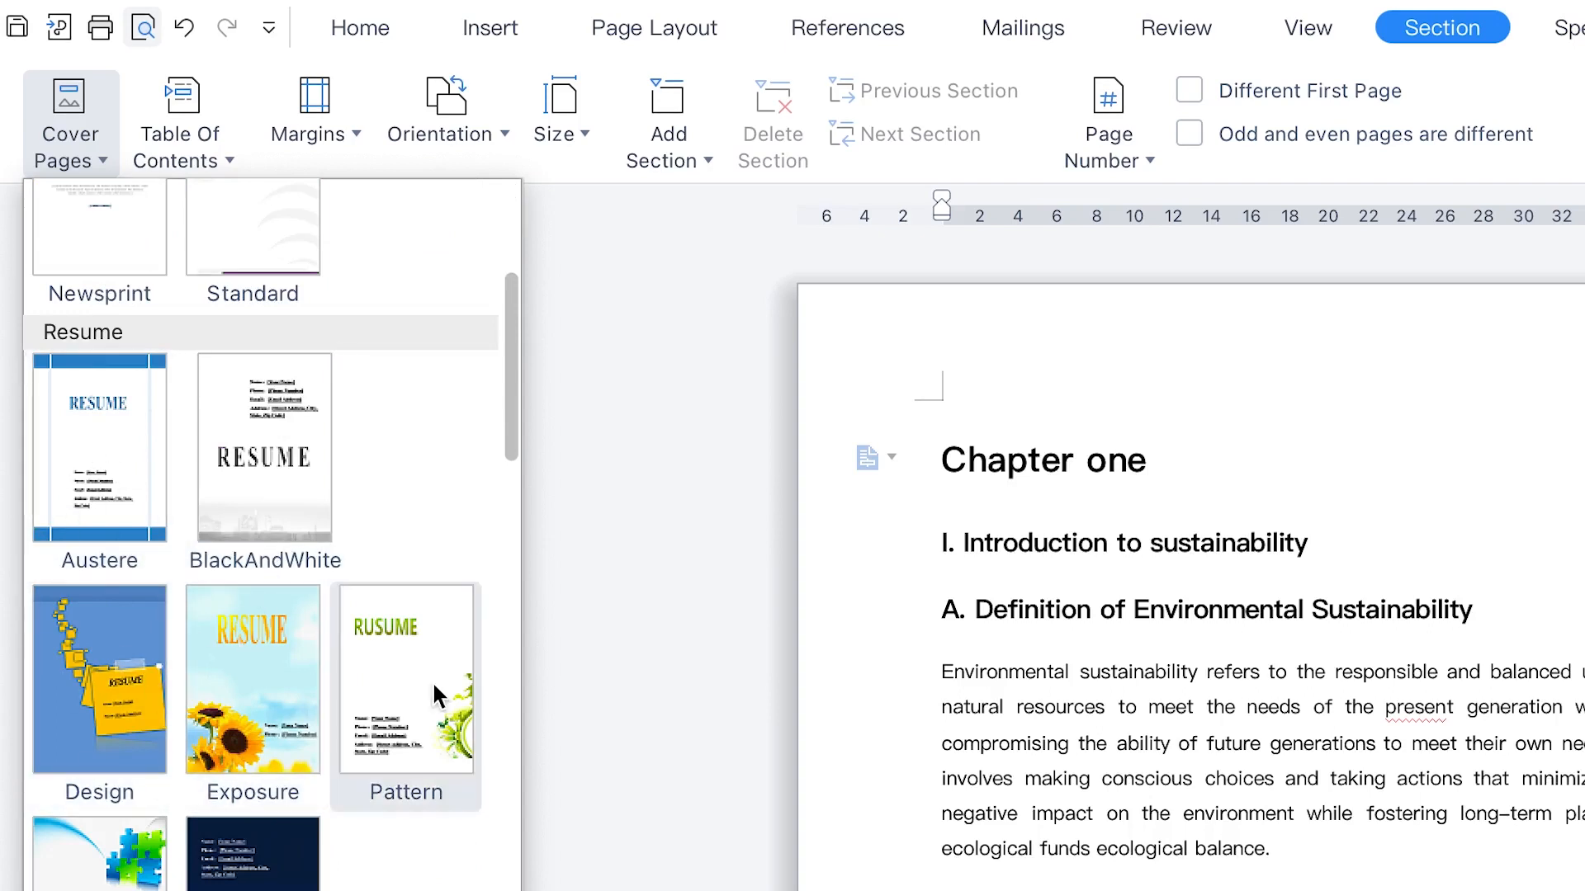
scroll("down", 3)
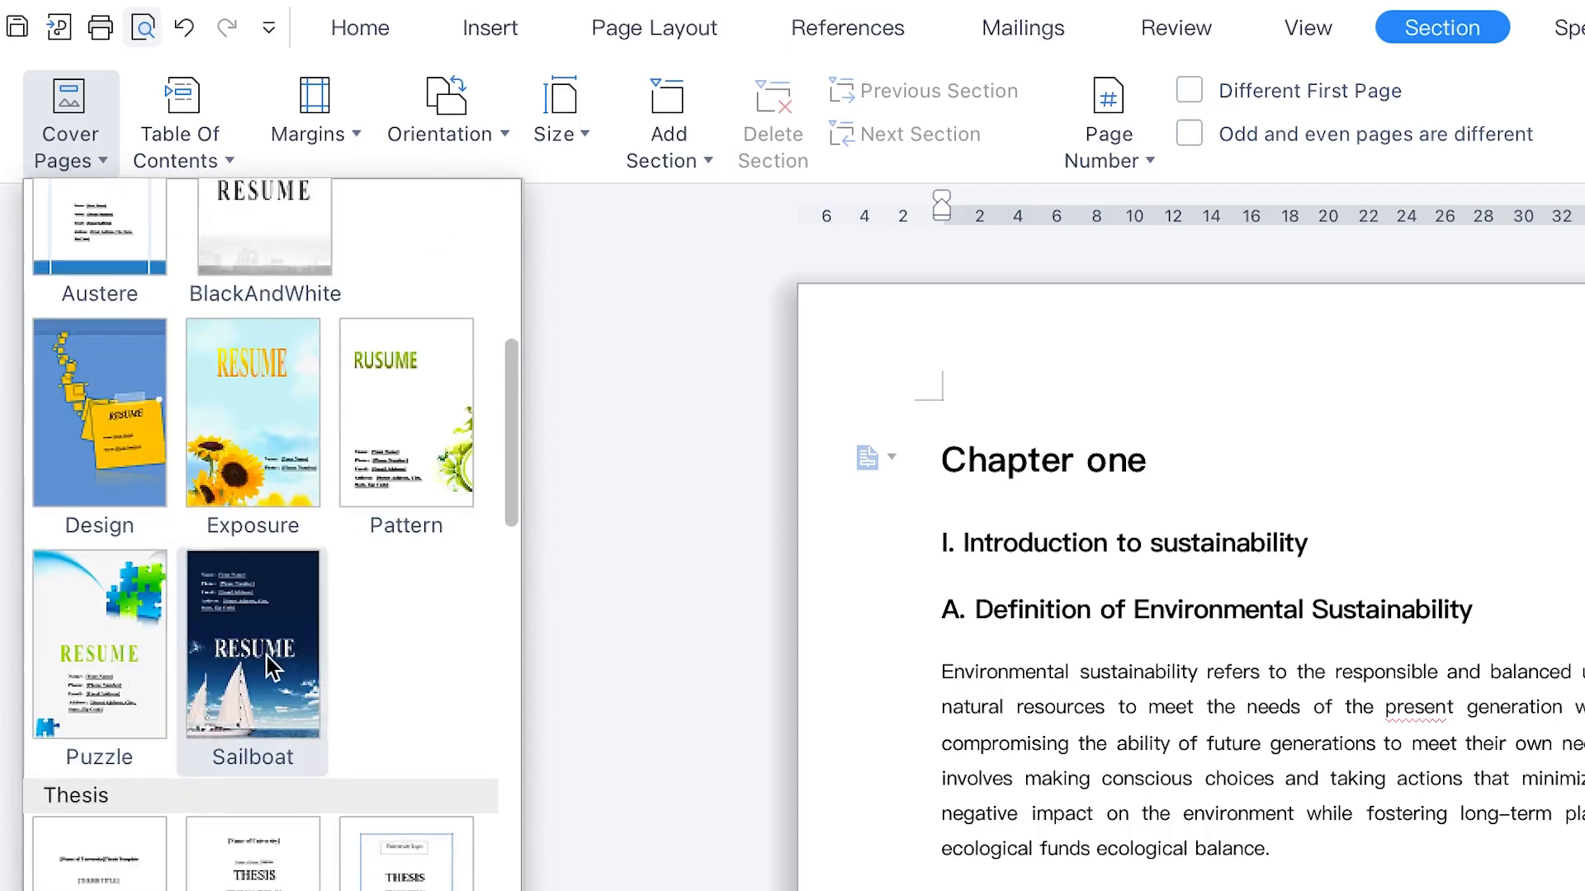
scroll("down", 3)
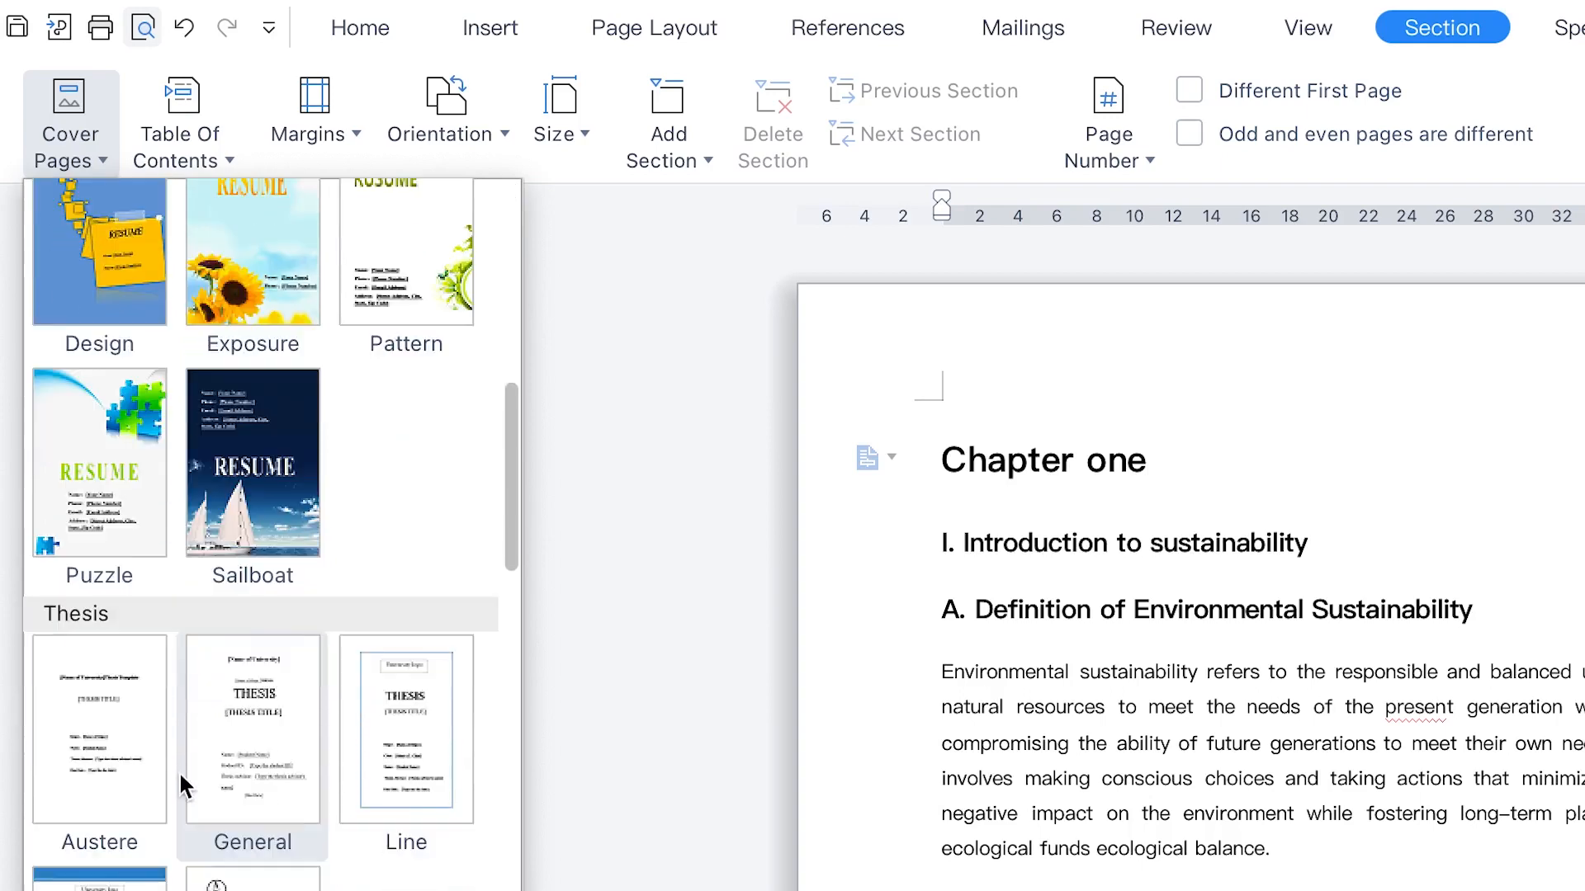
scroll("down", 3)
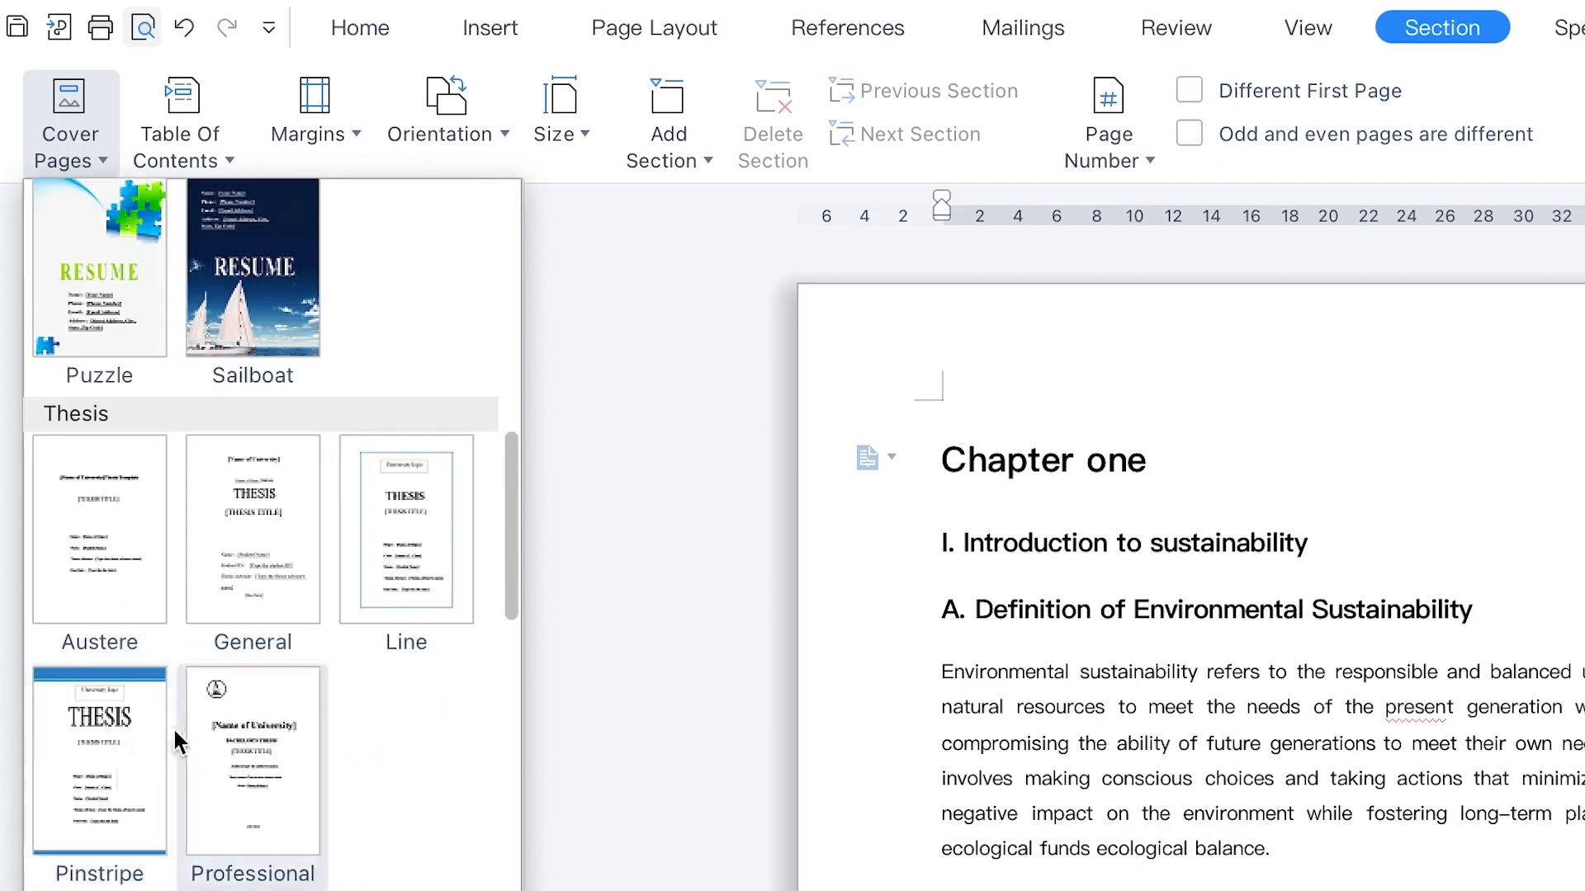
scroll("down", 3)
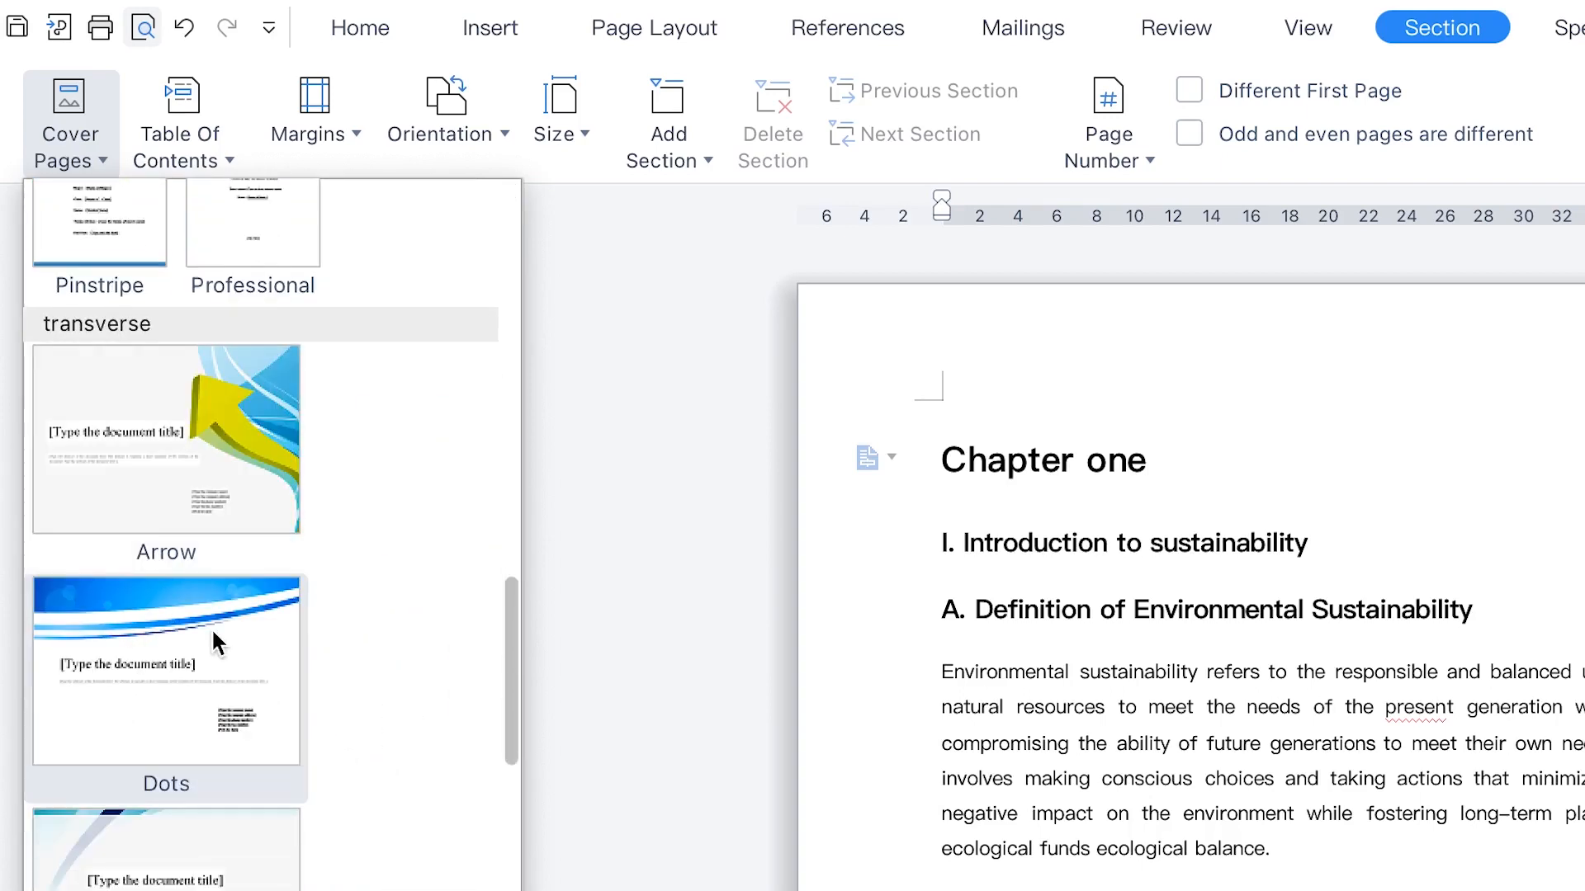
scroll("down", 3)
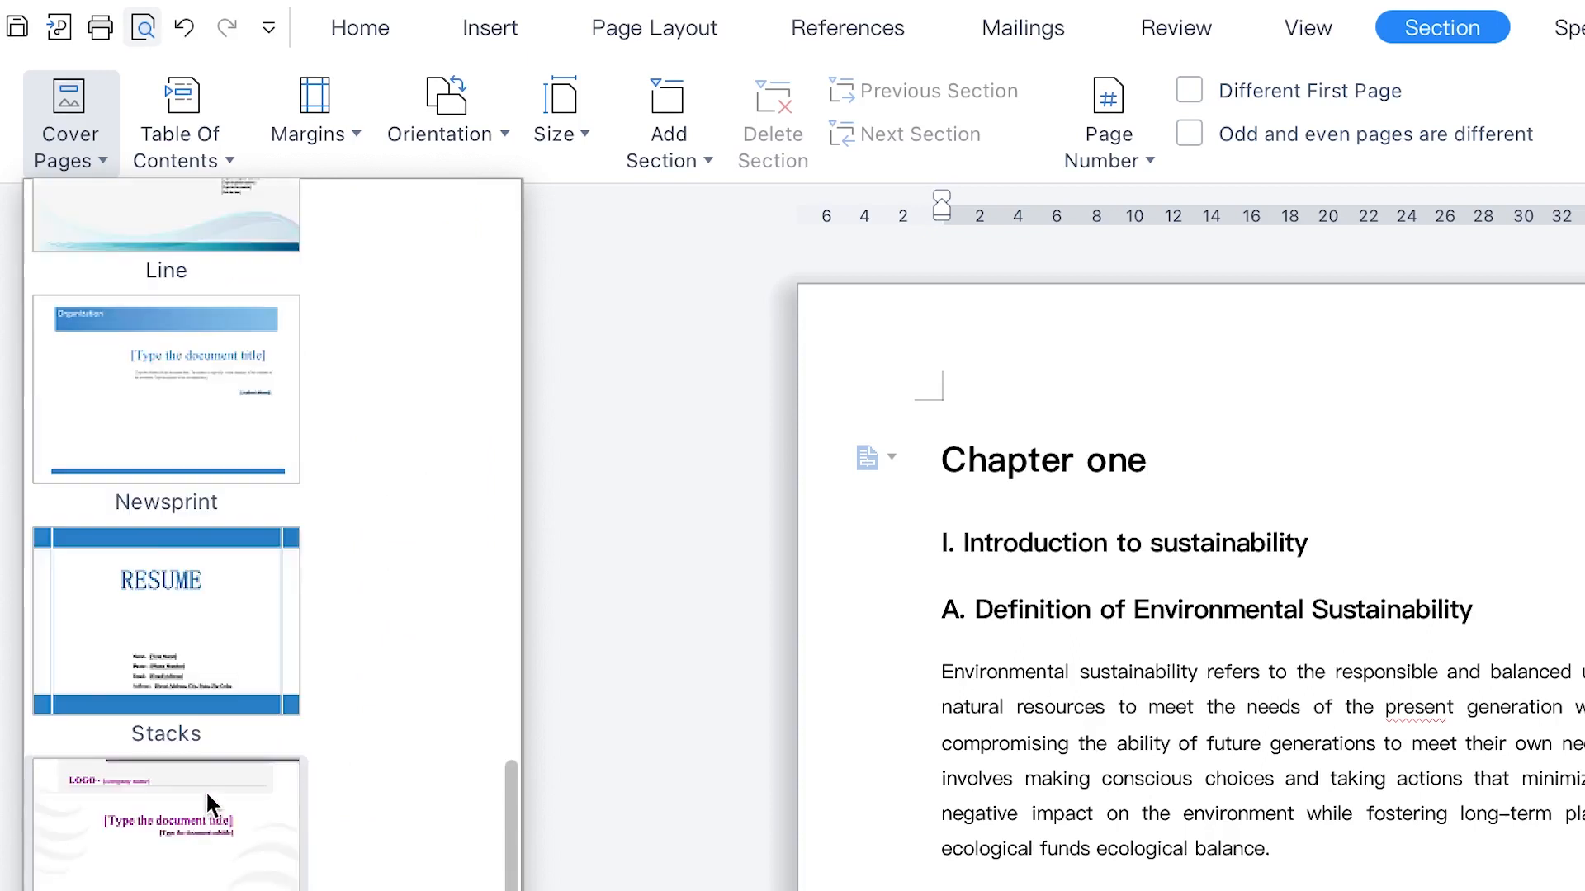
scroll("down", 3)
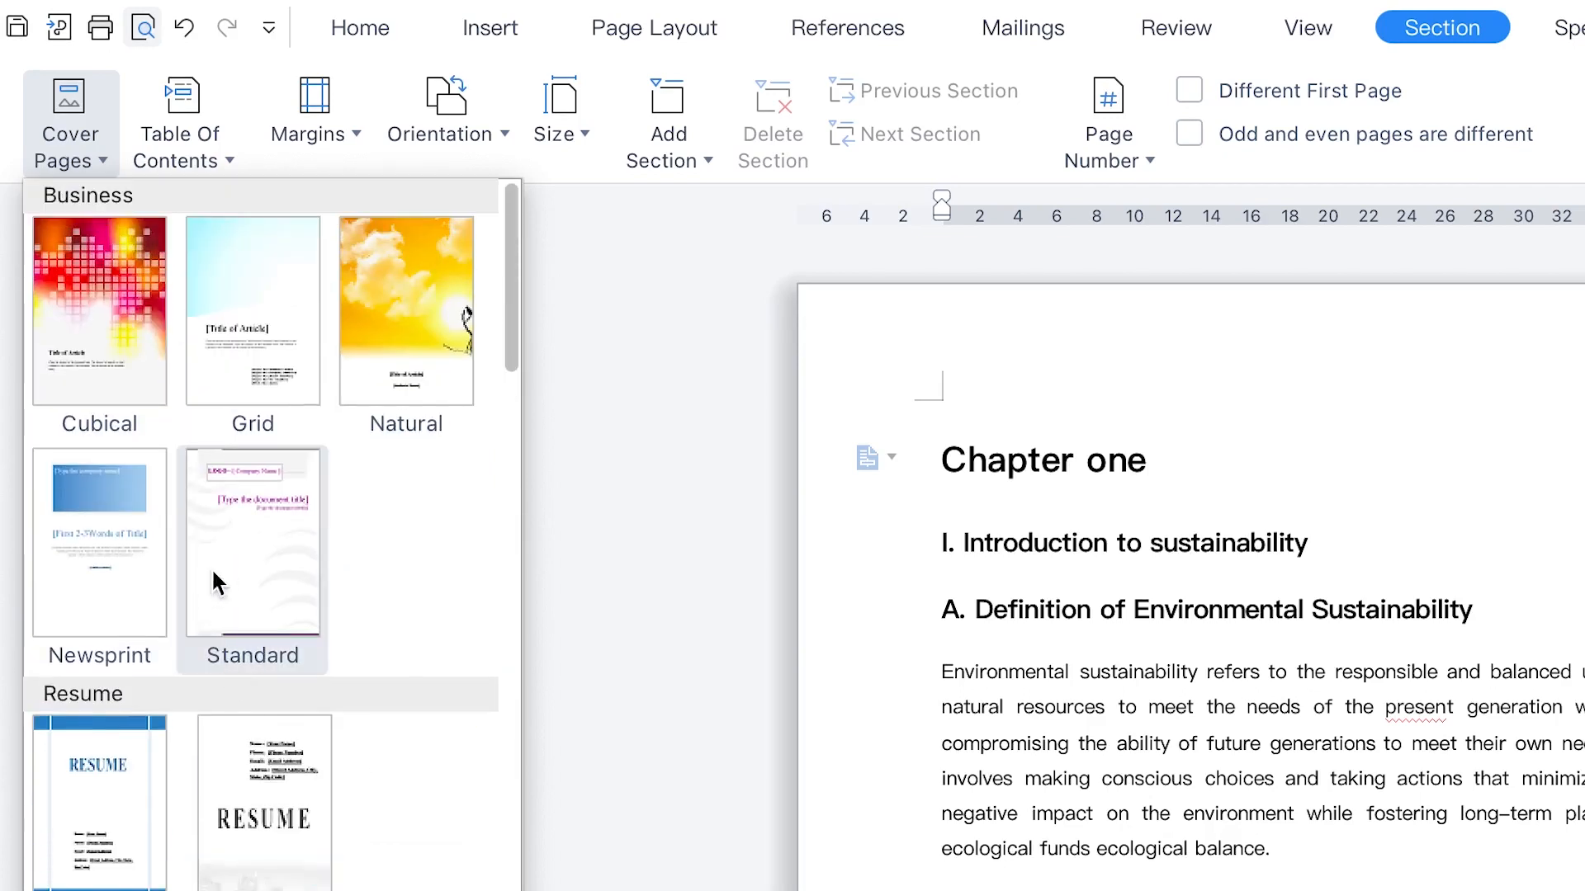
mouse_move(99, 266)
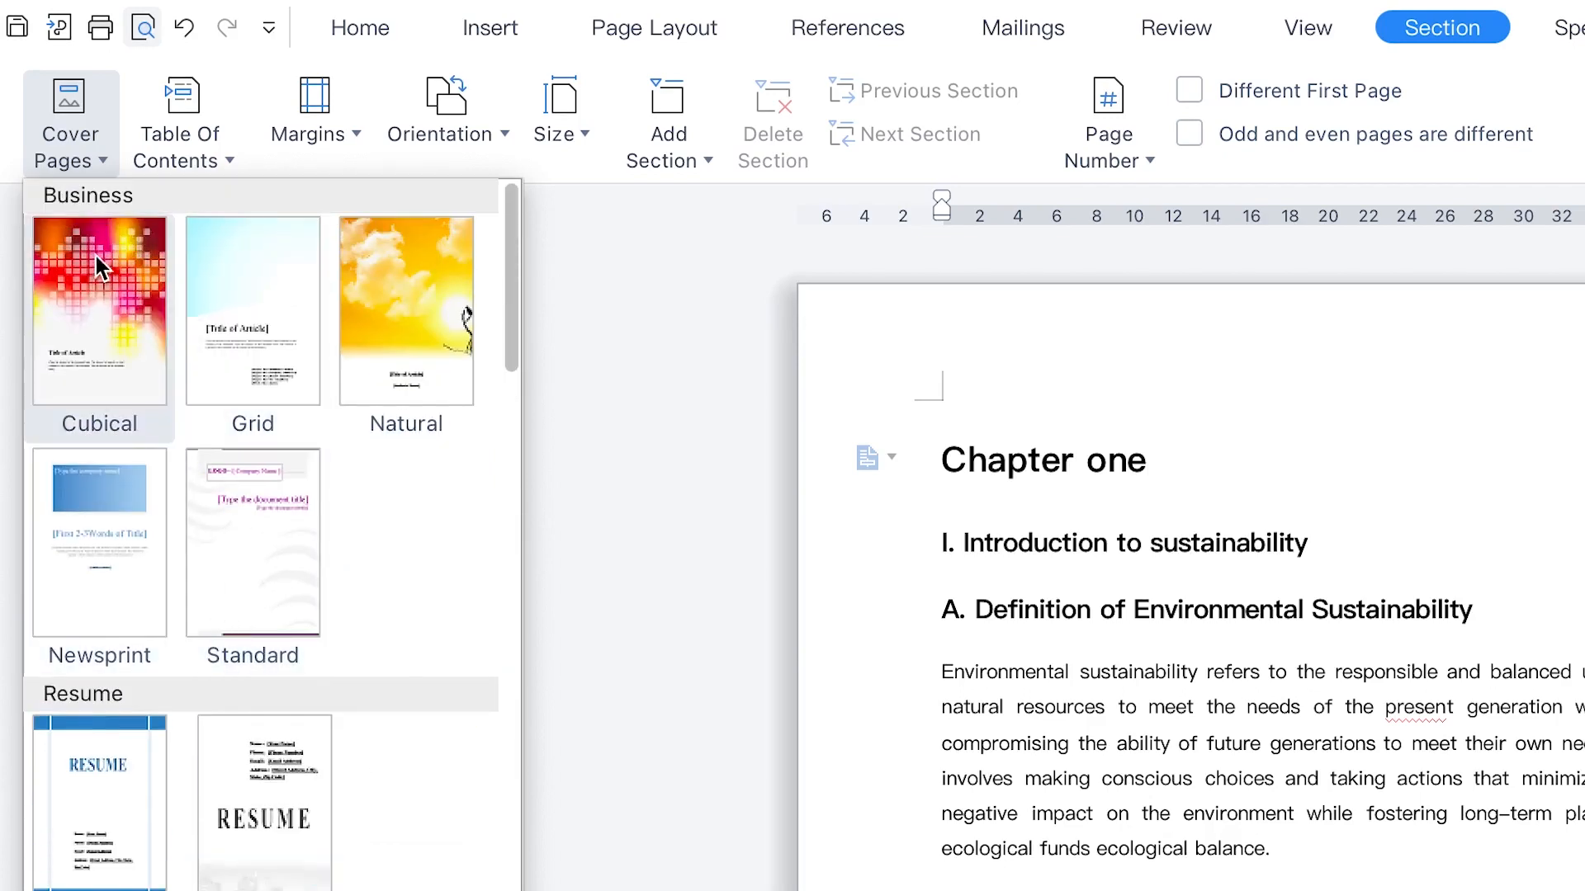
Insert the Cubical cover page ahead of Chapter one.
left_click(99, 310)
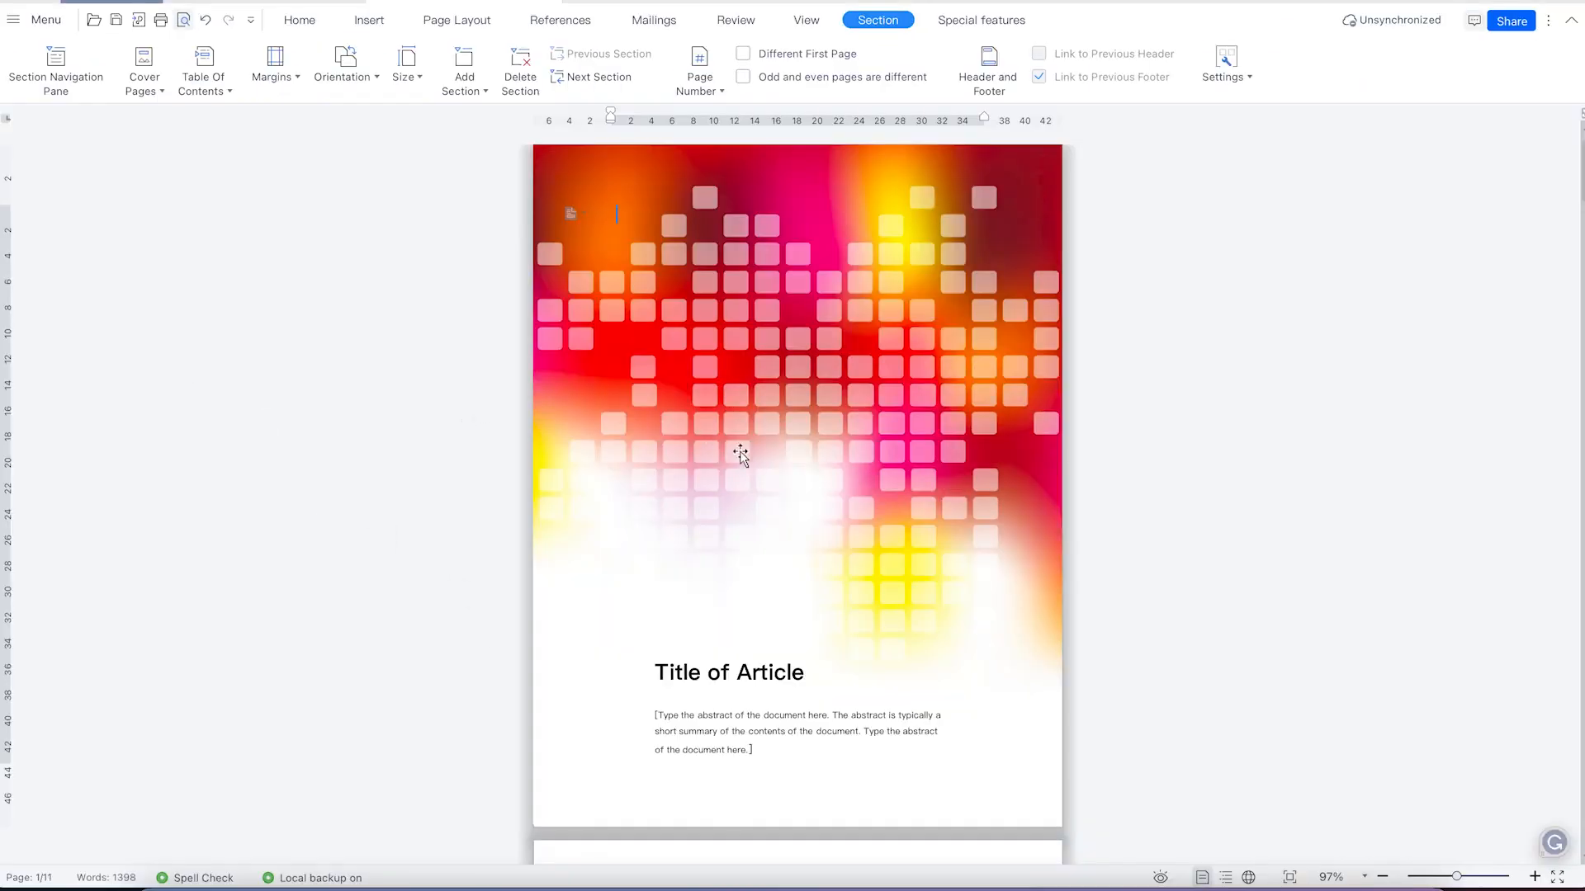
scroll("down", 3)
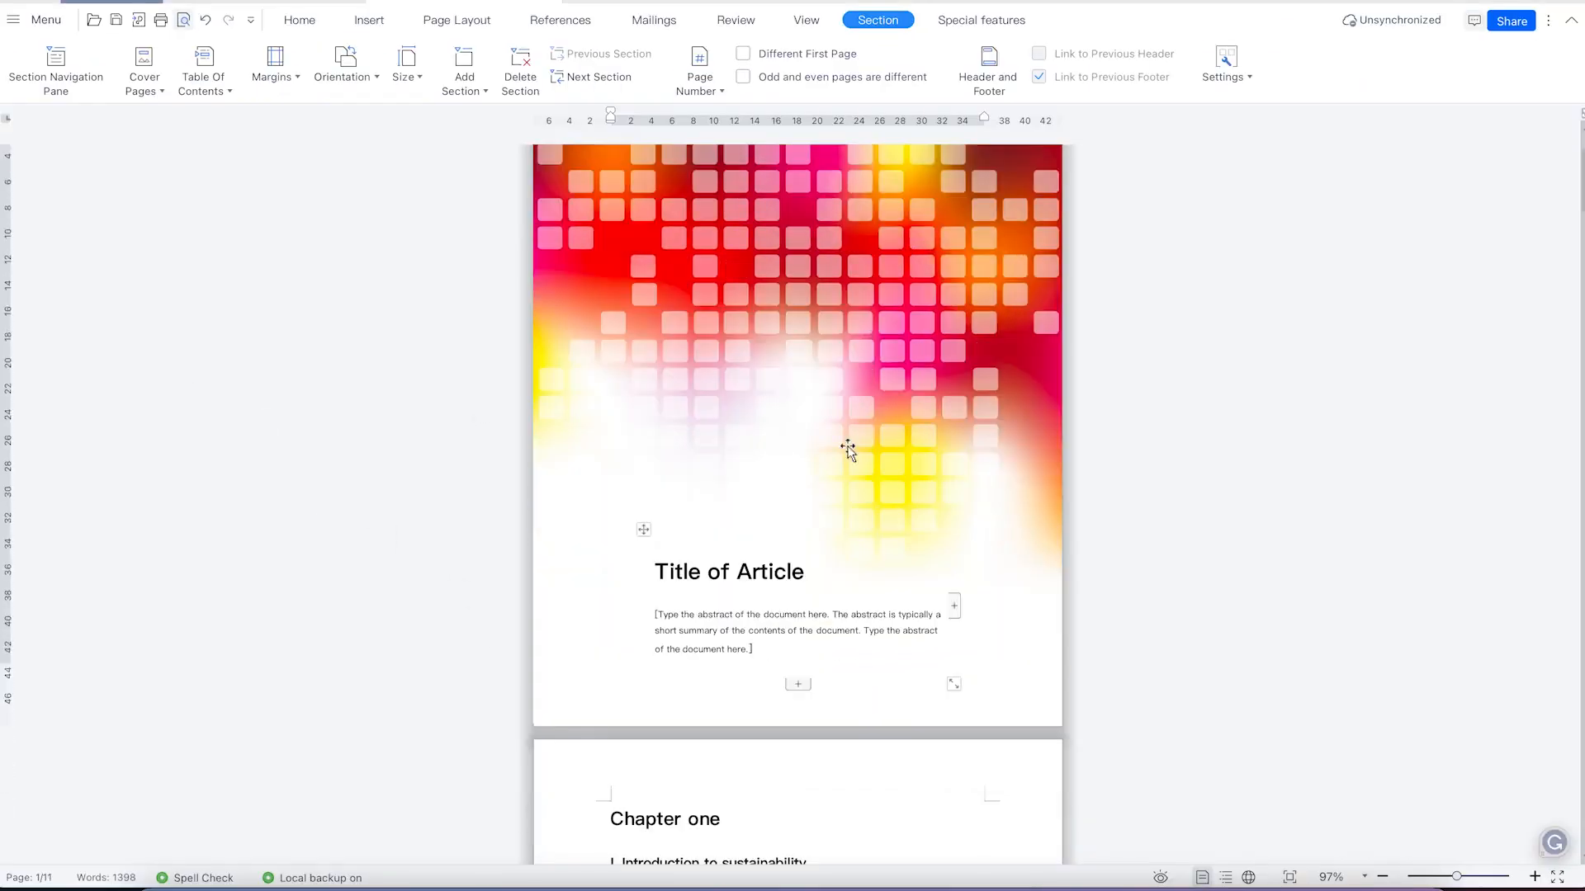
scroll("down", 3)
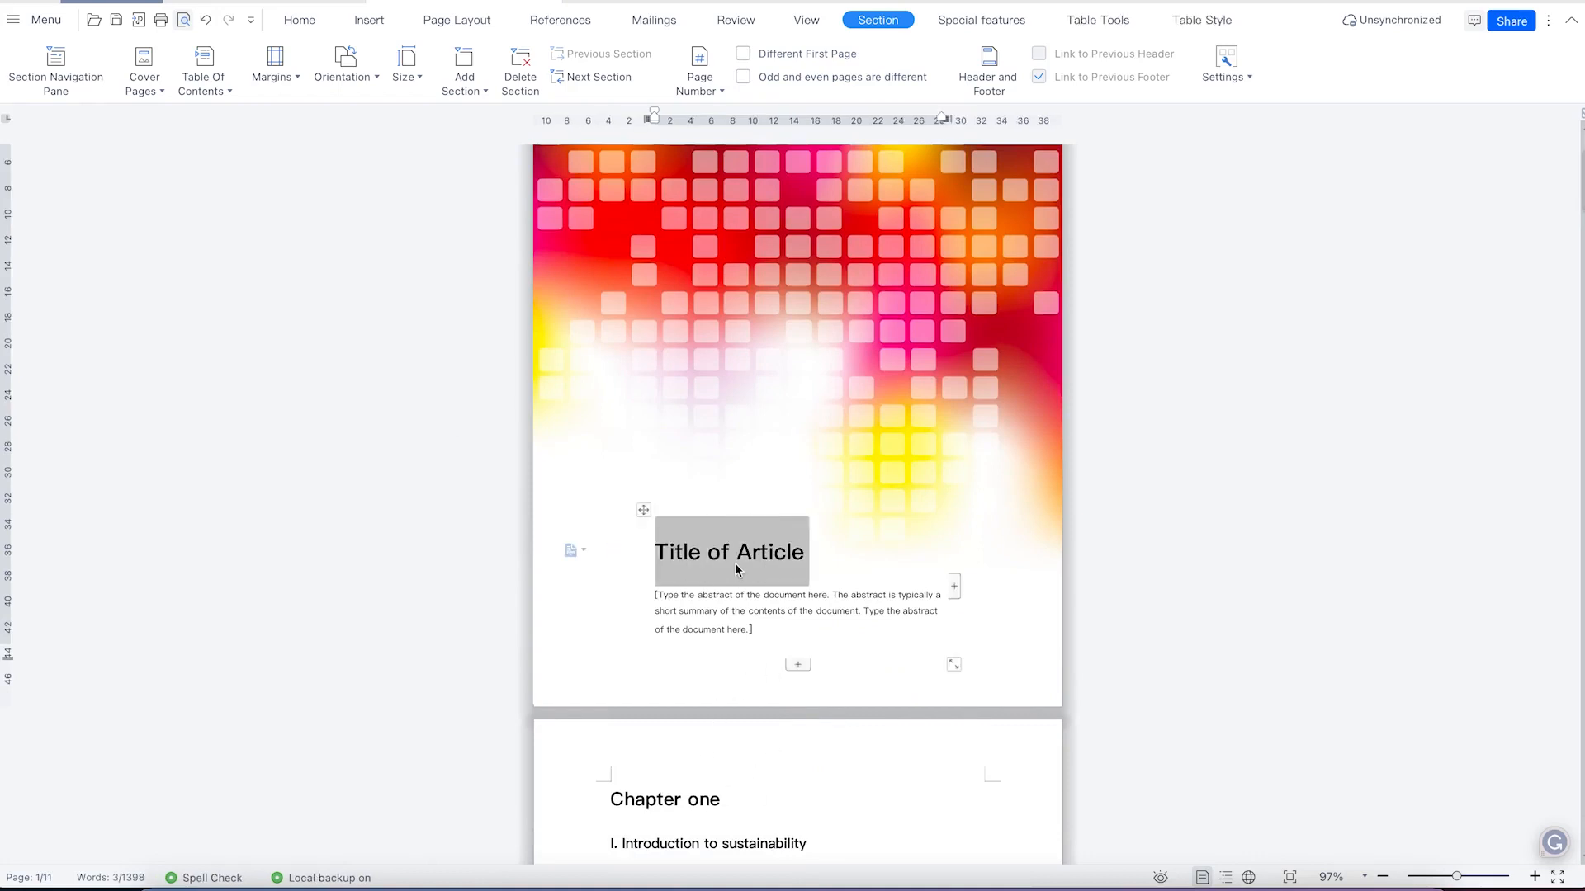
Replace the title placeholder with 'The concept of sustainability'.
type("The conce")
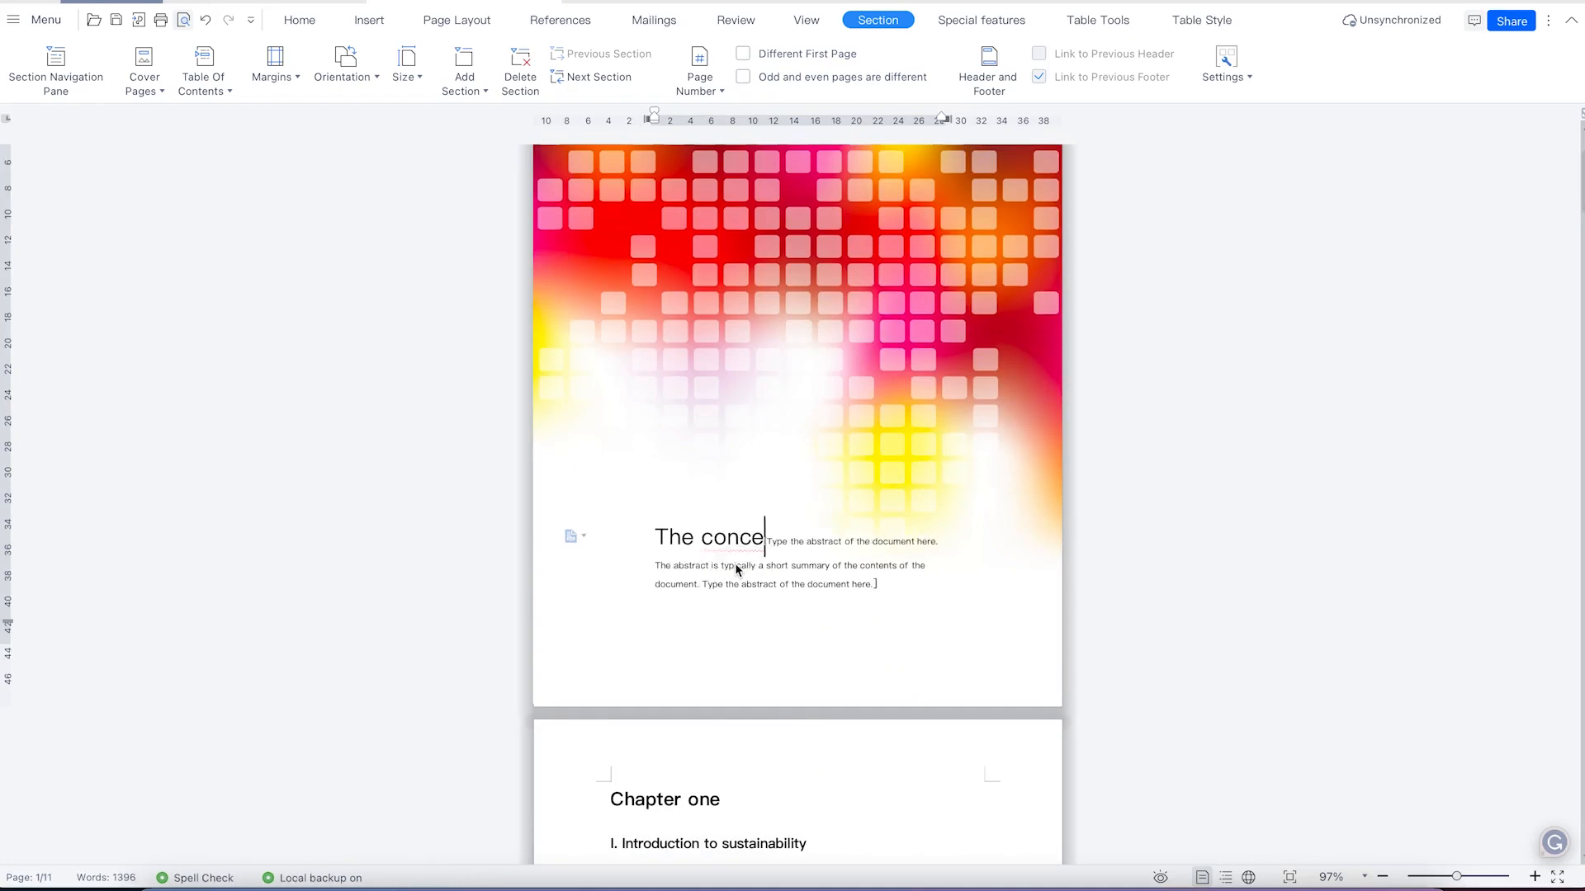
type("pt of sustainability")
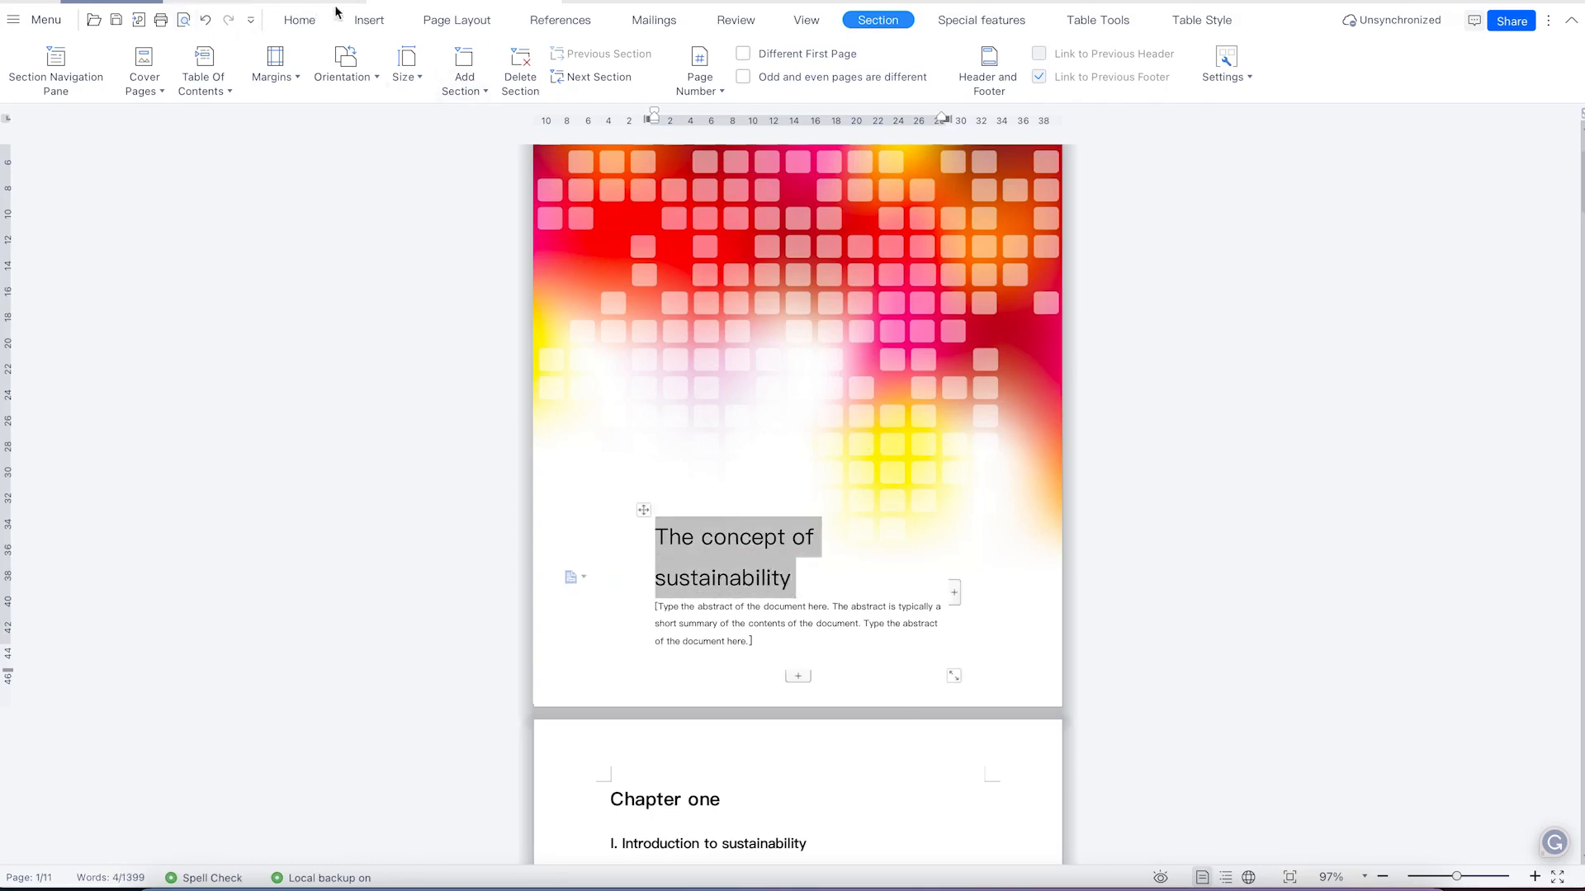
Replace the abstract placeholder with the author line 'Dr. A. S. Abdurrasheed'.
left_click(299, 20)
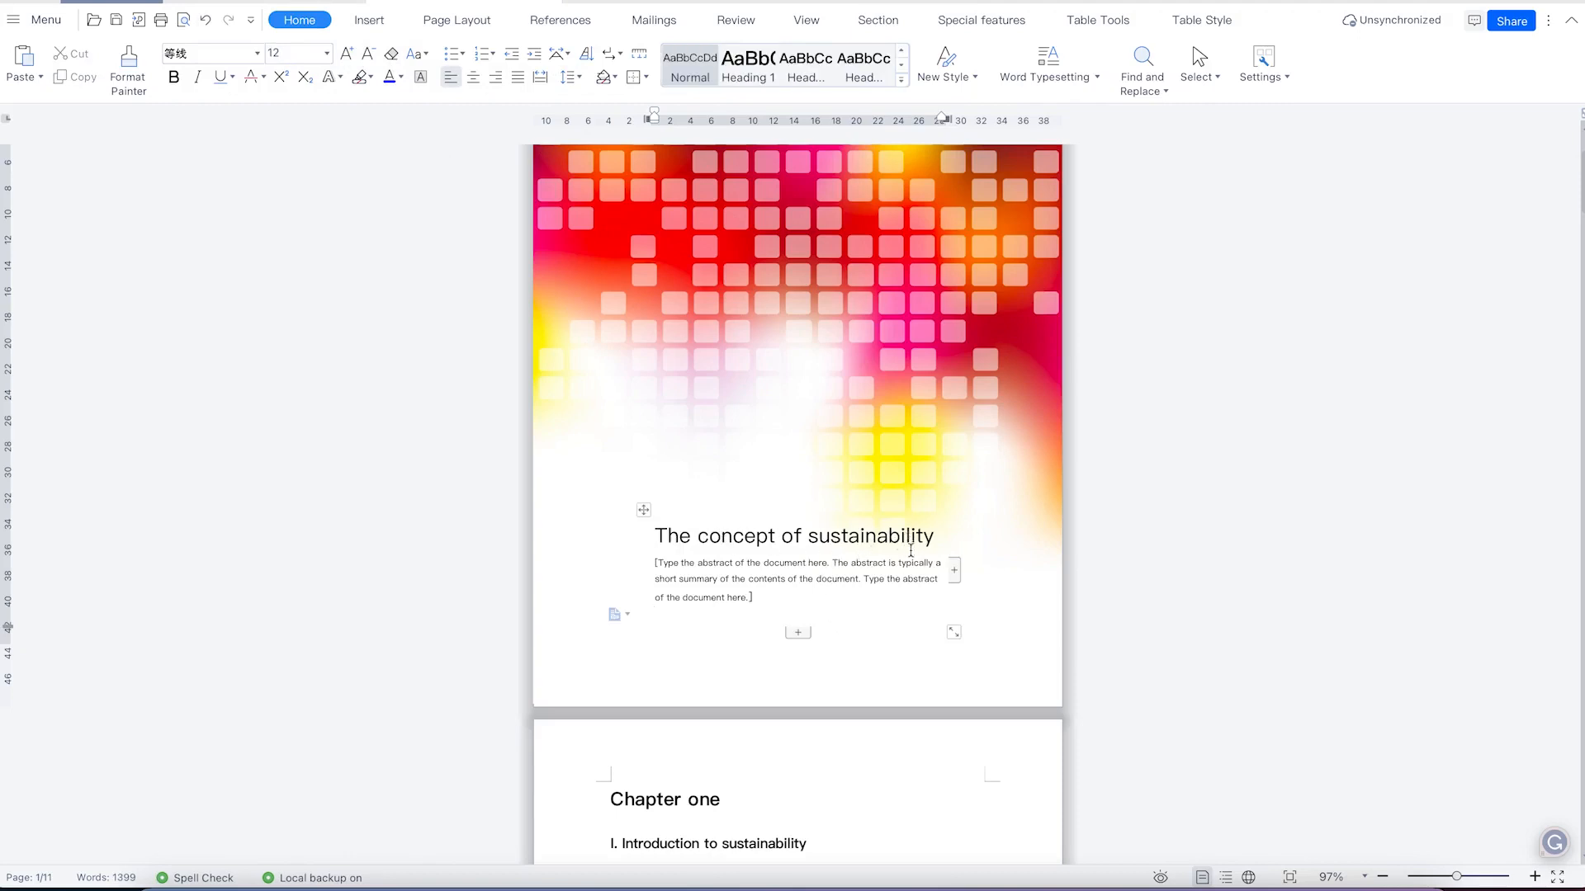
left_click(687, 571)
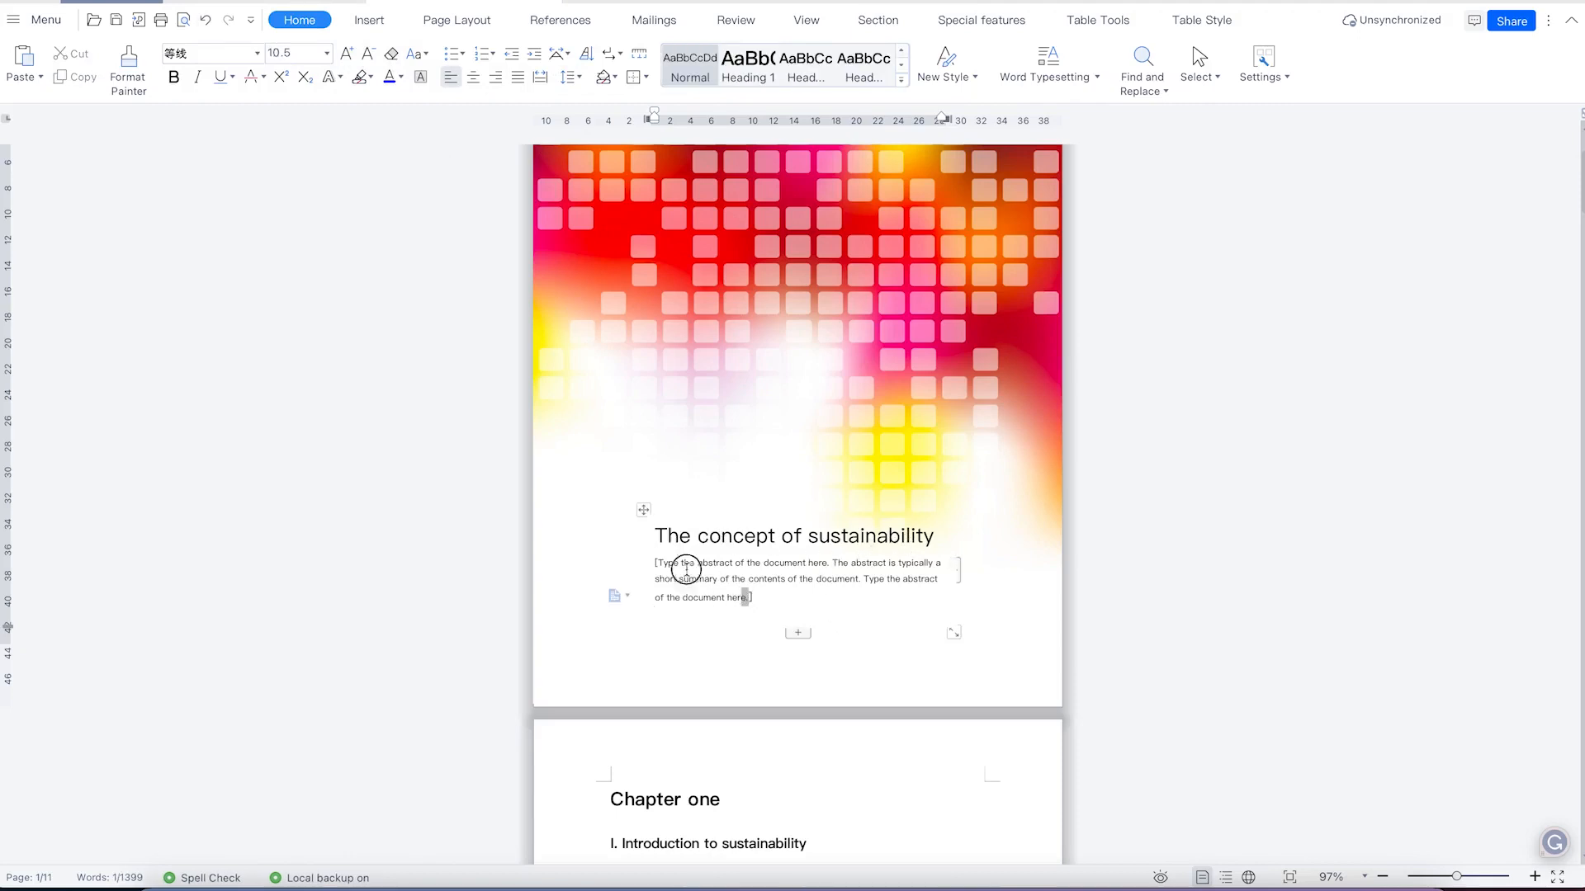
type("Learn everyting about sustainablitiyt with Dr. Rashed")
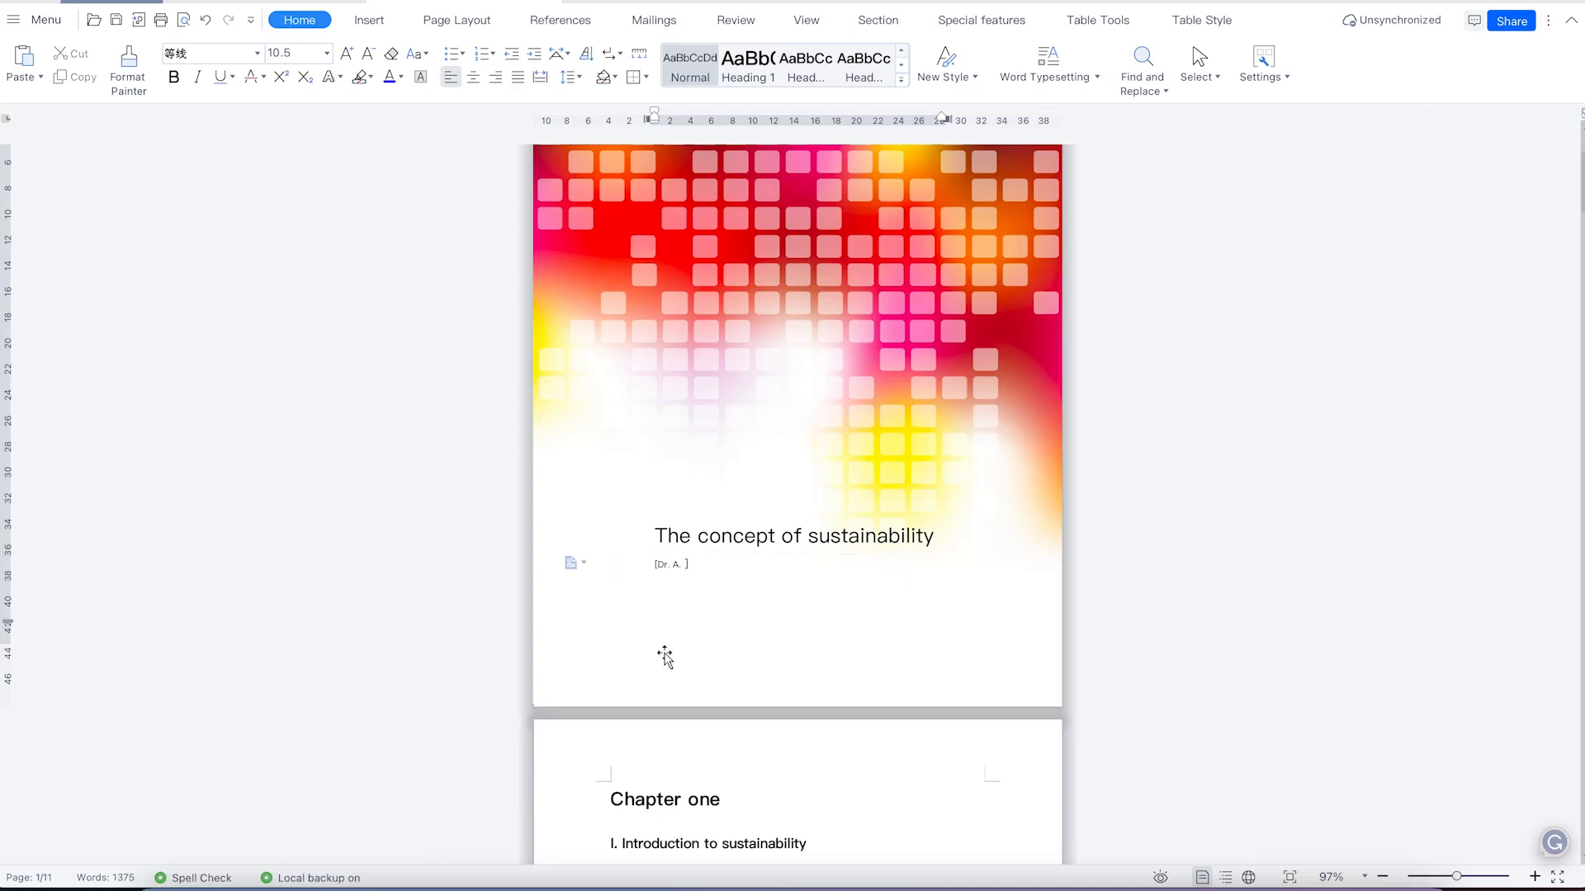
type("S. Abdurrasheed")
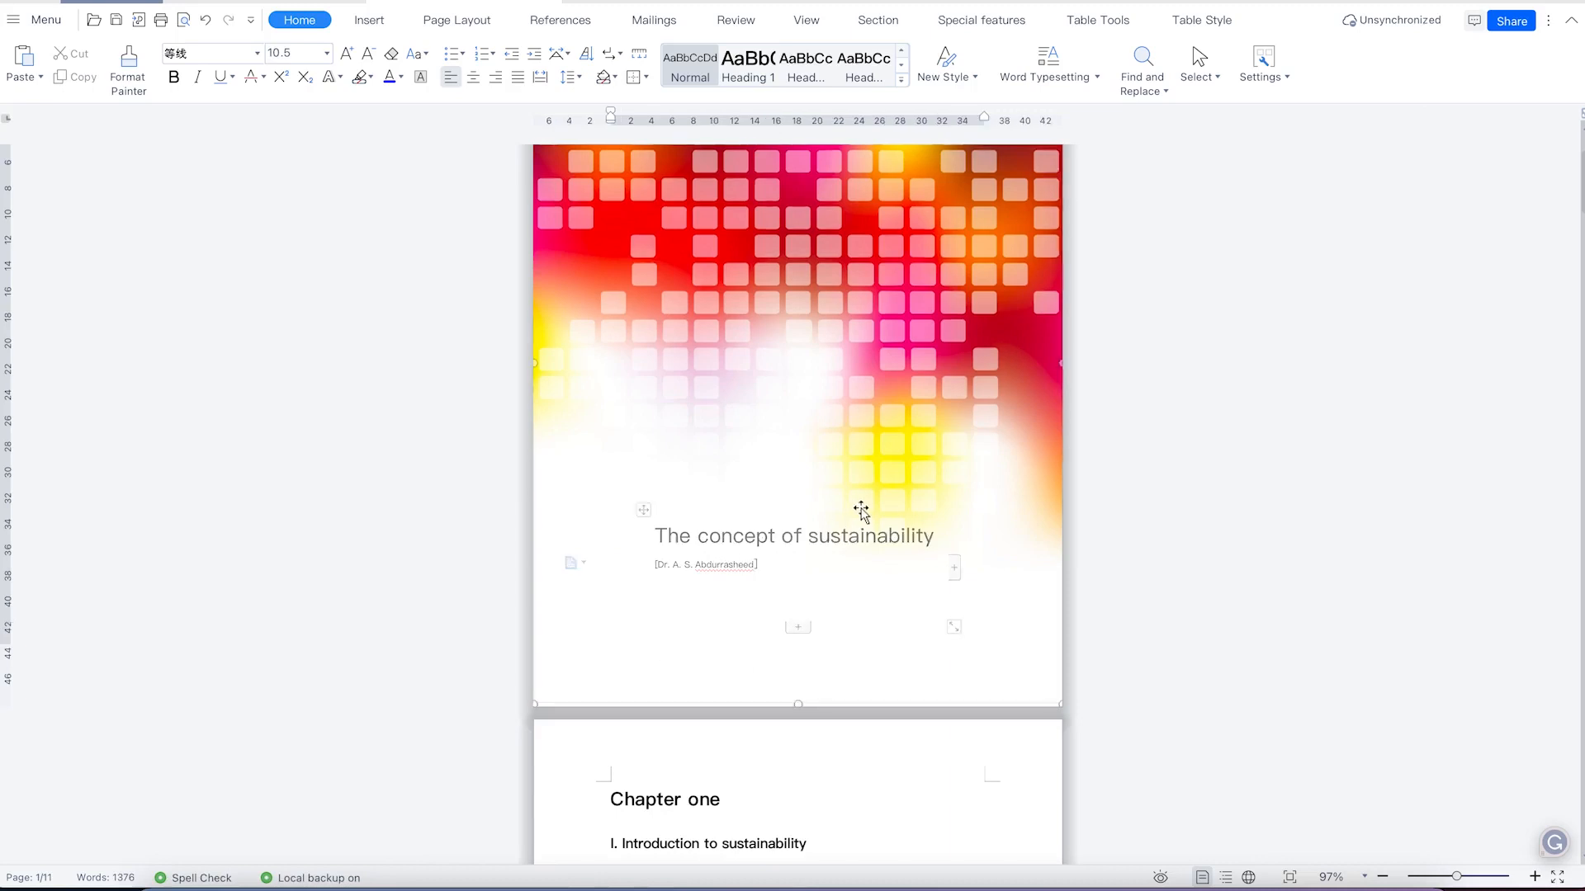
left_click(861, 508)
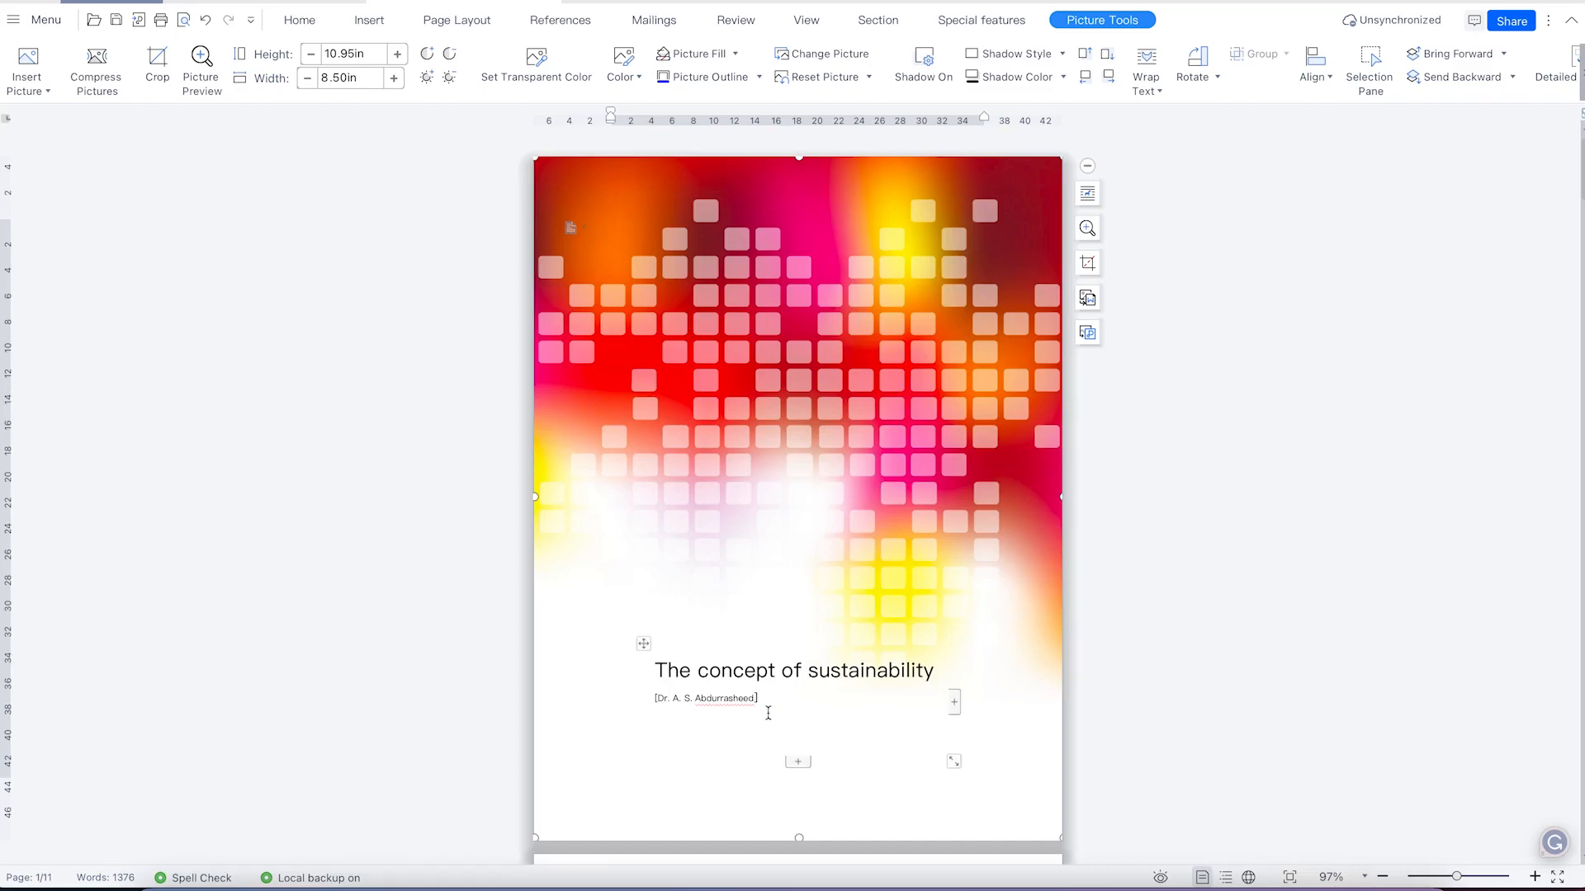
Add the date 'June 2023' on a new line below the author's name.
left_click(759, 698)
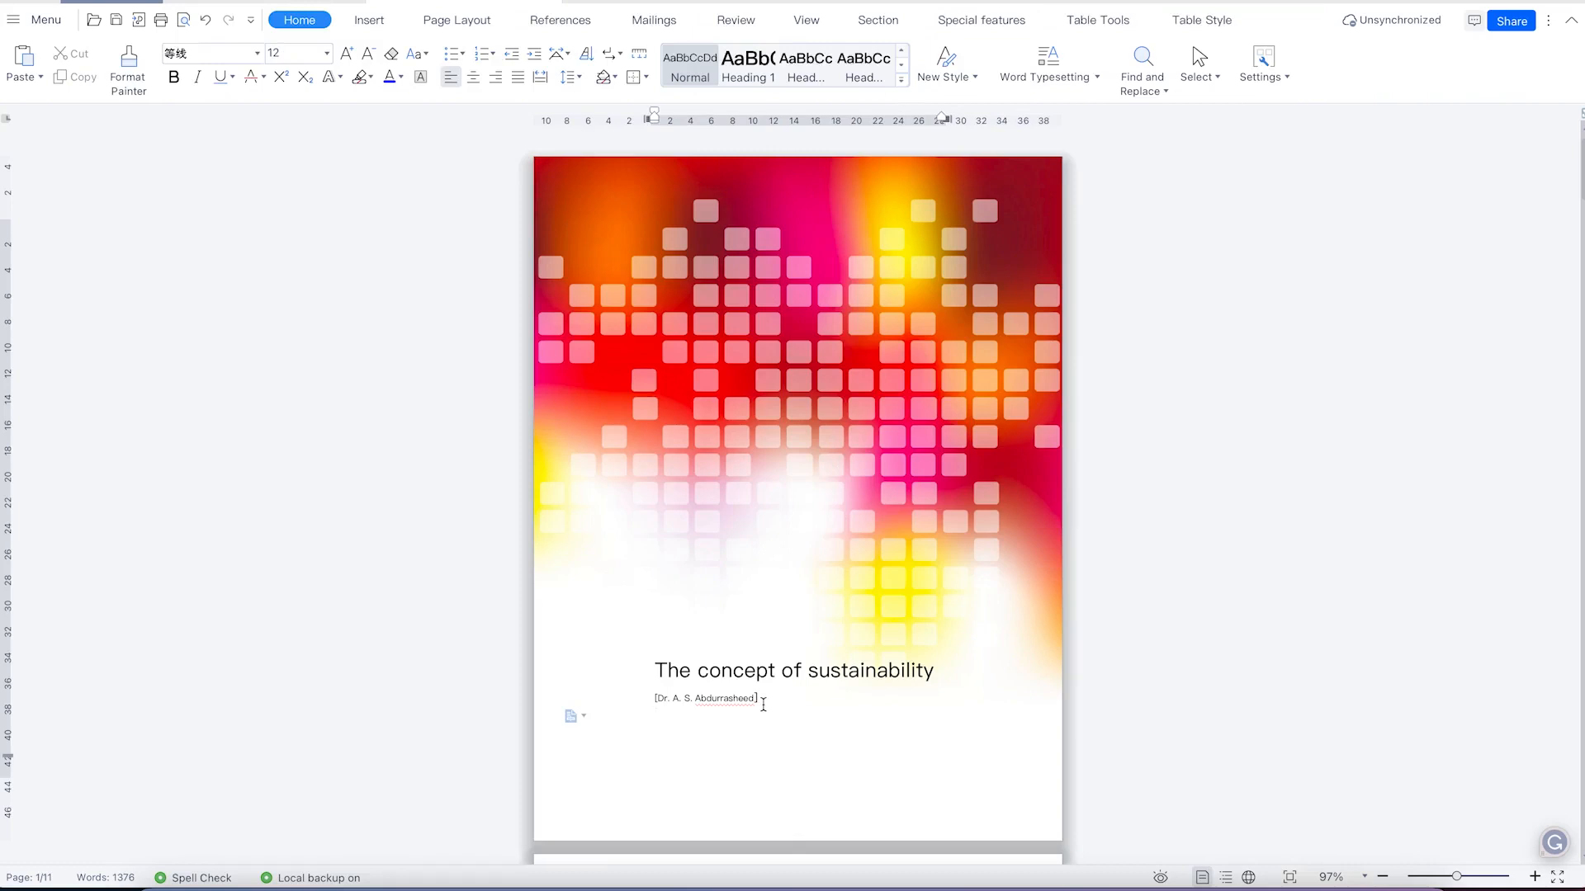
type("June 2023")
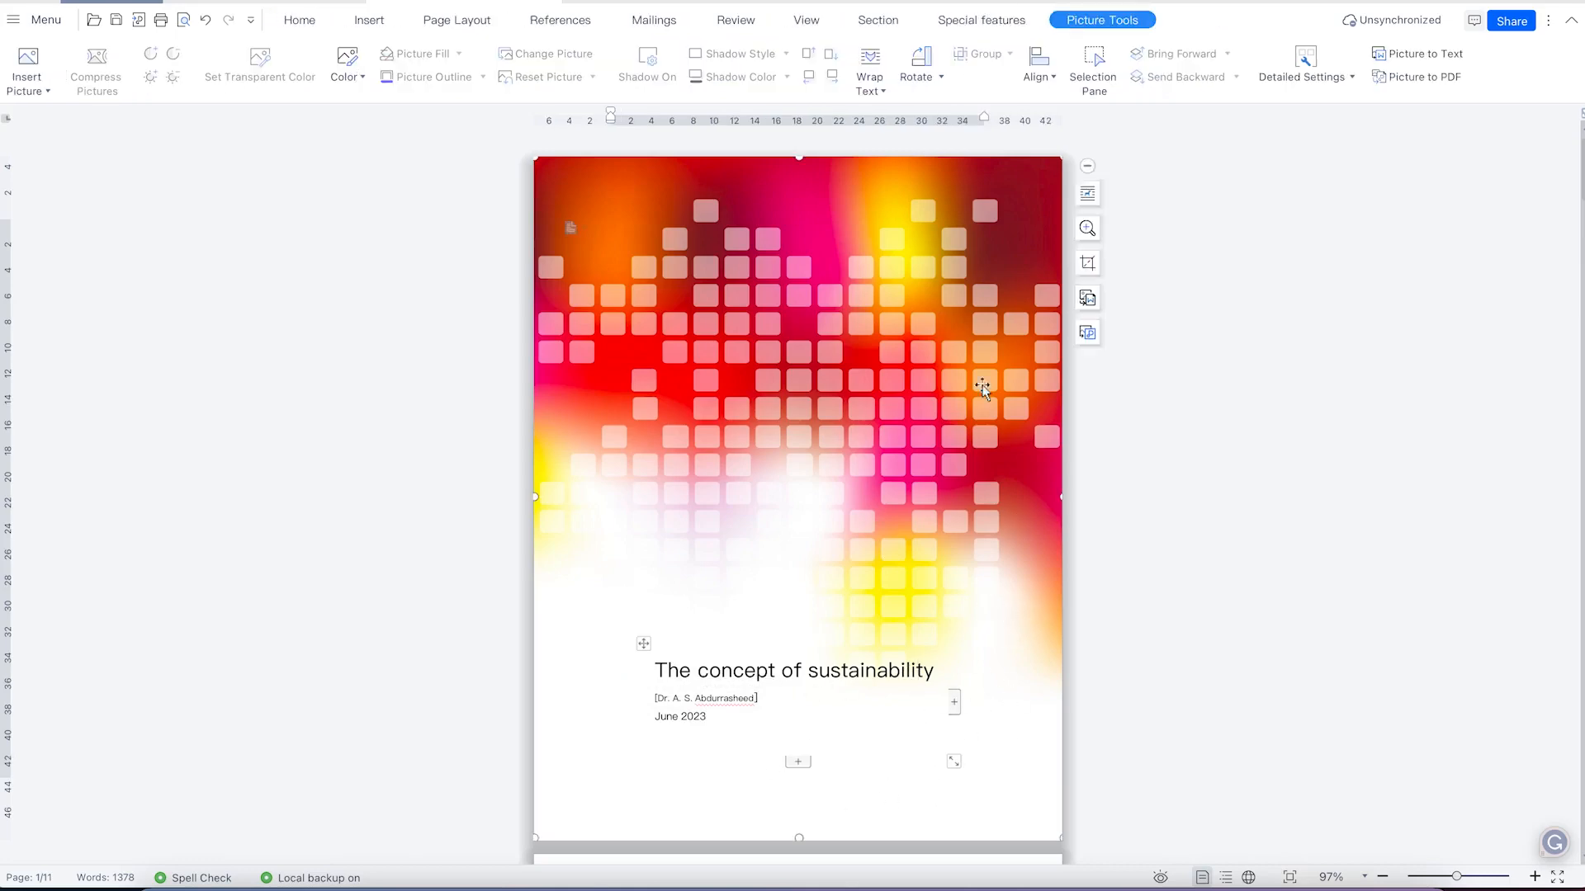
scroll("down", 3)
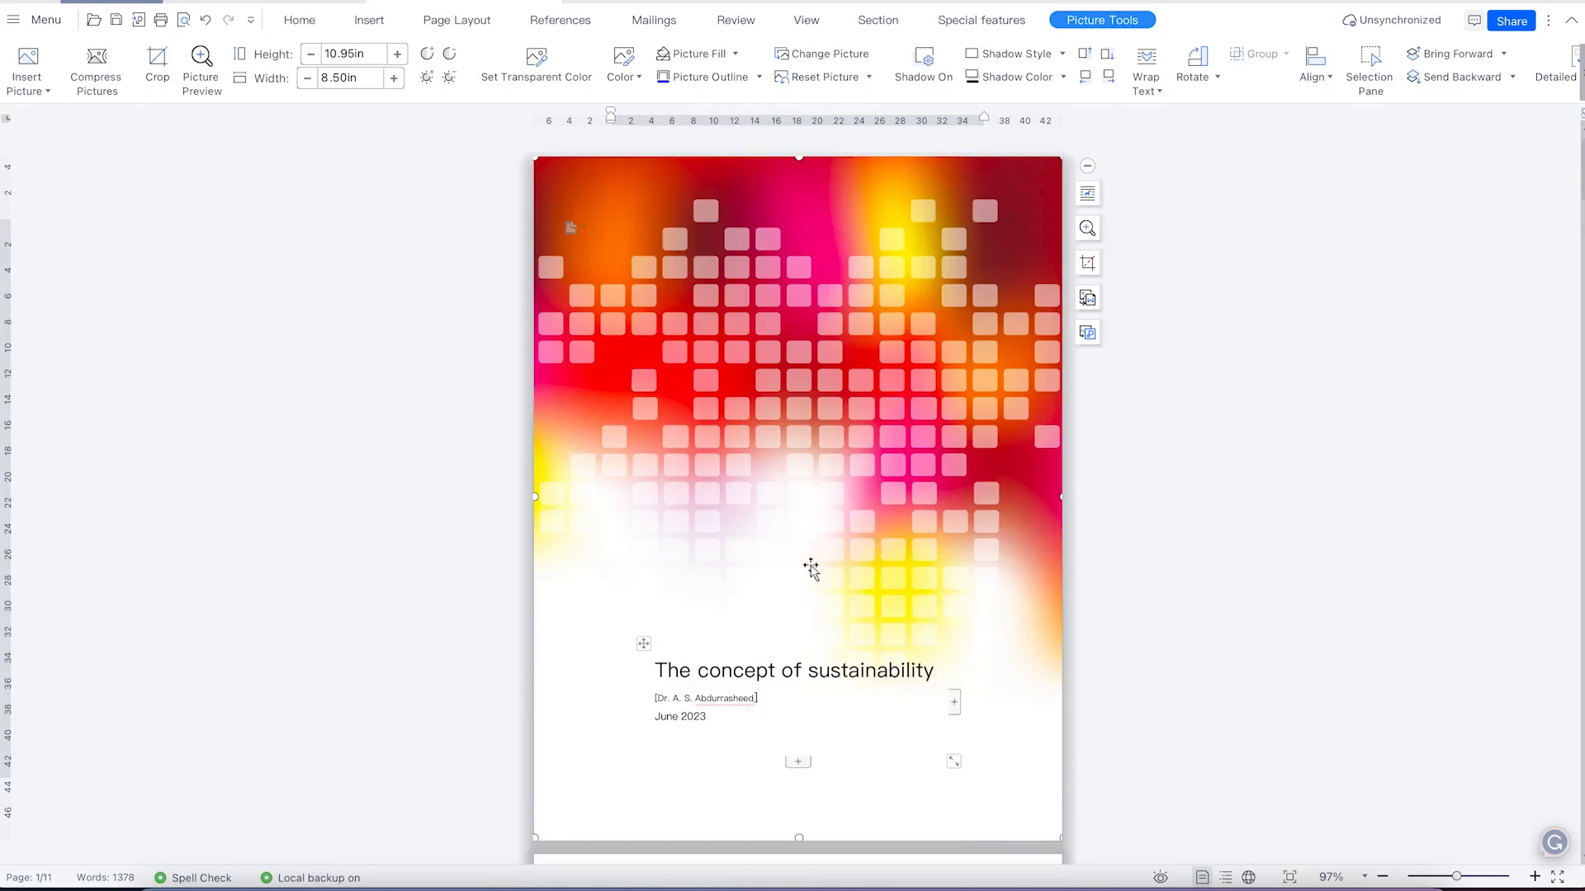
mouse_move(852, 429)
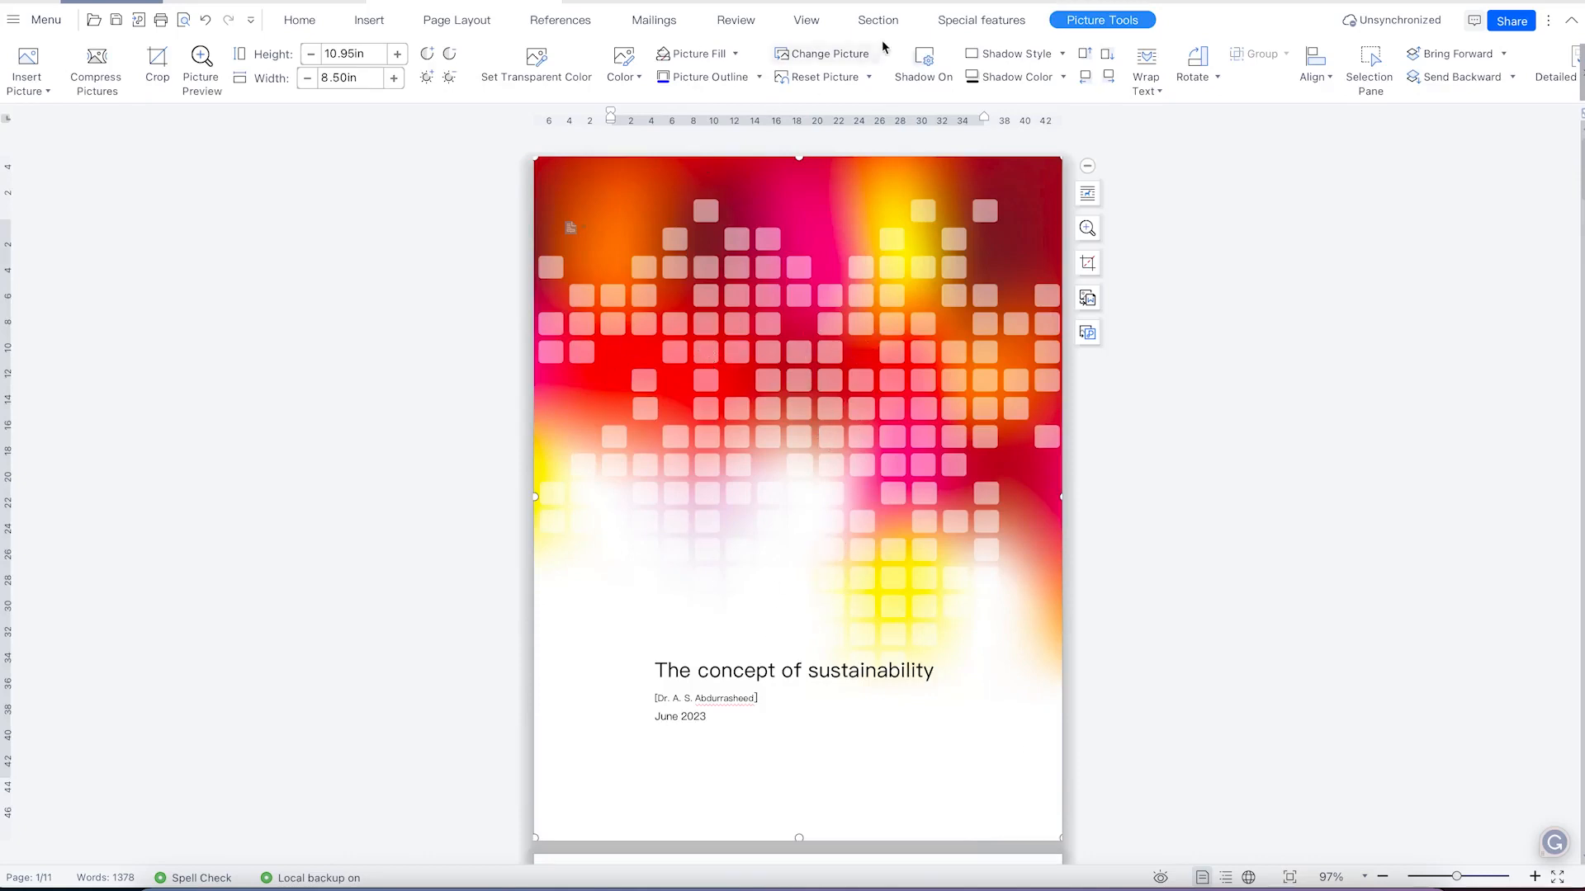
Swap the cover for the General design from the Thesis group.
left_click(878, 19)
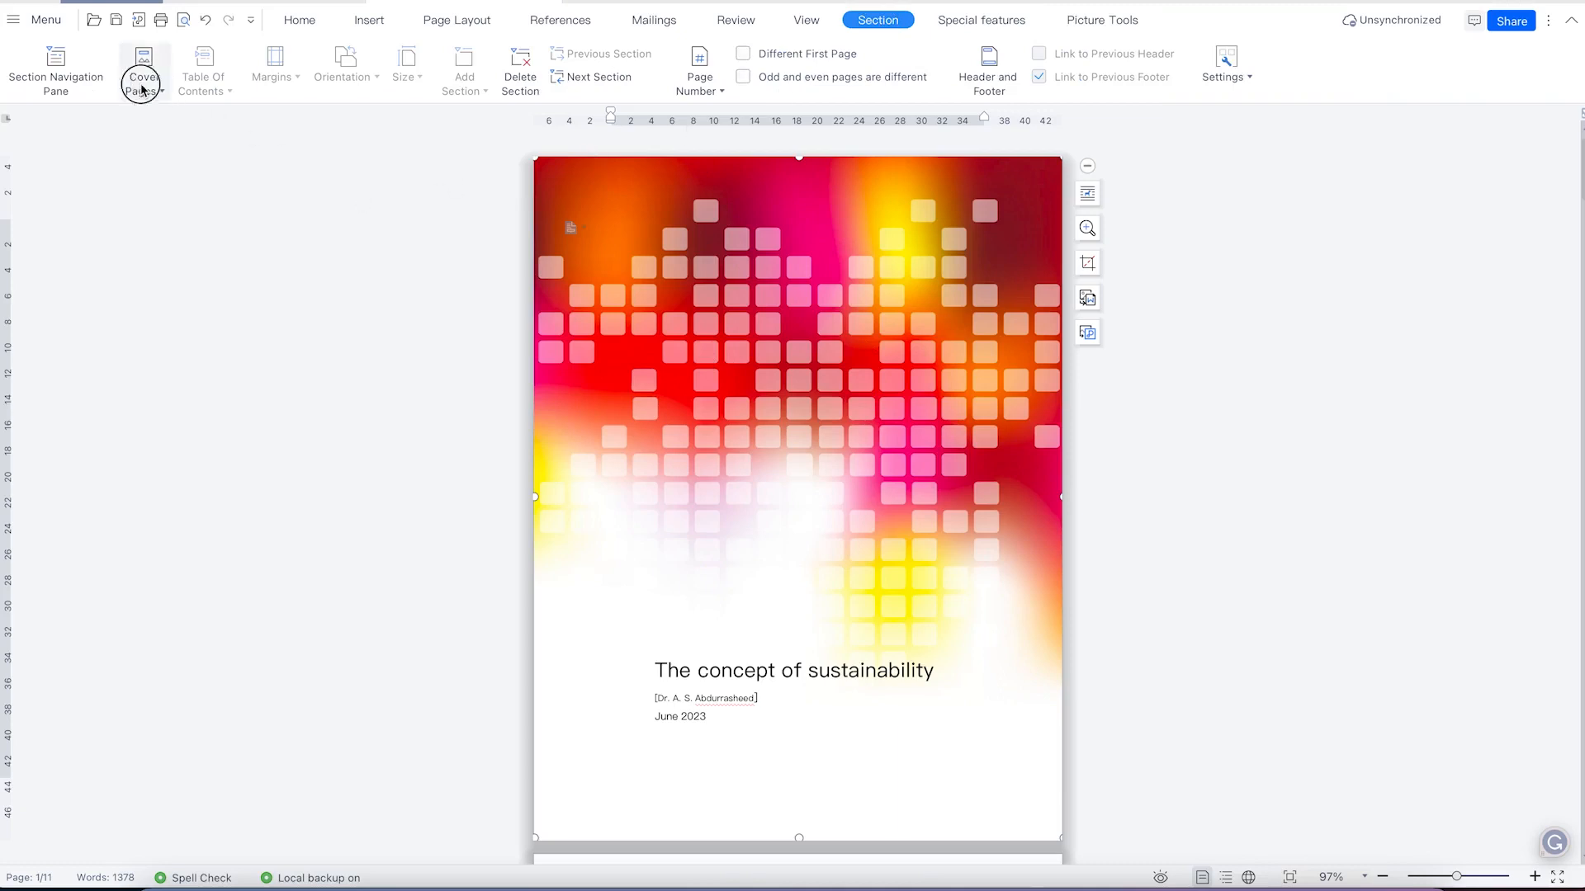
left_click(144, 64)
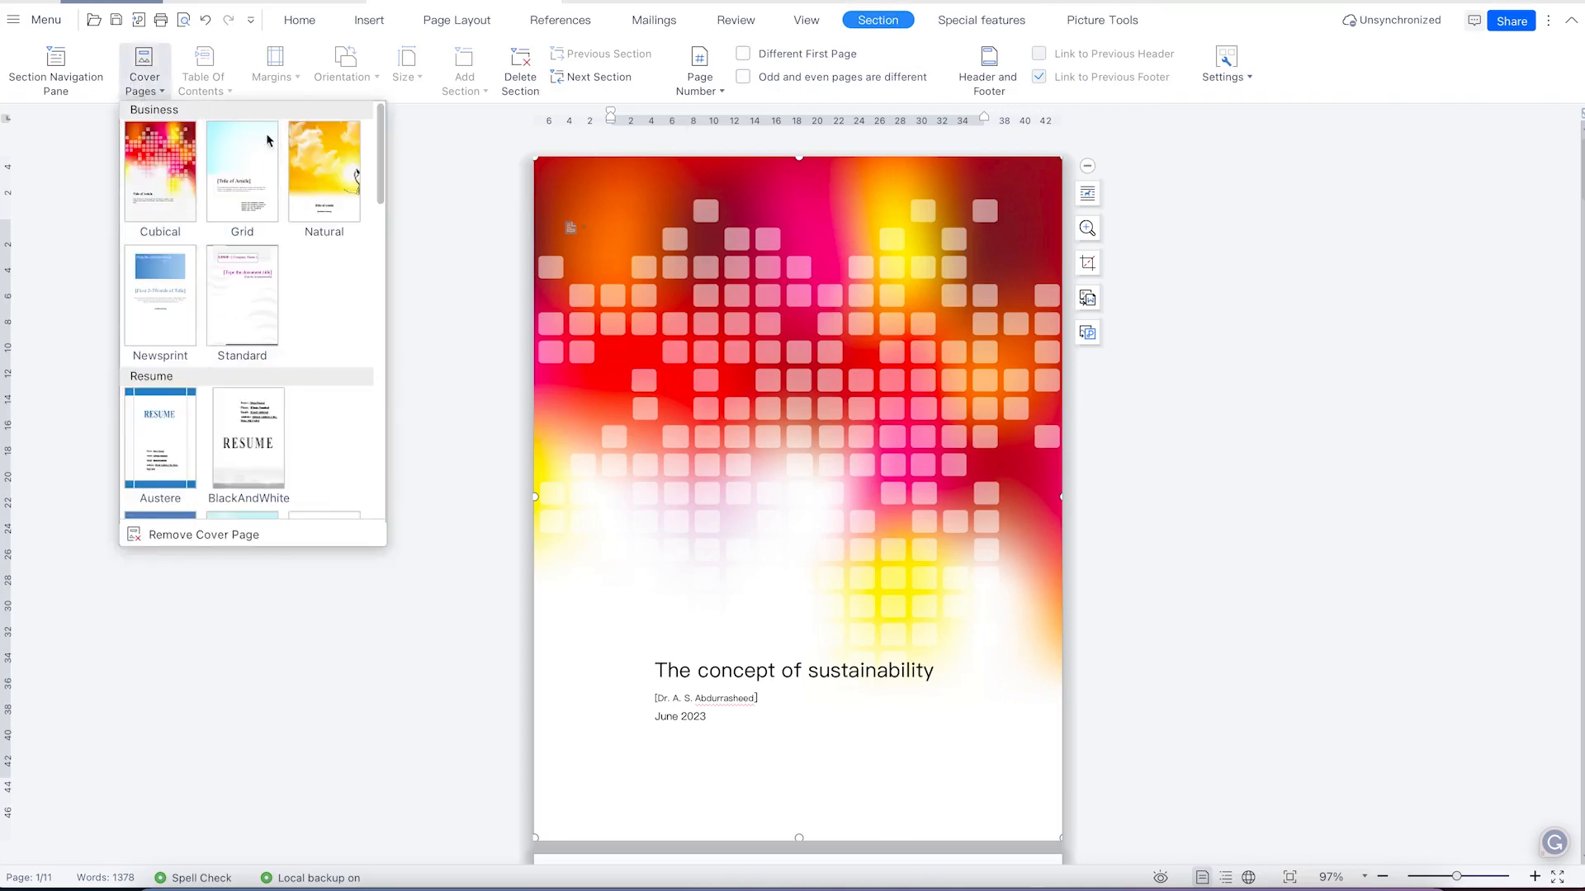
scroll("down", 3)
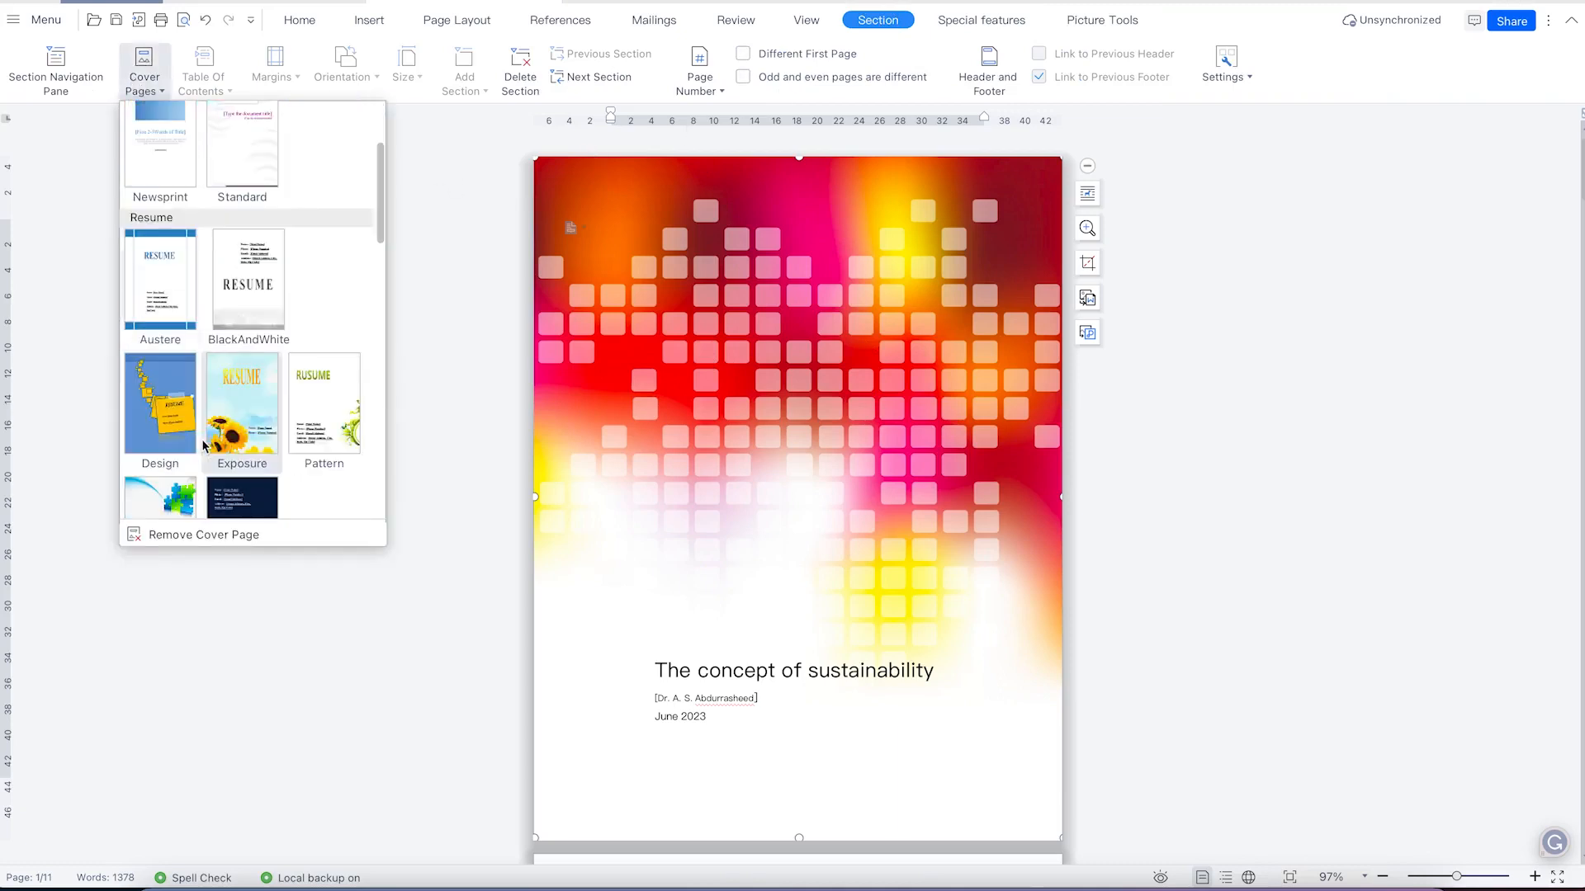
scroll("down", 3)
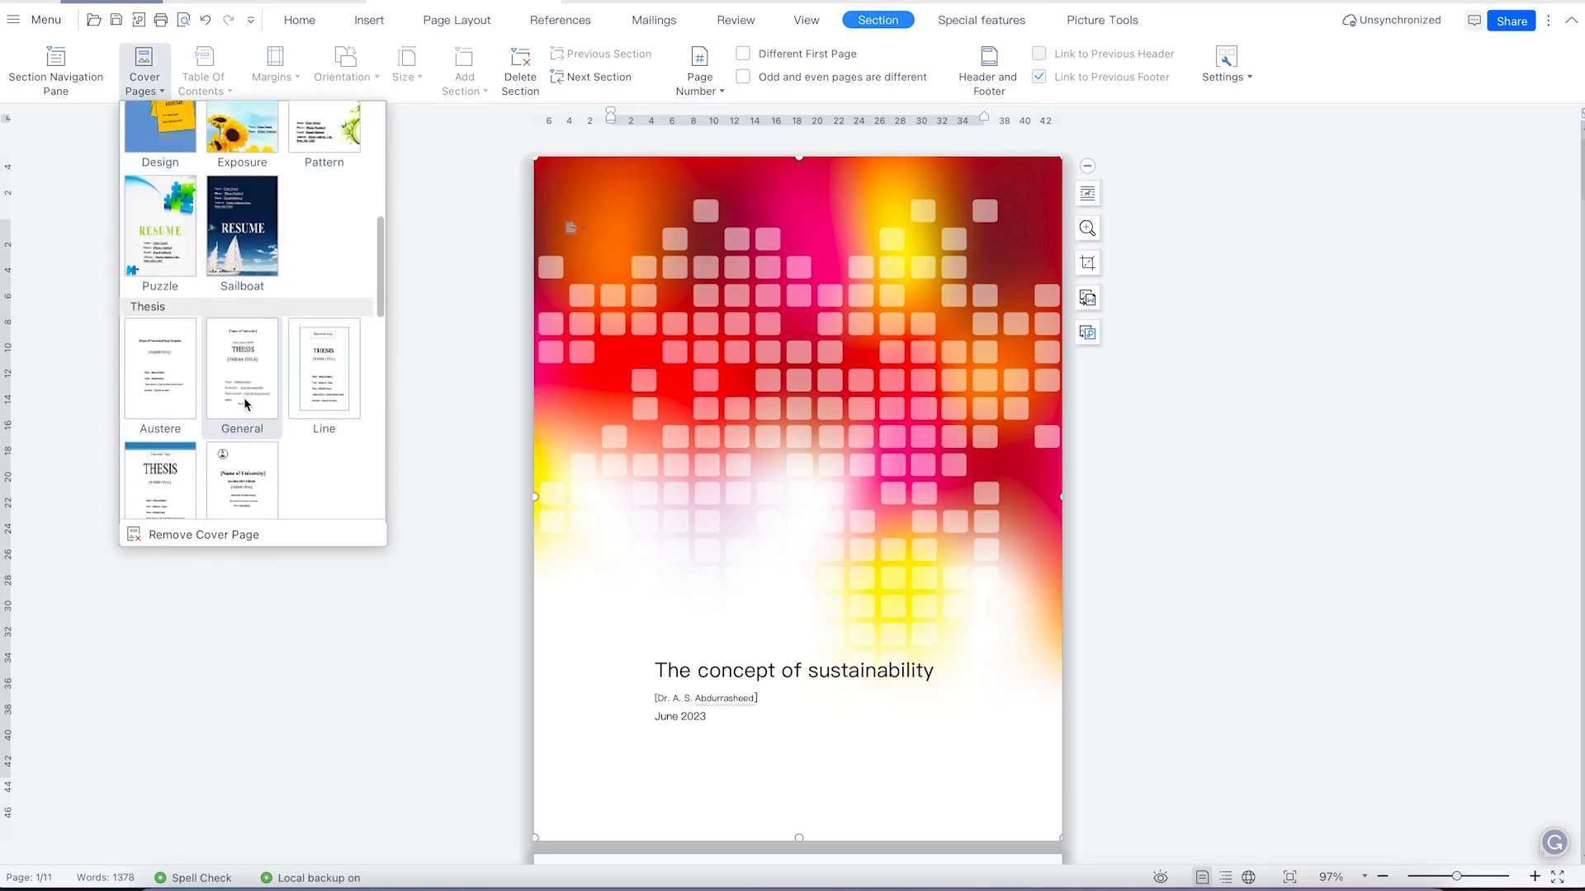
left_click(241, 370)
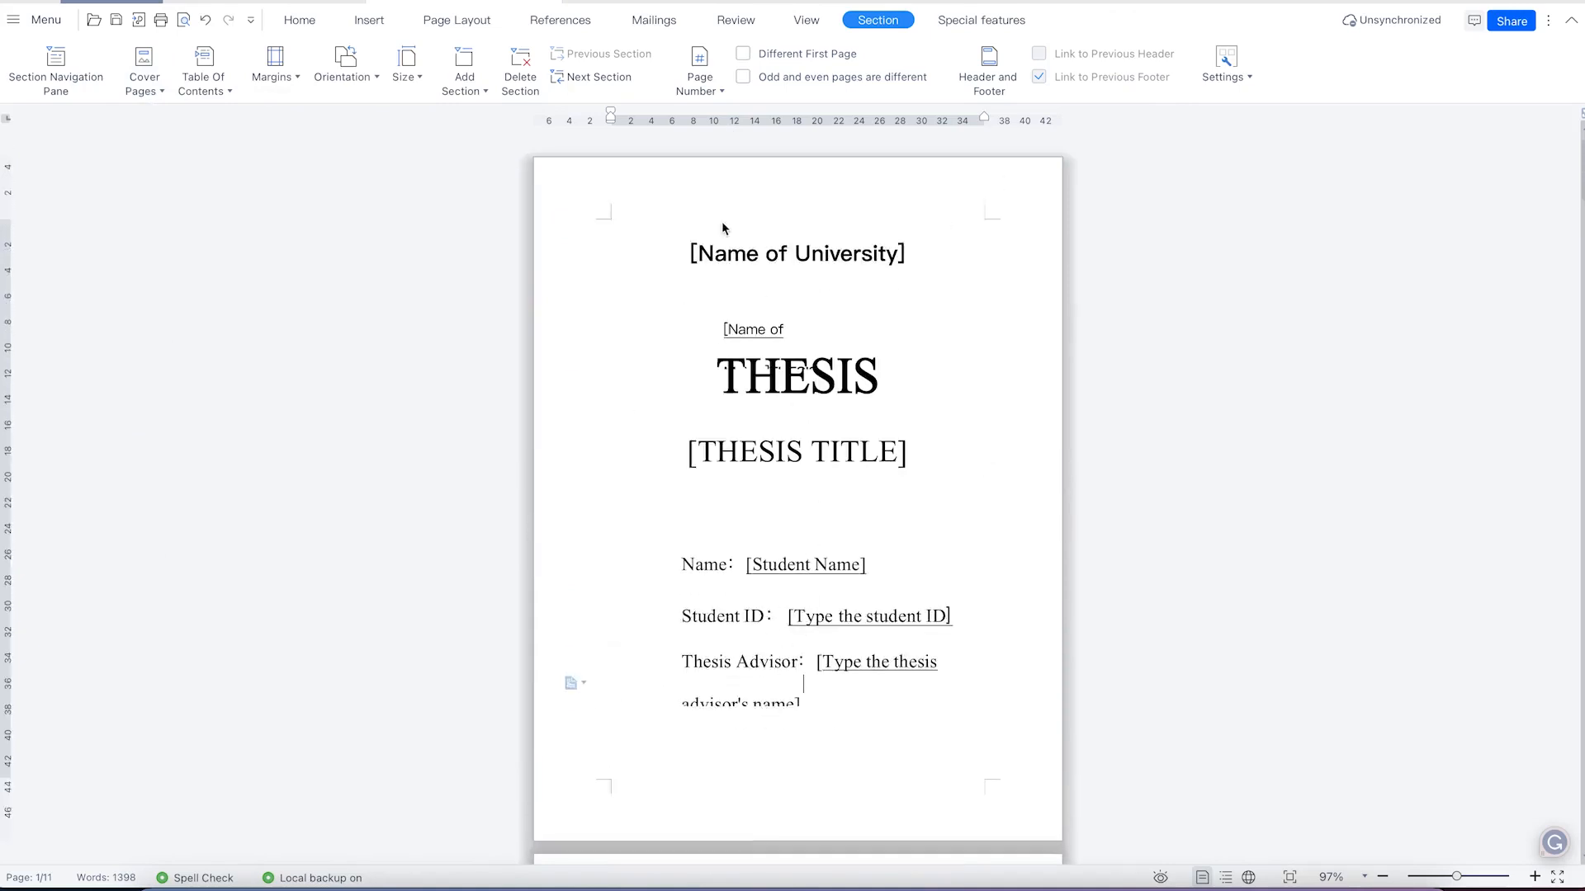
left_click(797, 252)
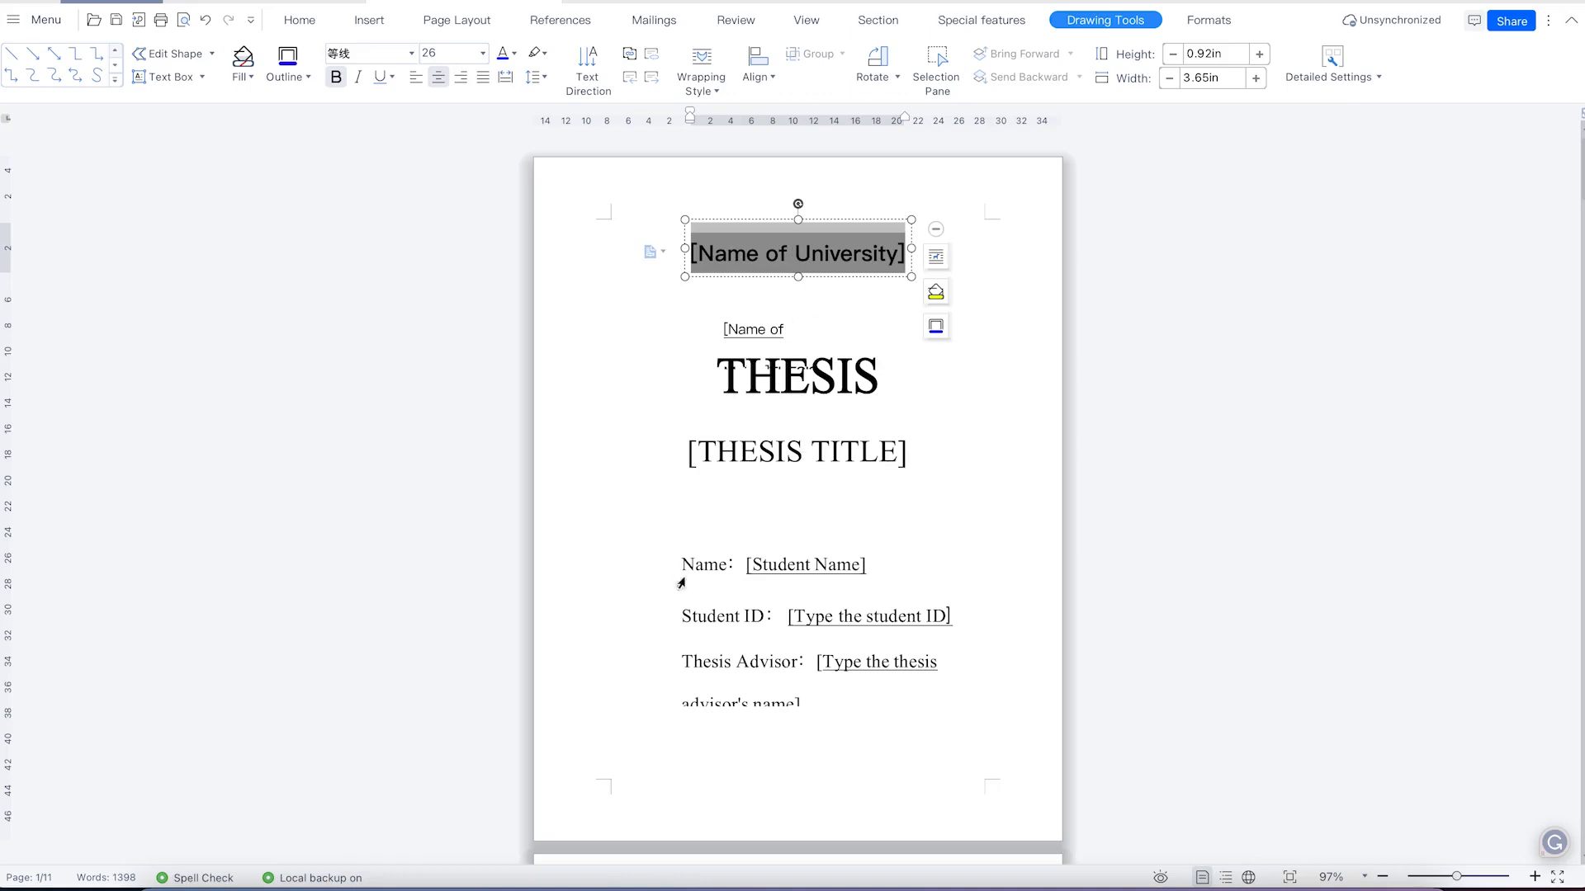
mouse_move(850, 647)
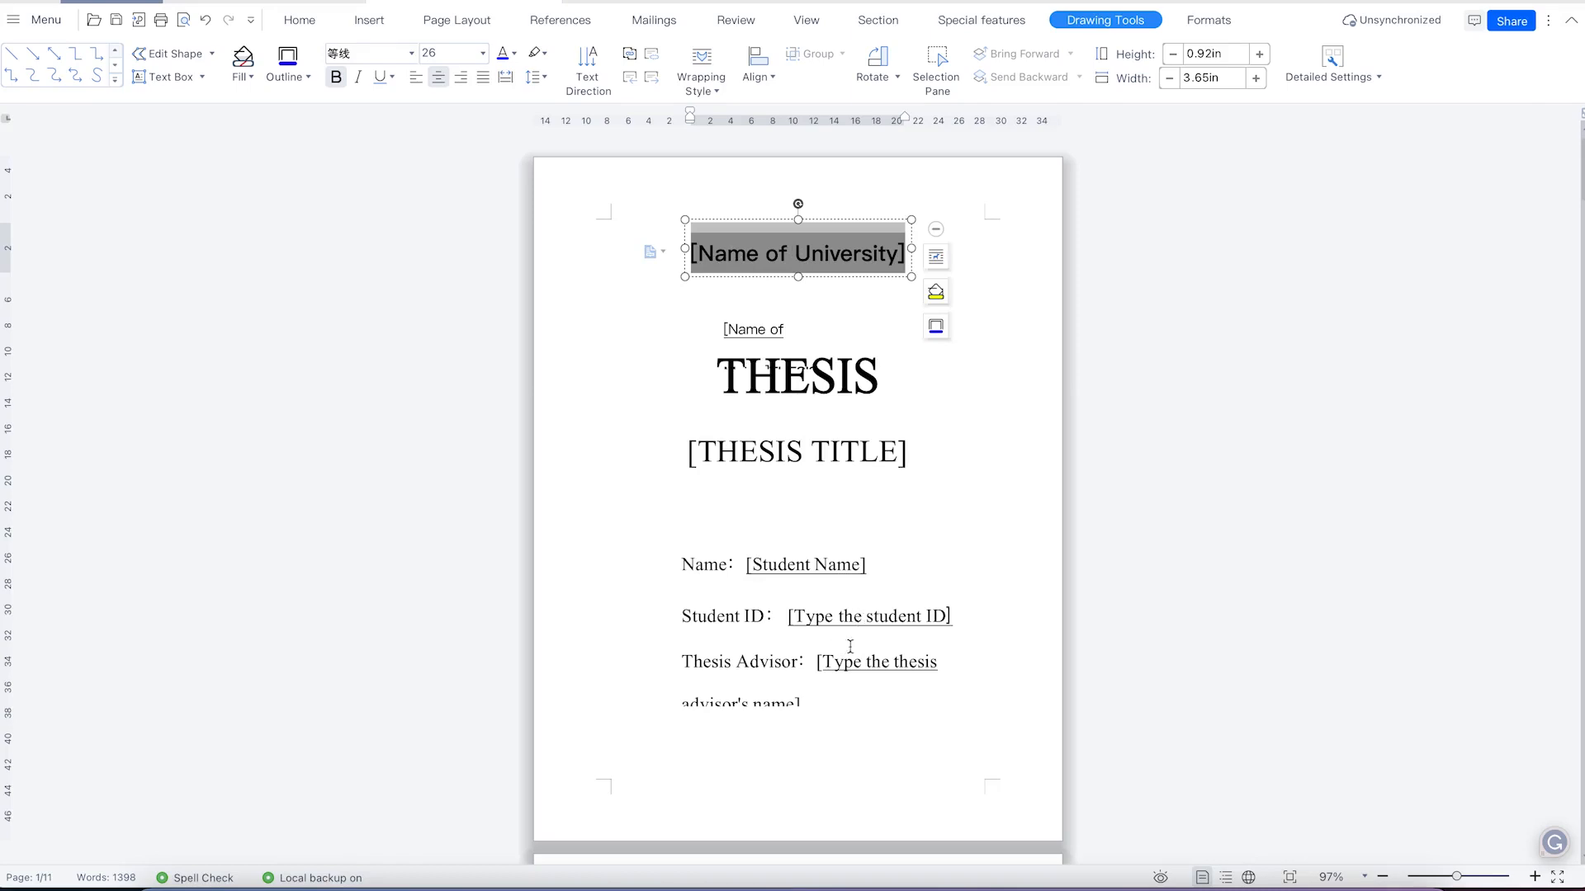
mouse_move(831, 700)
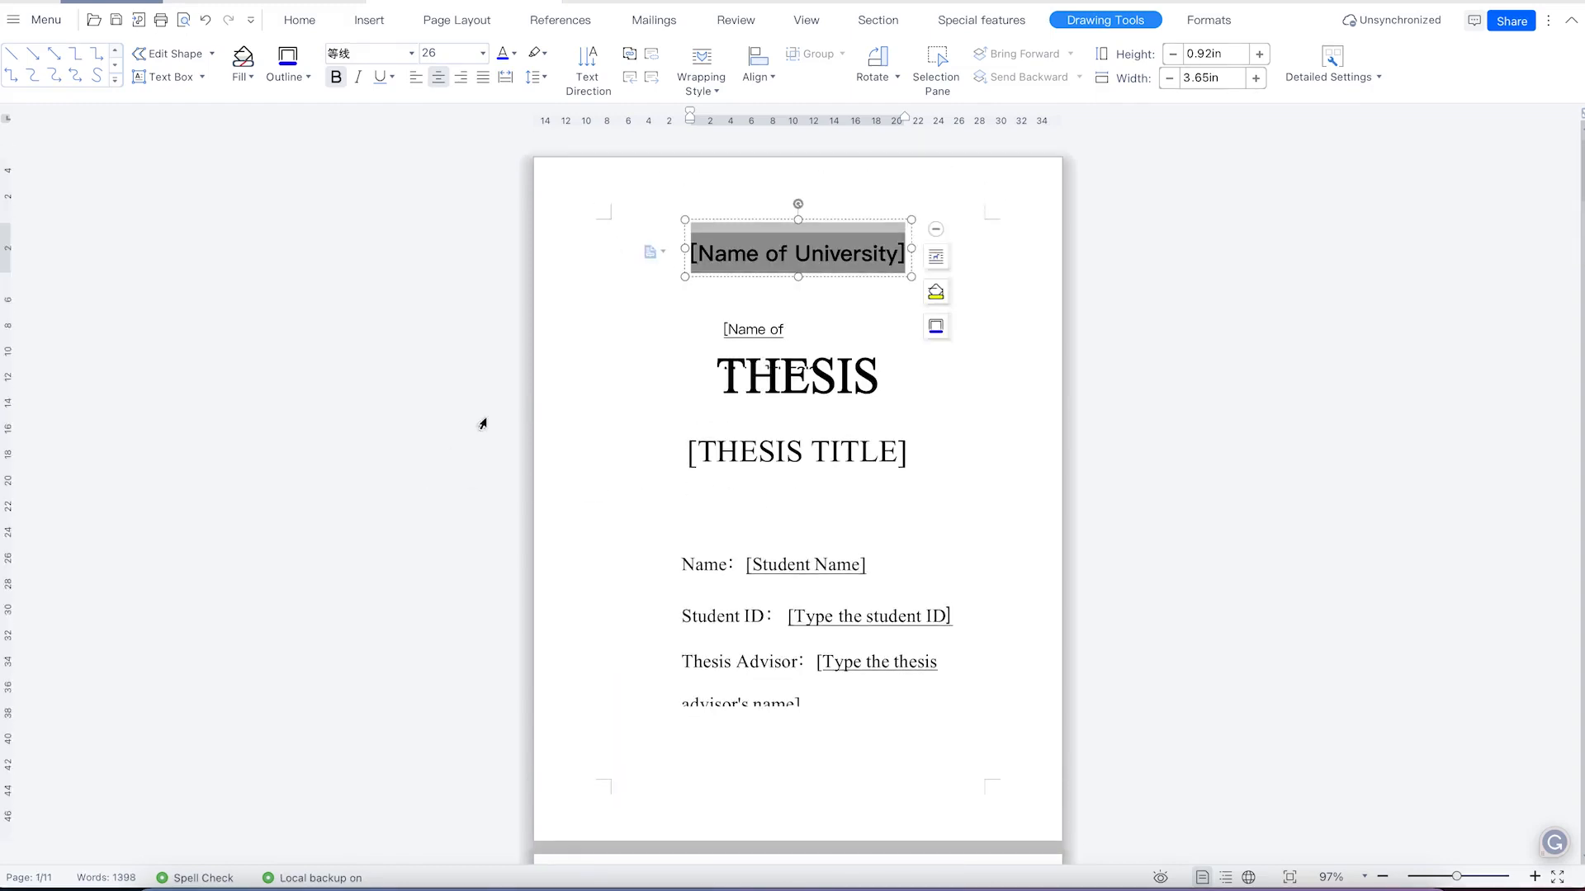
mouse_move(785, 10)
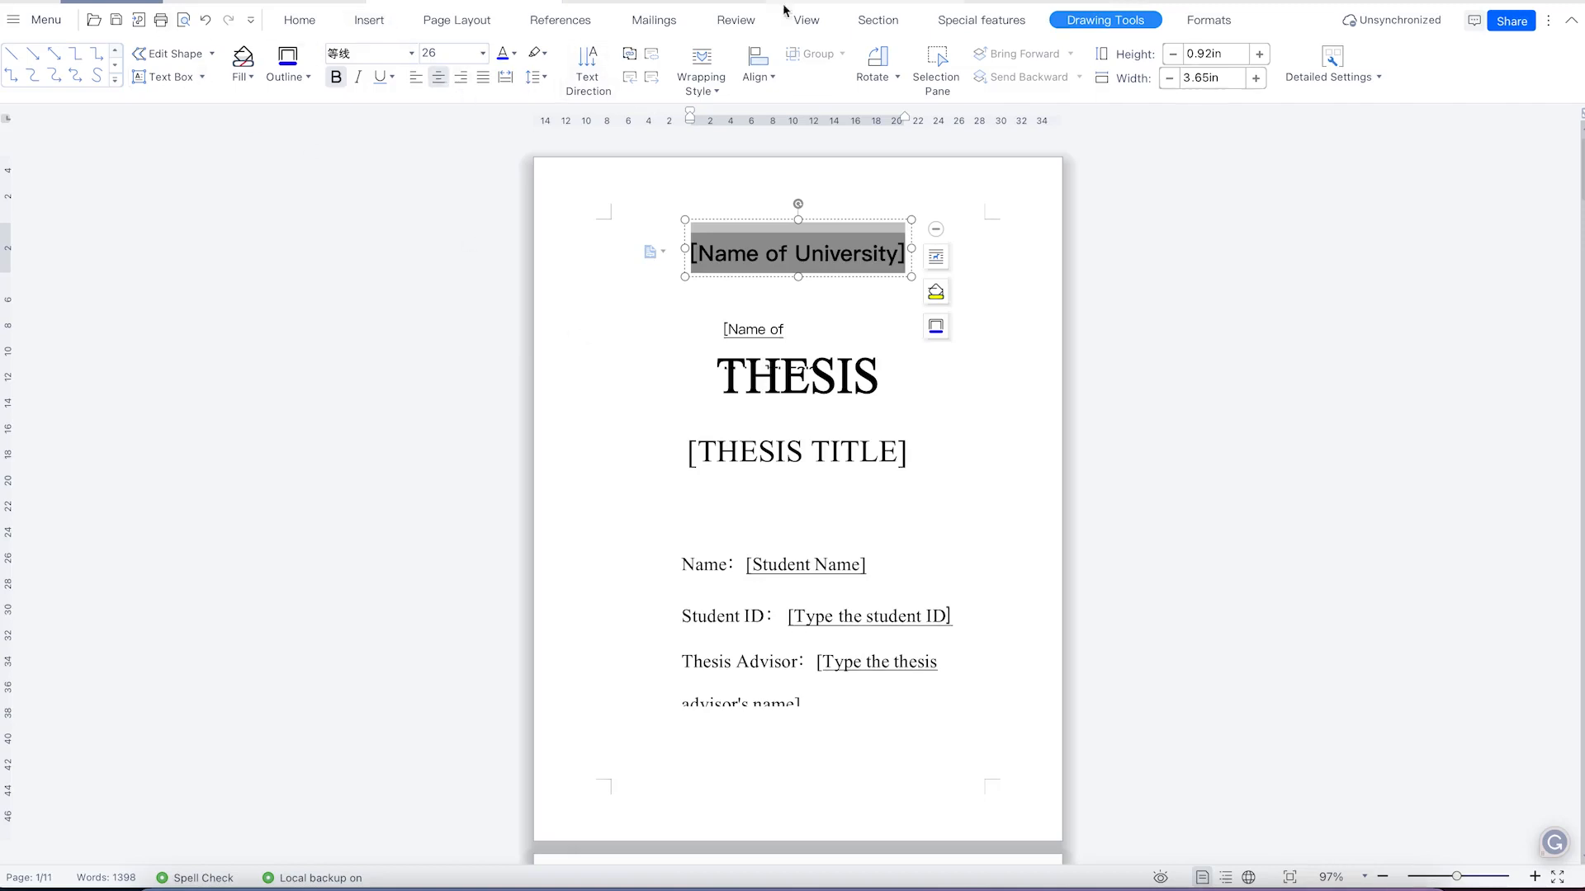
left_click(878, 20)
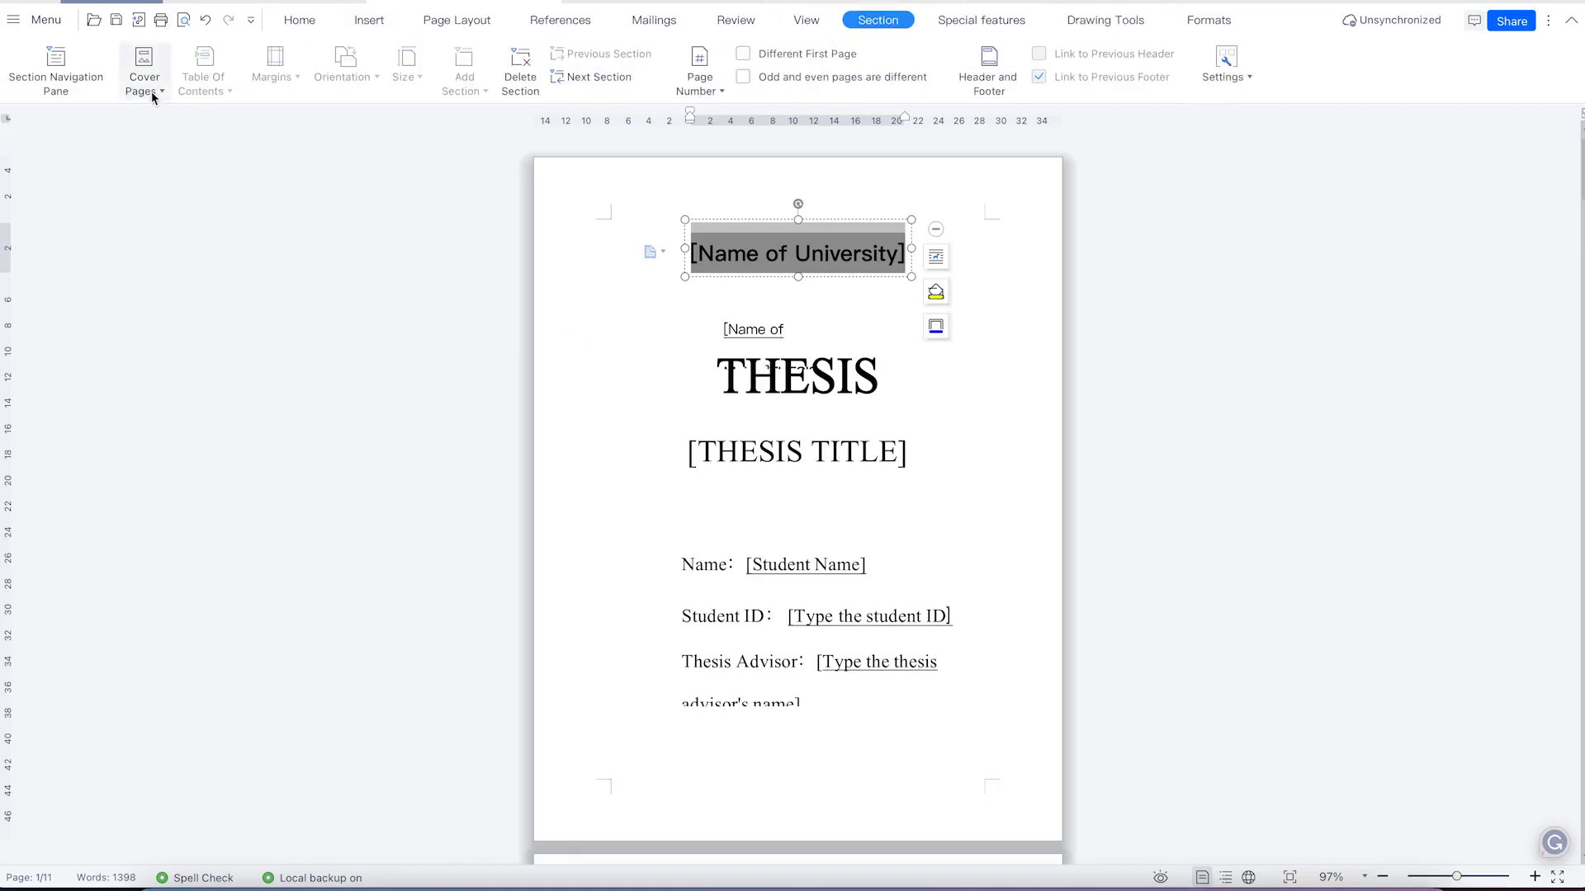
Swap the thesis cover for the Natural design under Business.
left_click(145, 66)
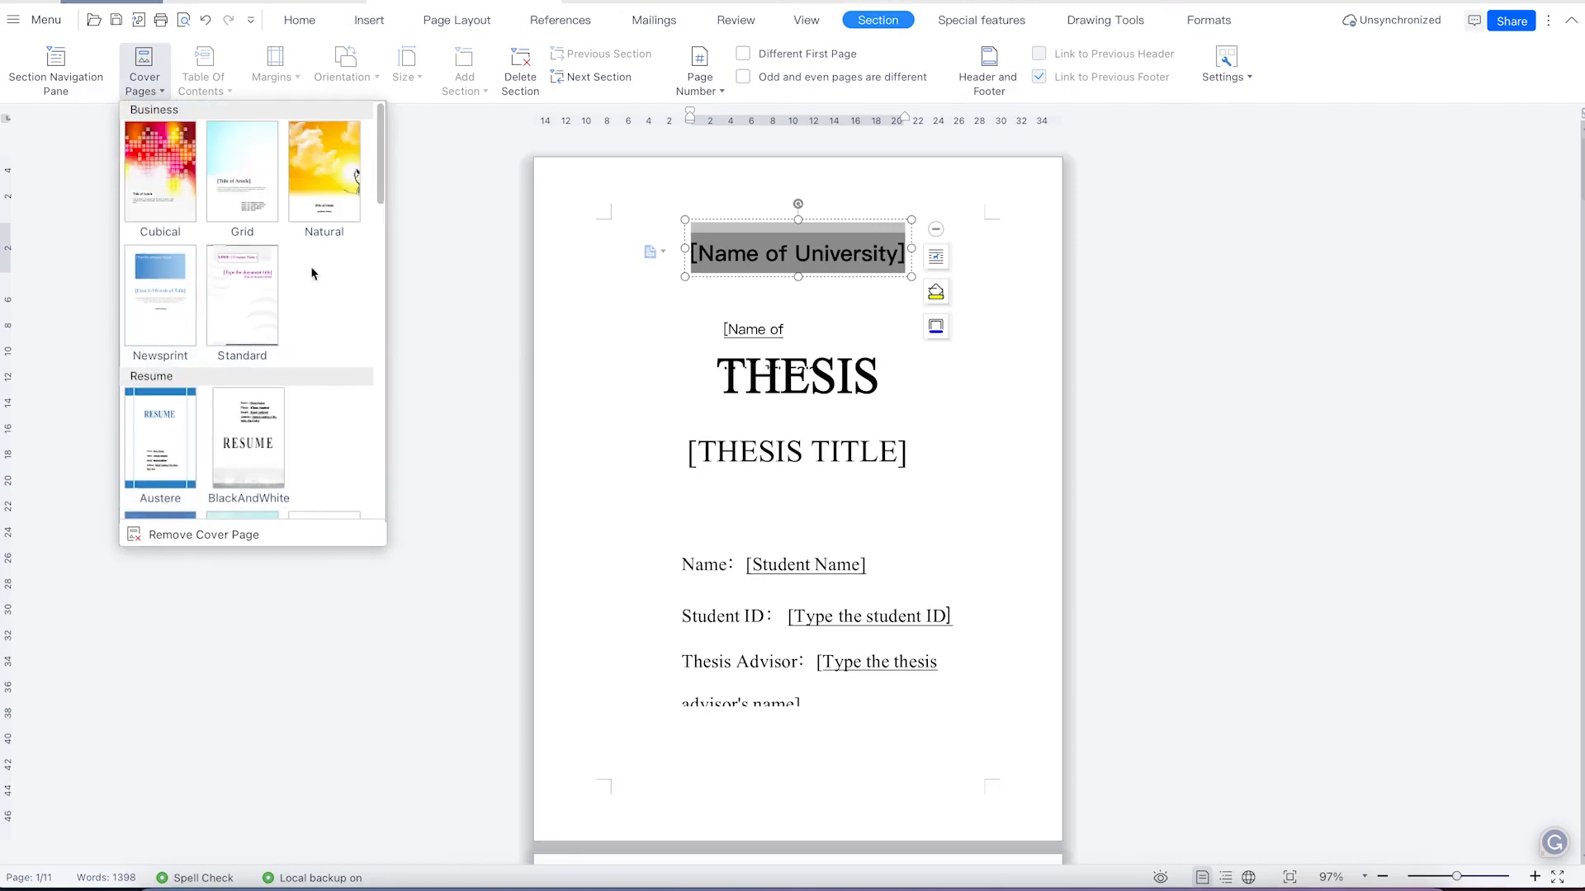
mouse_move(317, 178)
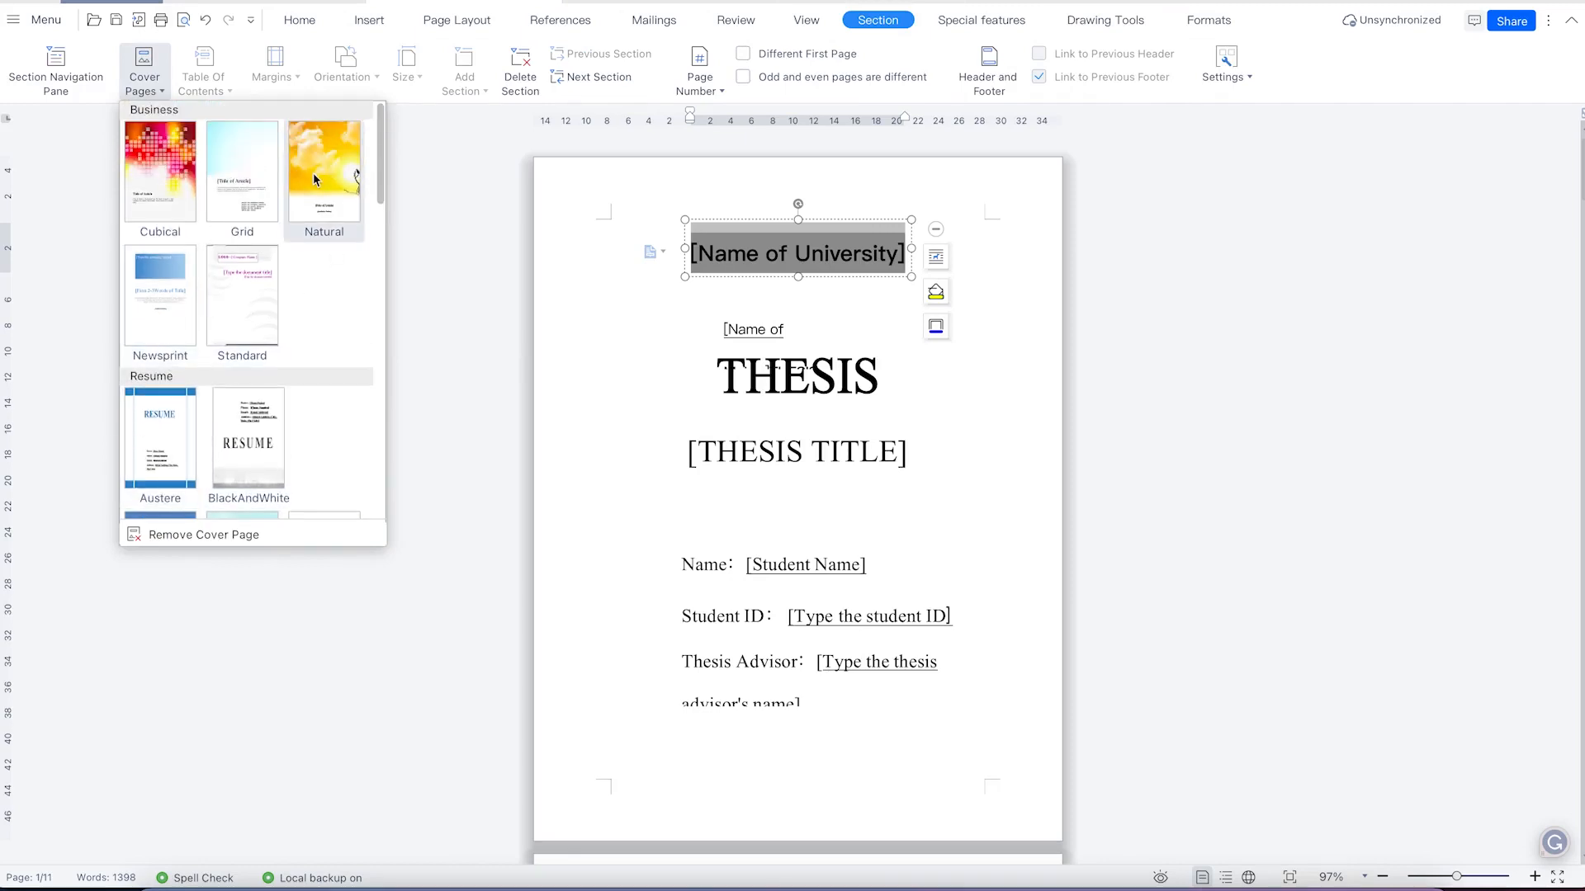
left_click(323, 170)
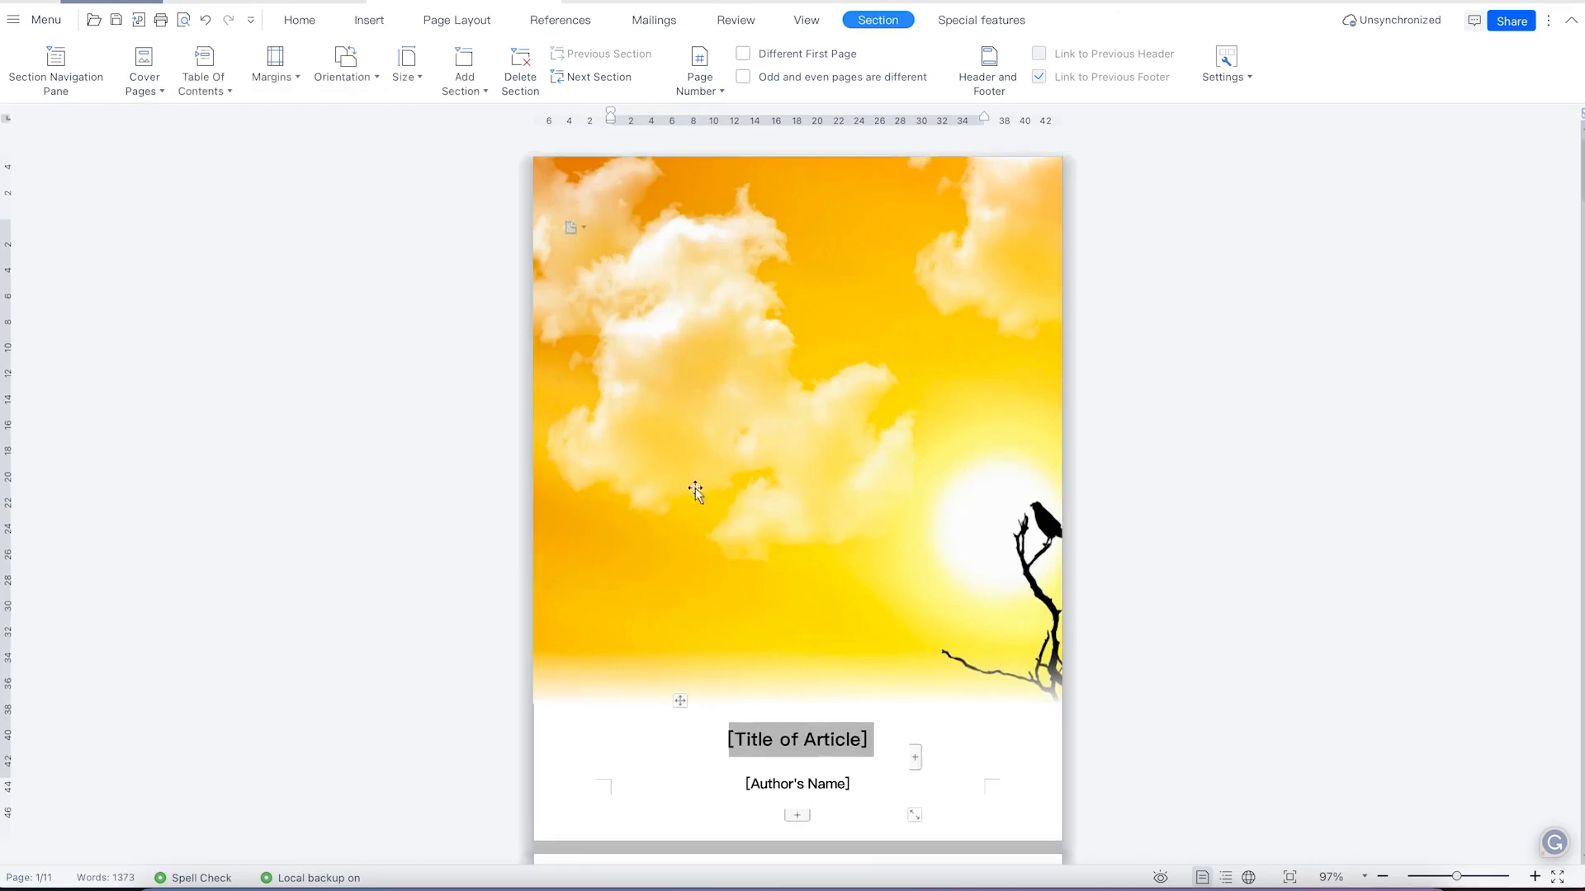
scroll("down", 3)
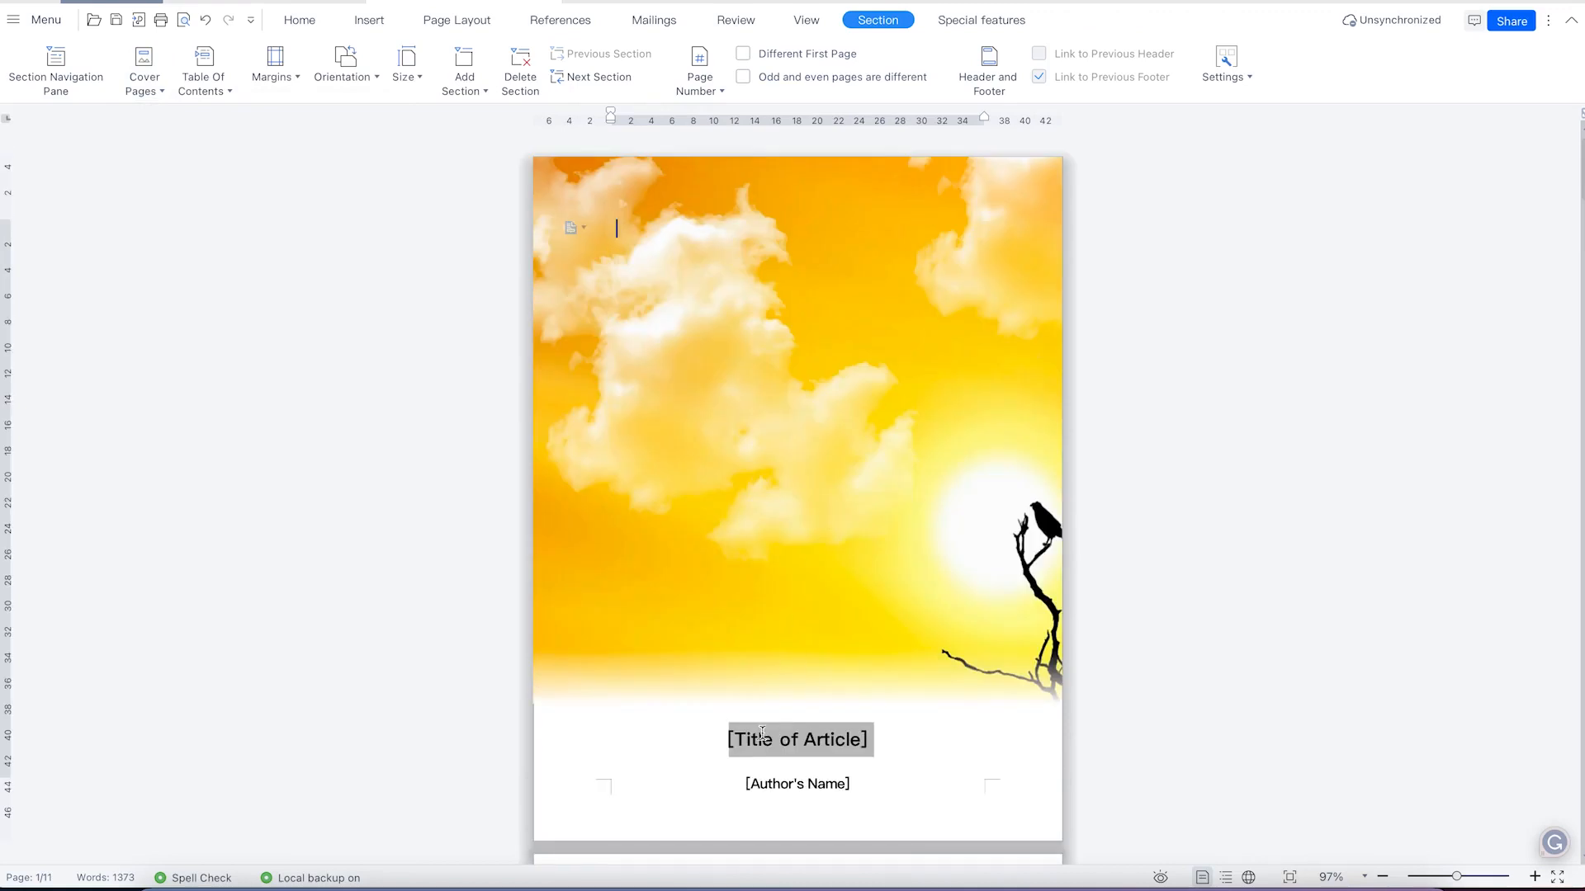
scroll("down", 3)
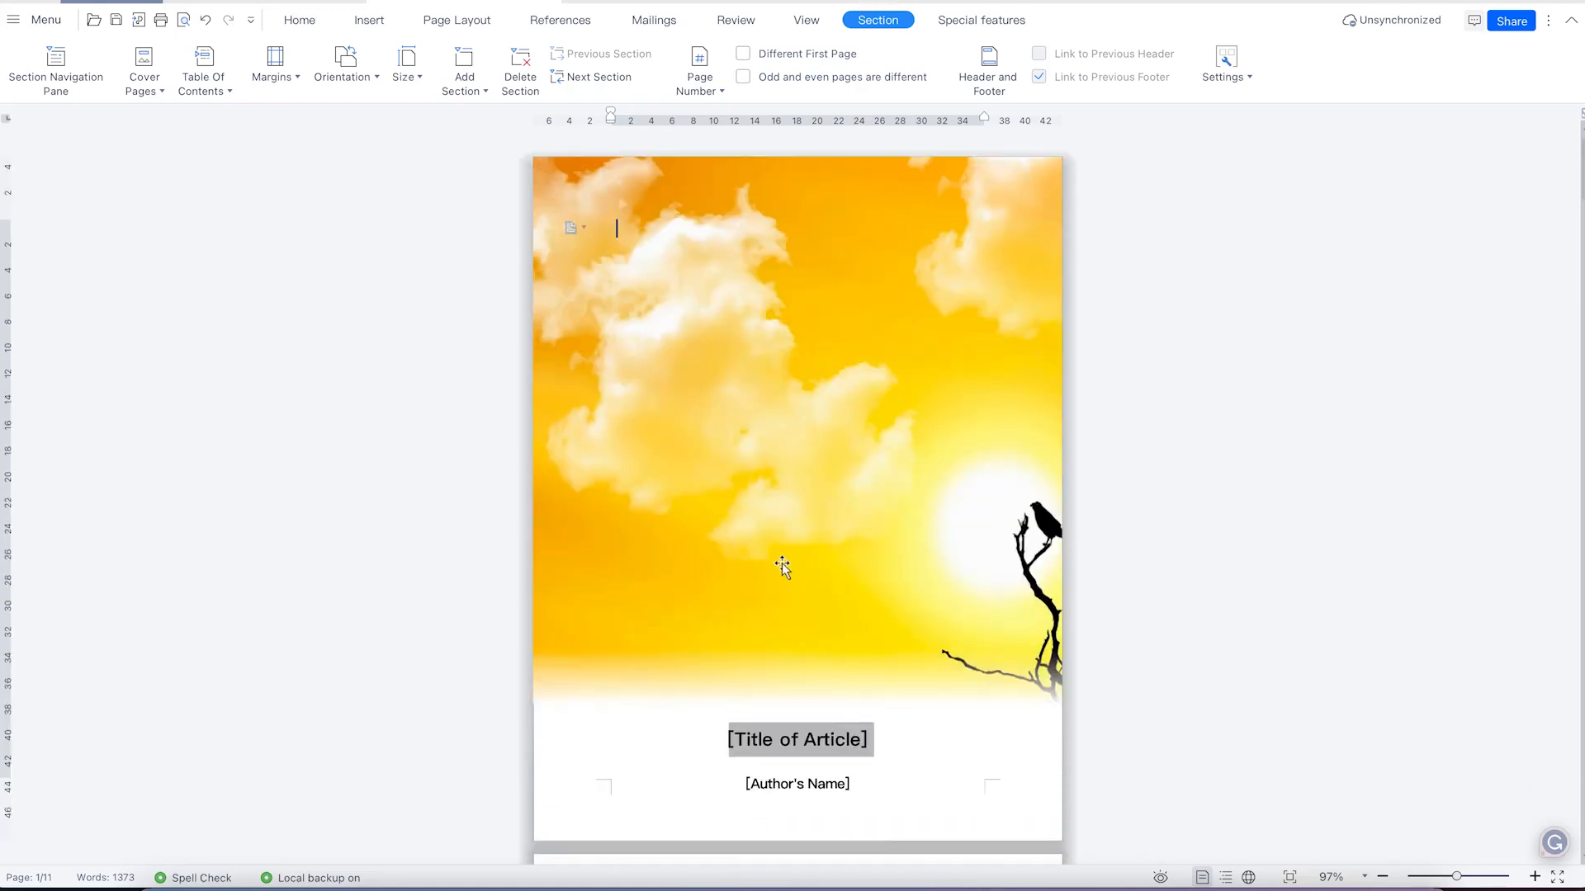
mouse_move(416, 235)
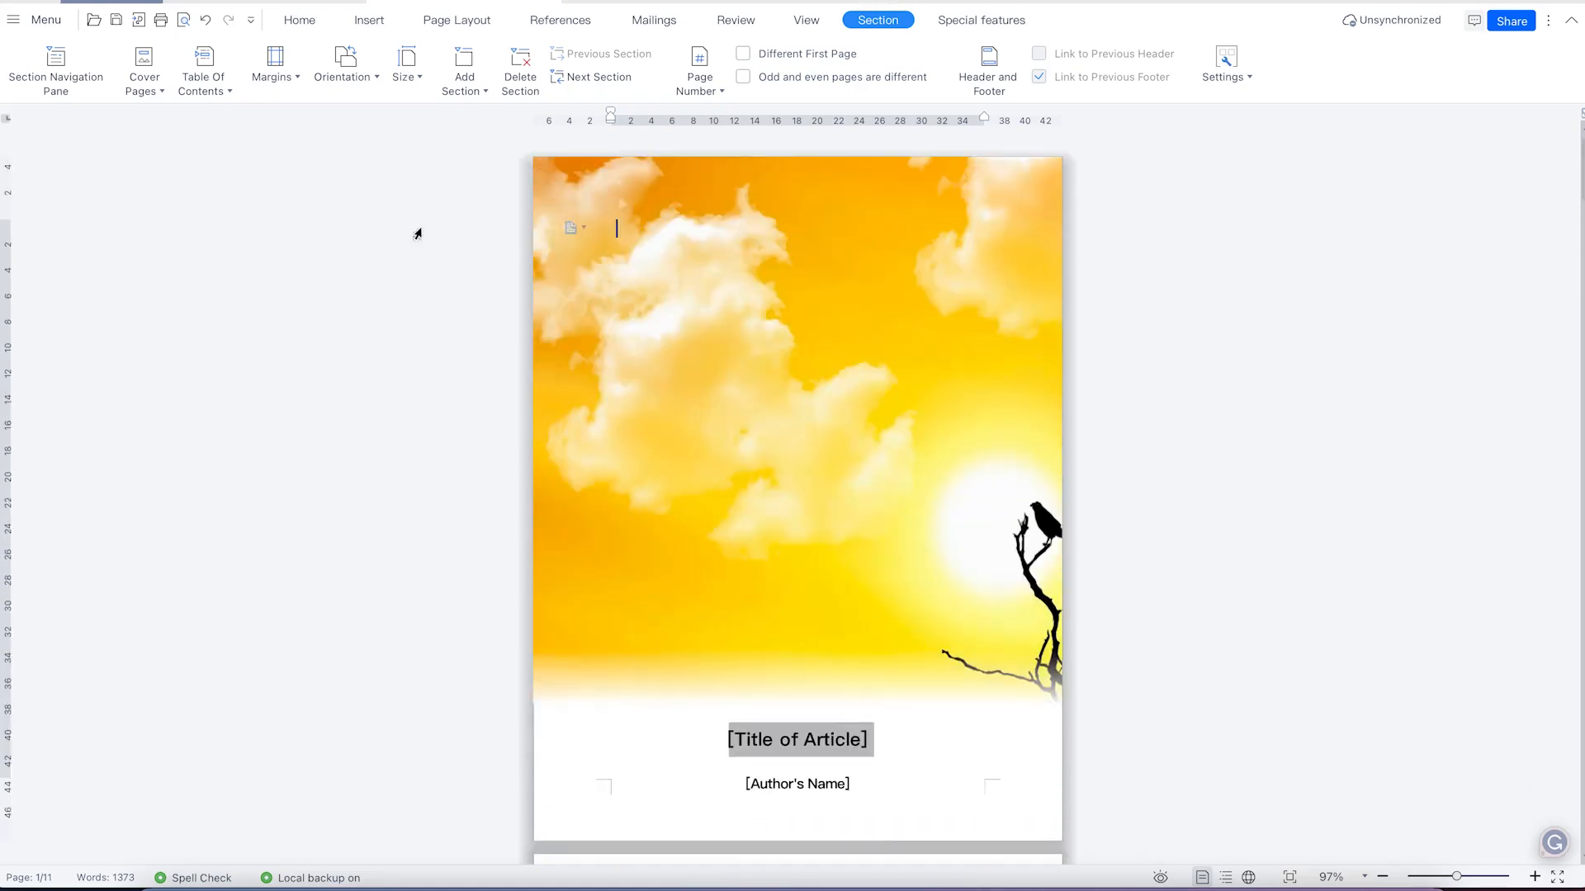
mouse_move(165, 108)
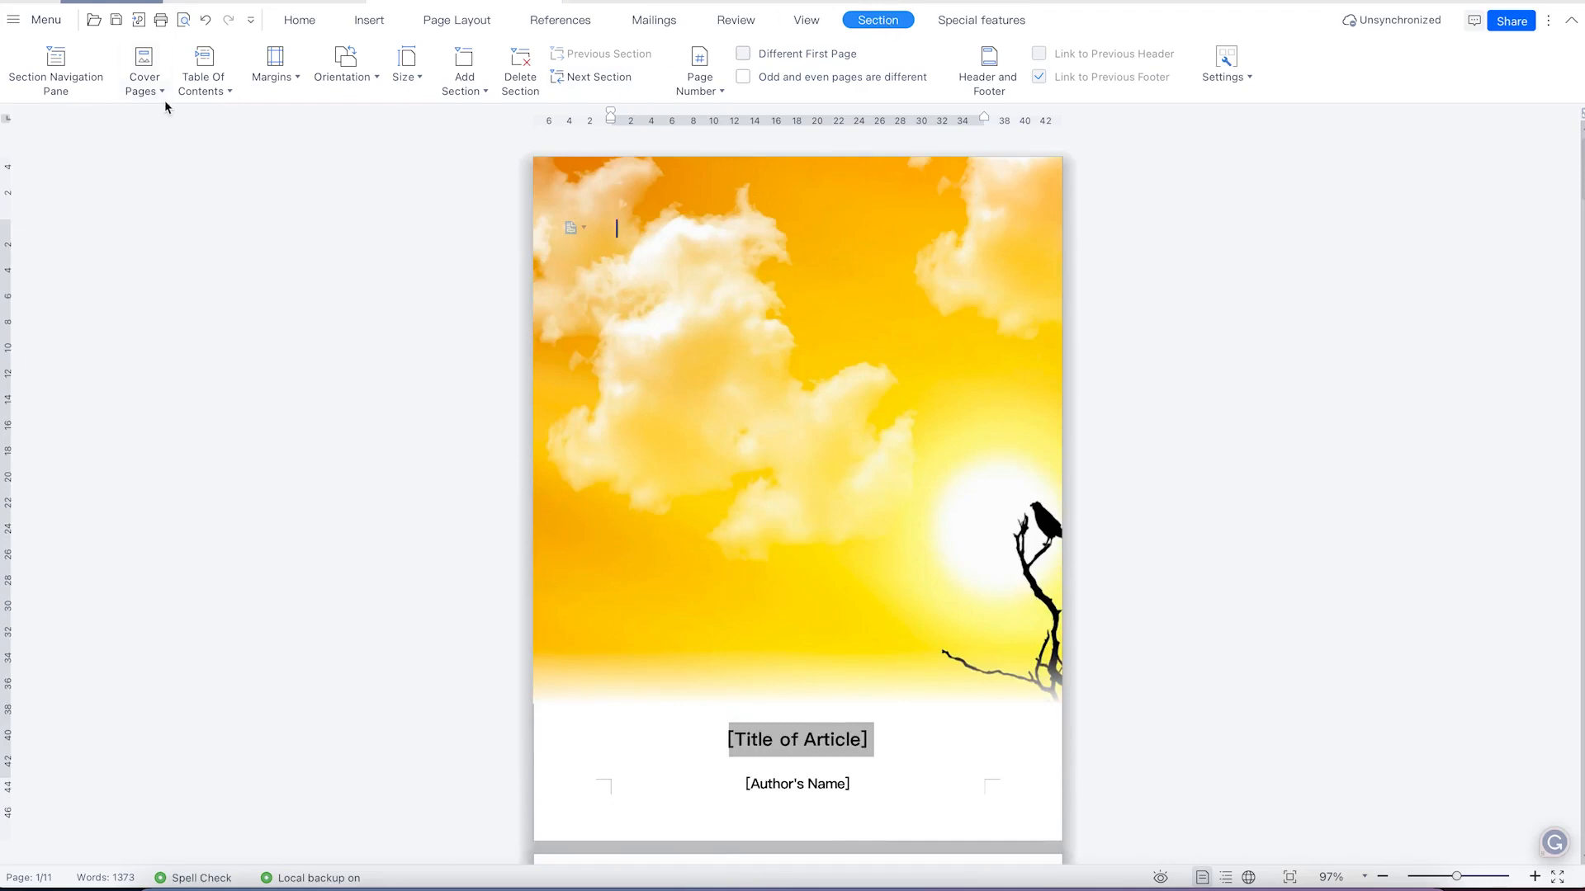
Remove the cover page so the document starts at Chapter one.
left_click(146, 64)
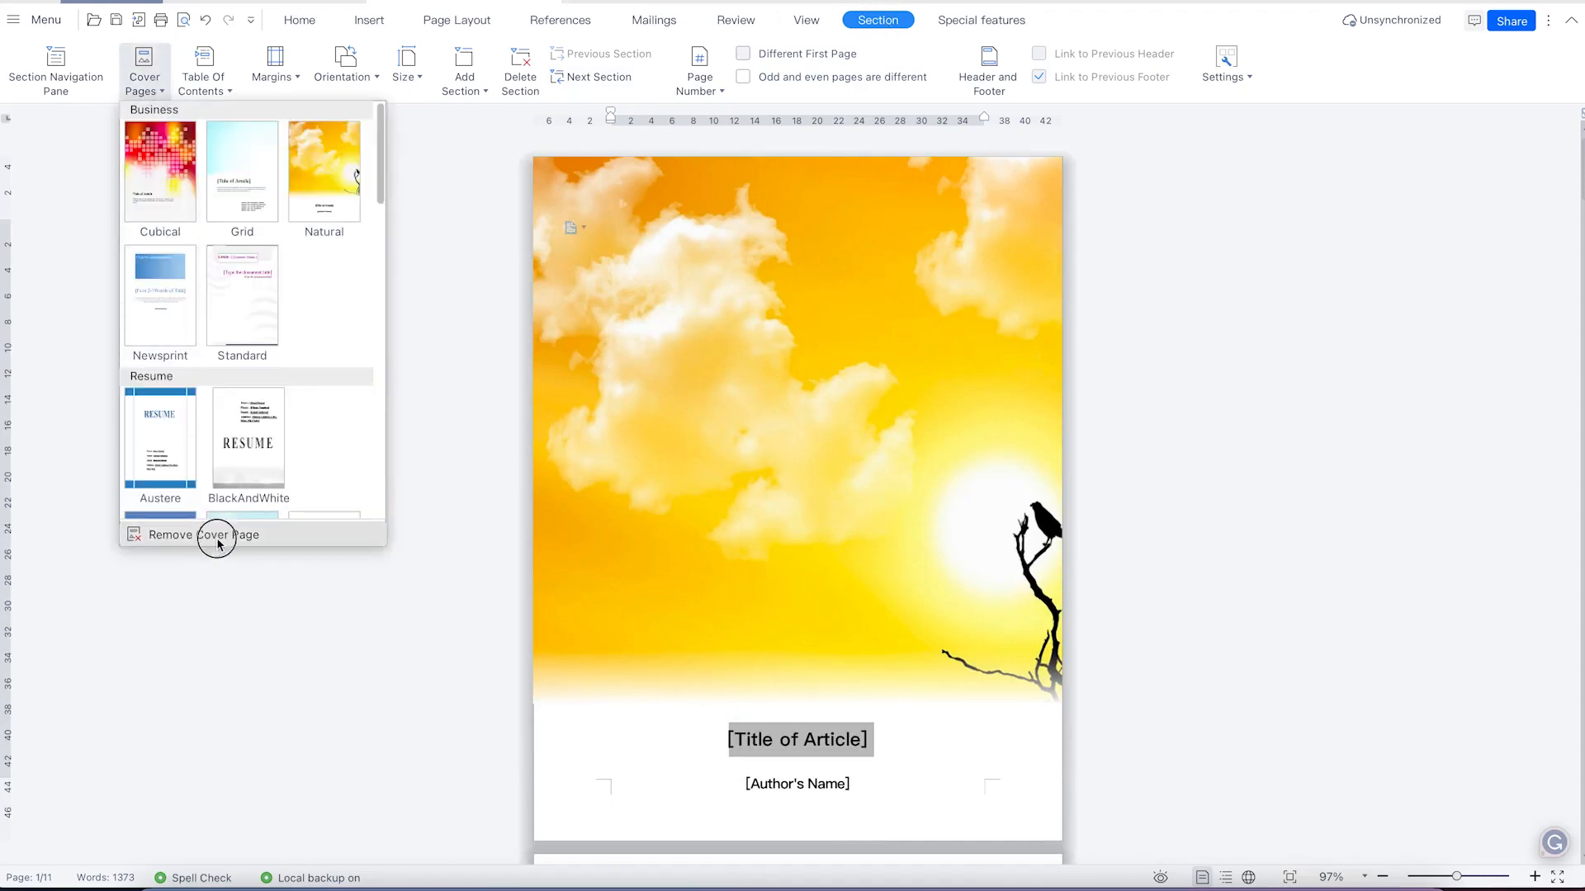
left_click(204, 534)
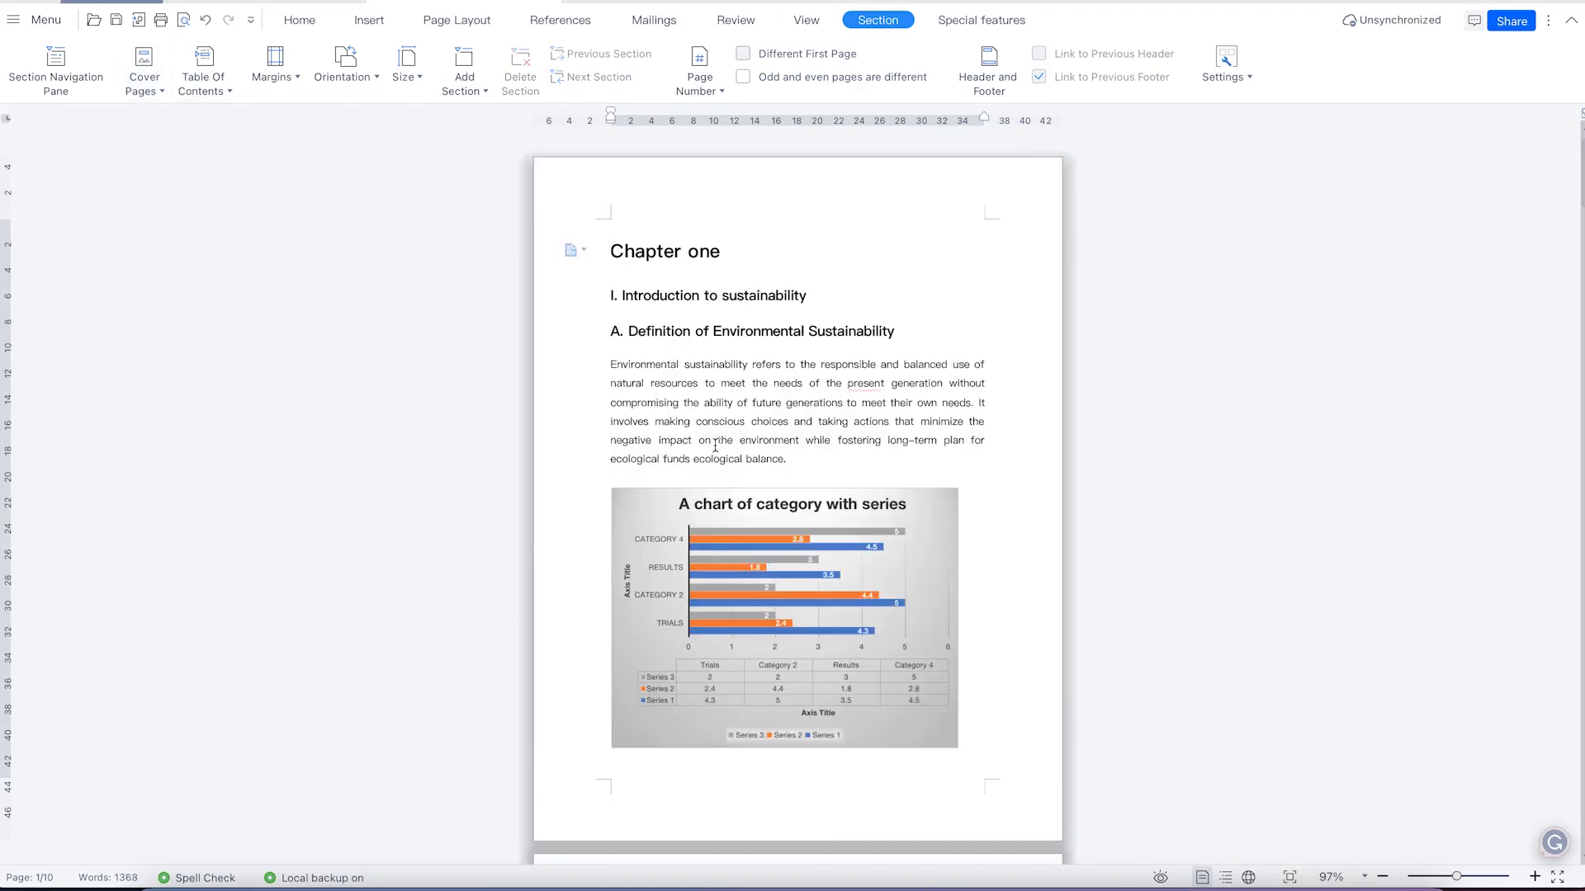